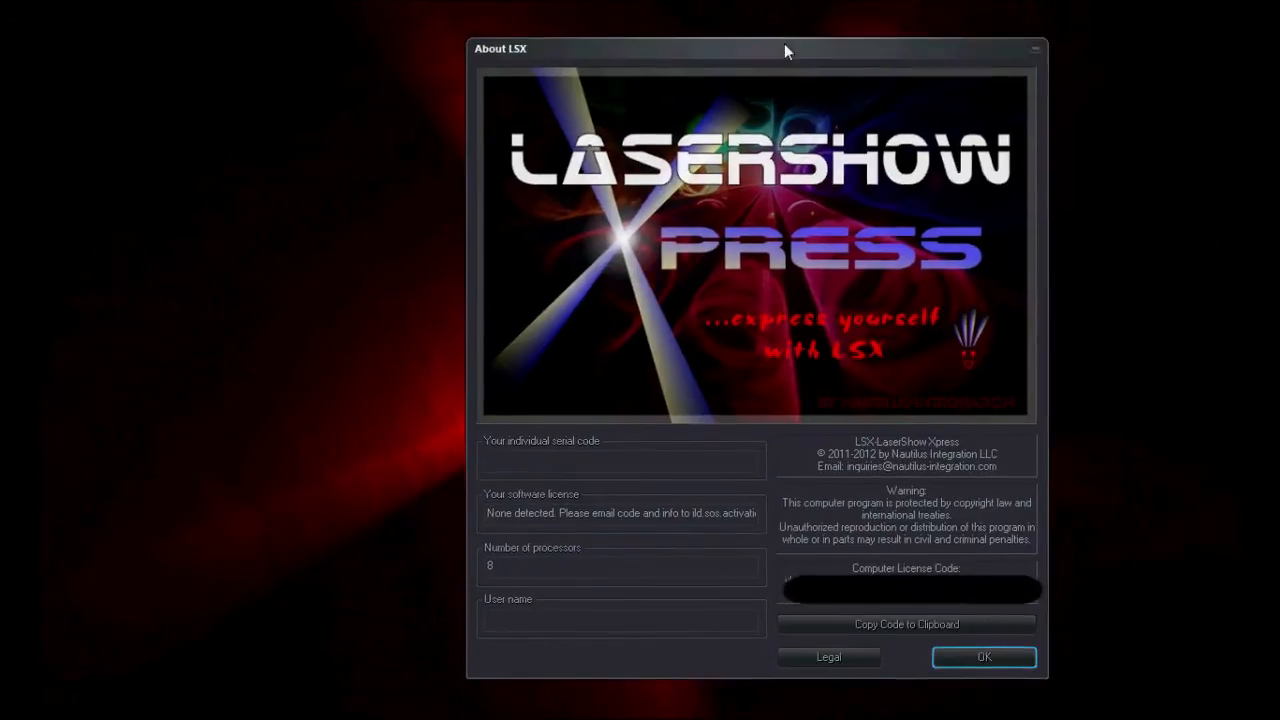
Step: Close the About LSX window after reviewing the licence code and processors
drag(788, 50, 736, 36)
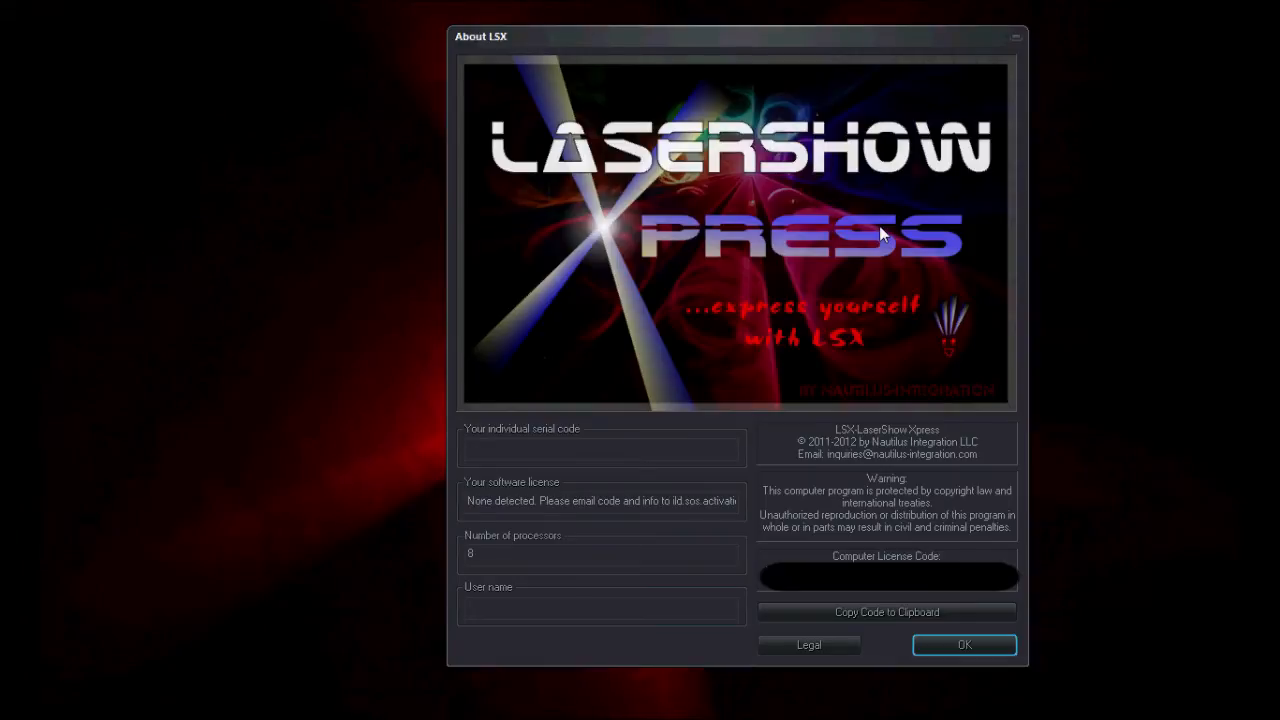
mouse_move(870, 312)
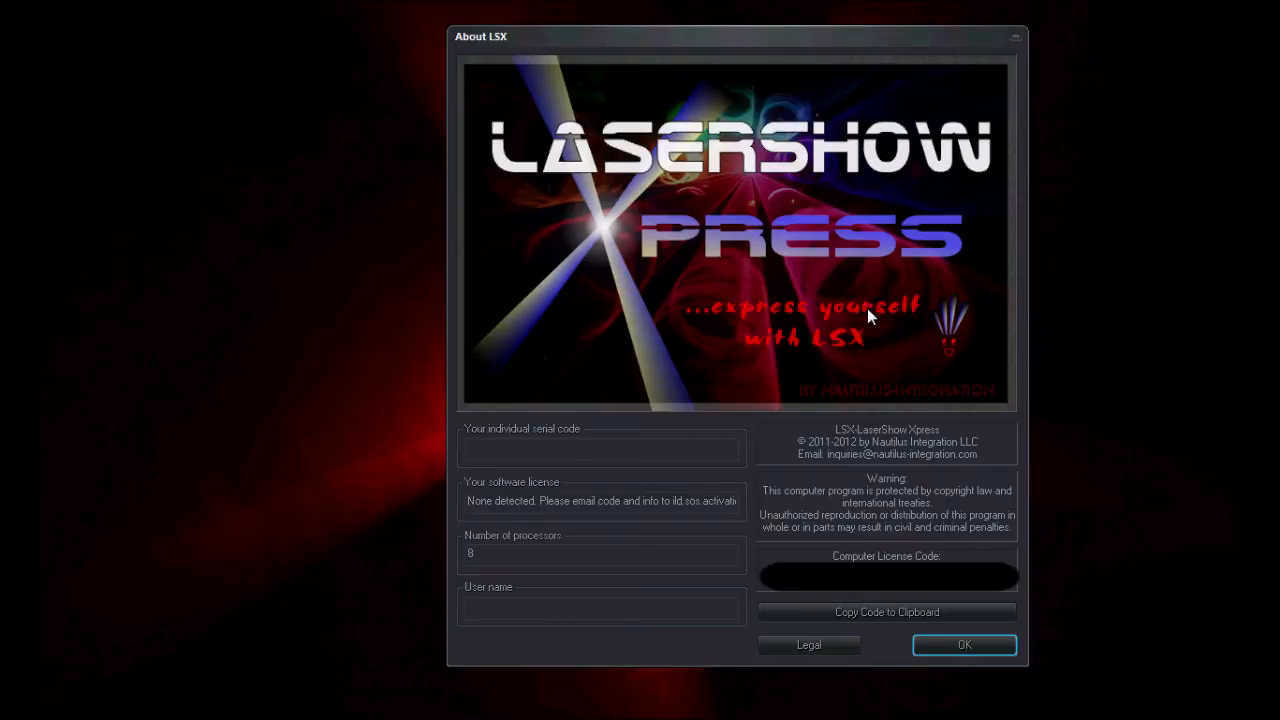
mouse_move(850, 430)
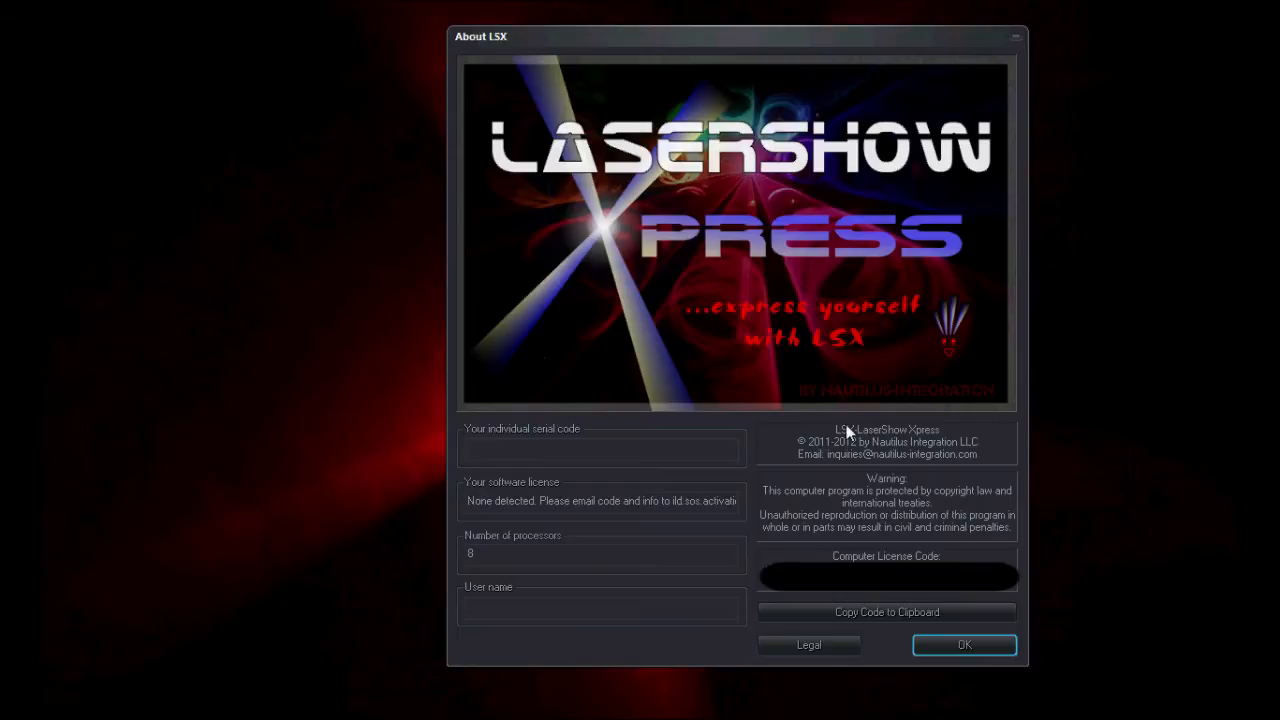
mouse_move(848, 432)
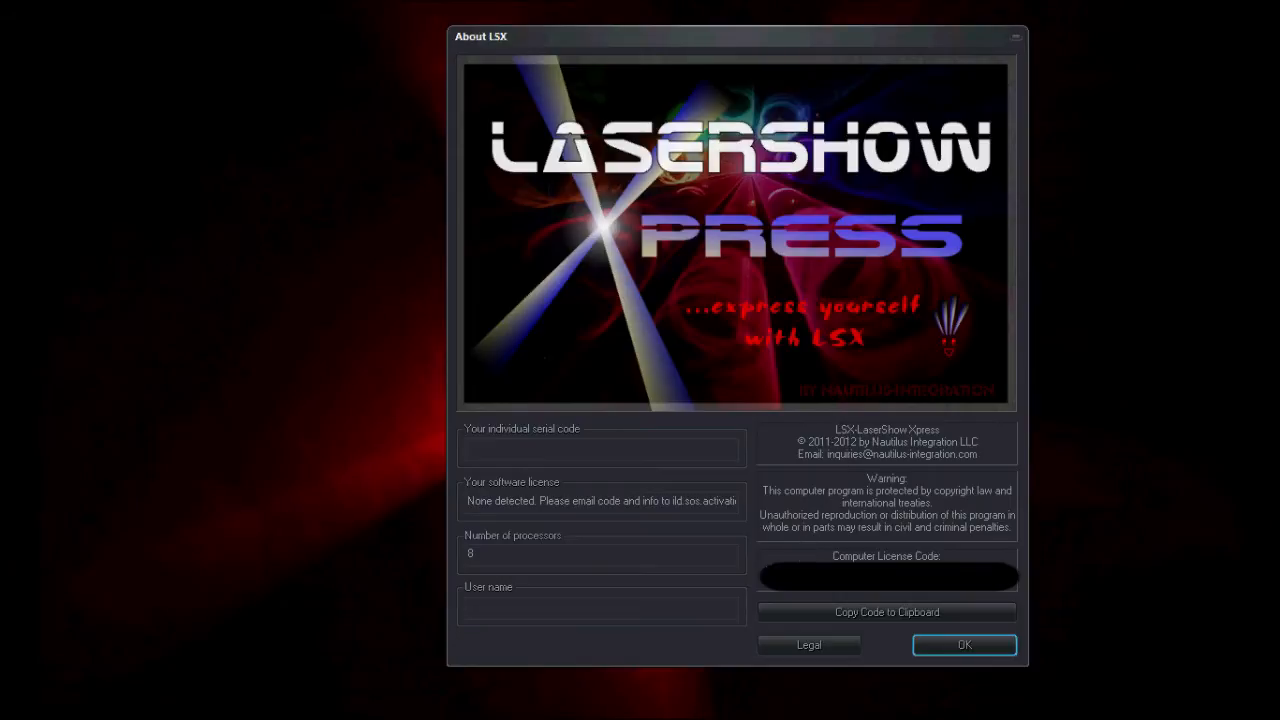
mouse_move(952, 596)
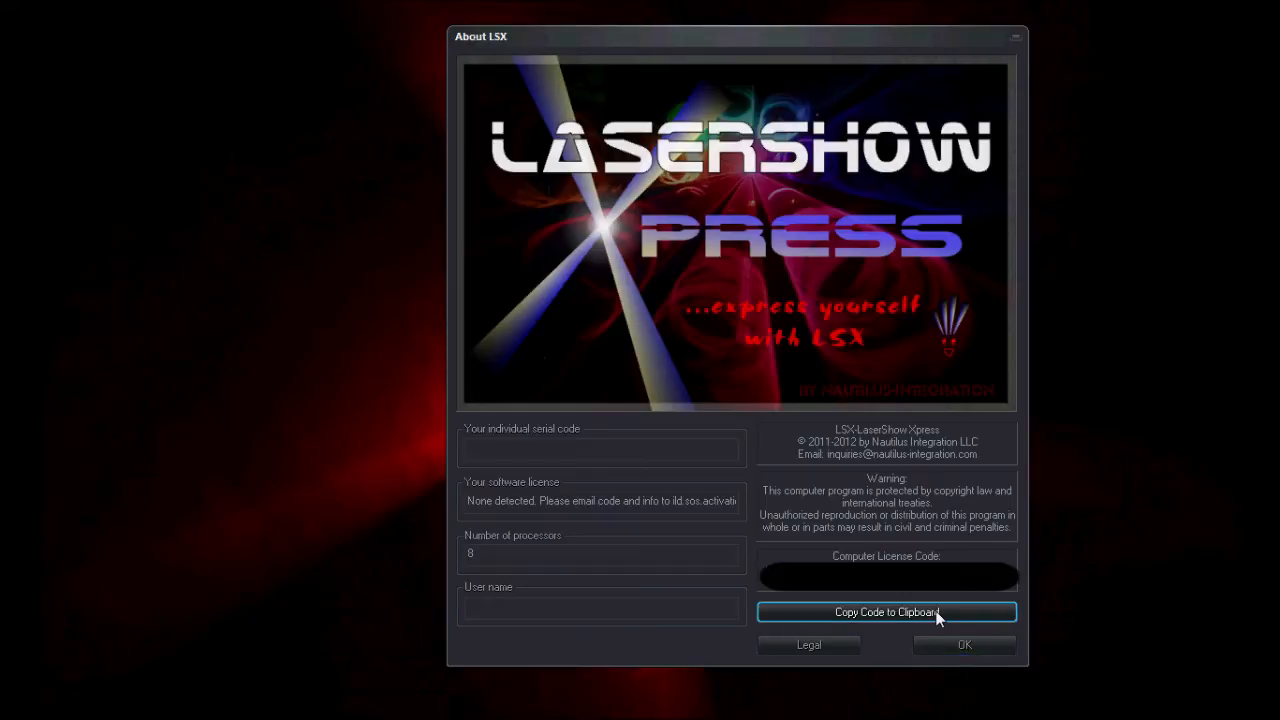
mouse_move(956, 596)
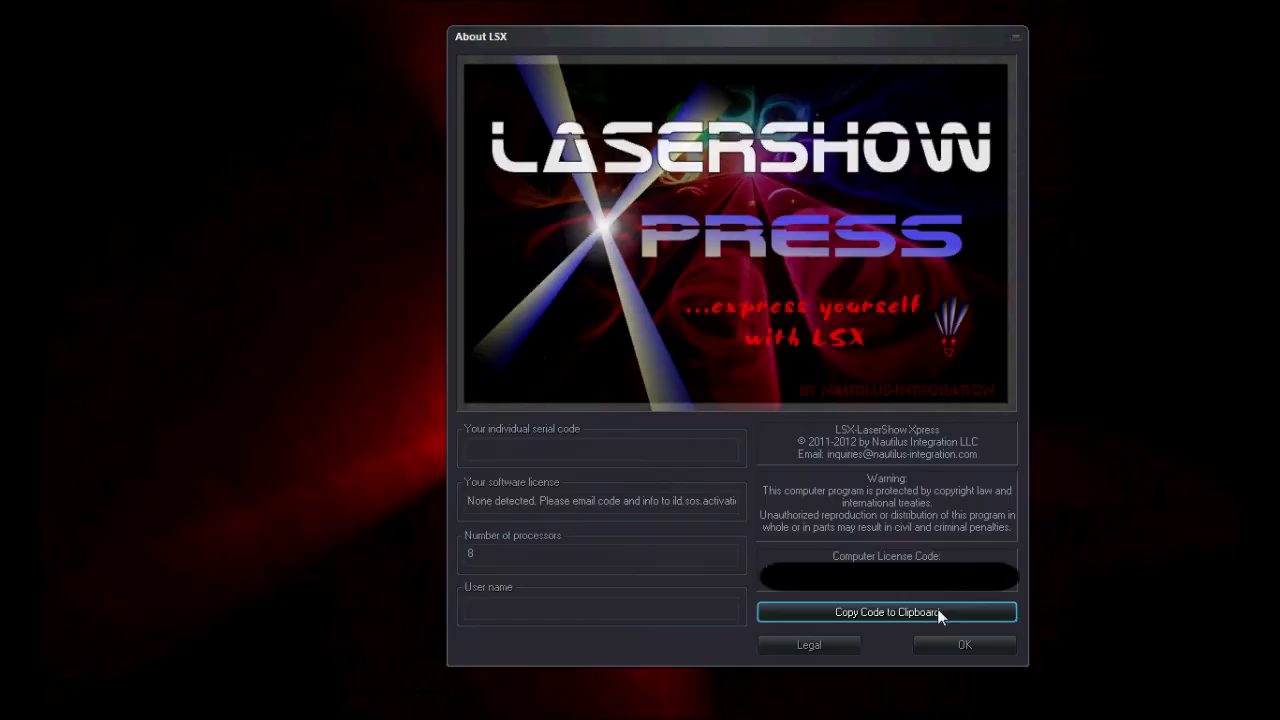
mouse_move(672, 510)
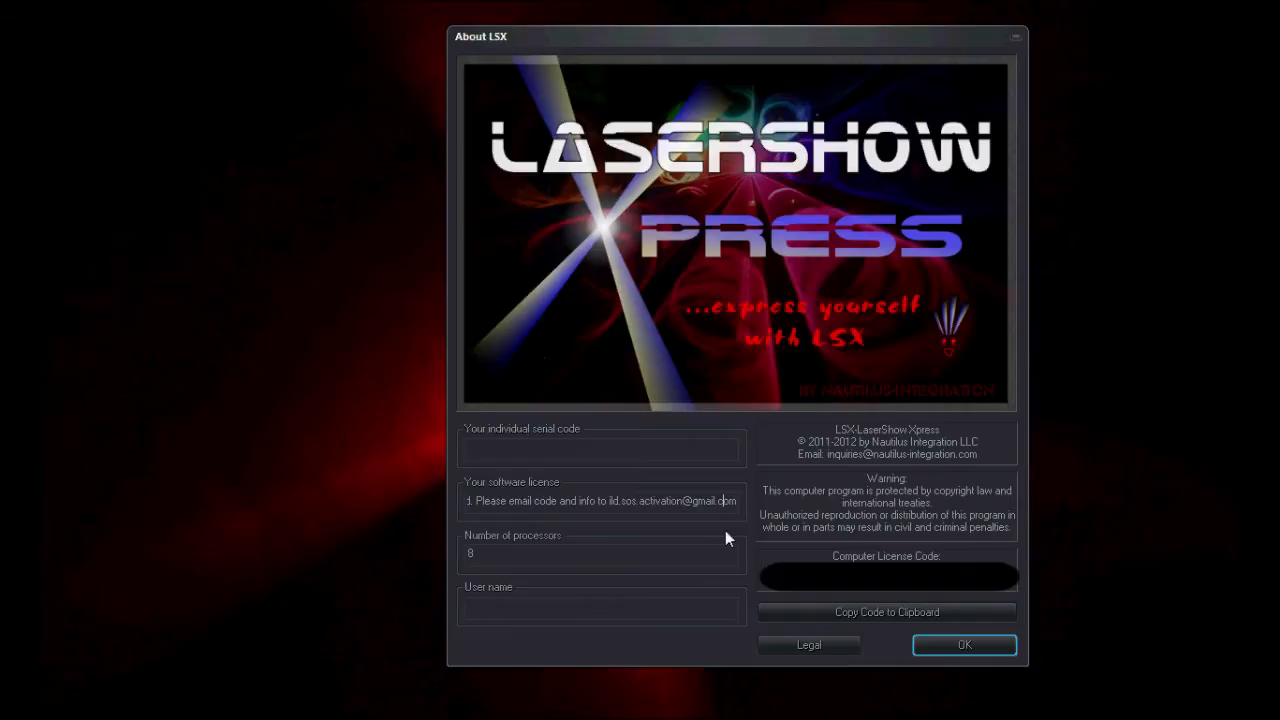
mouse_move(736, 538)
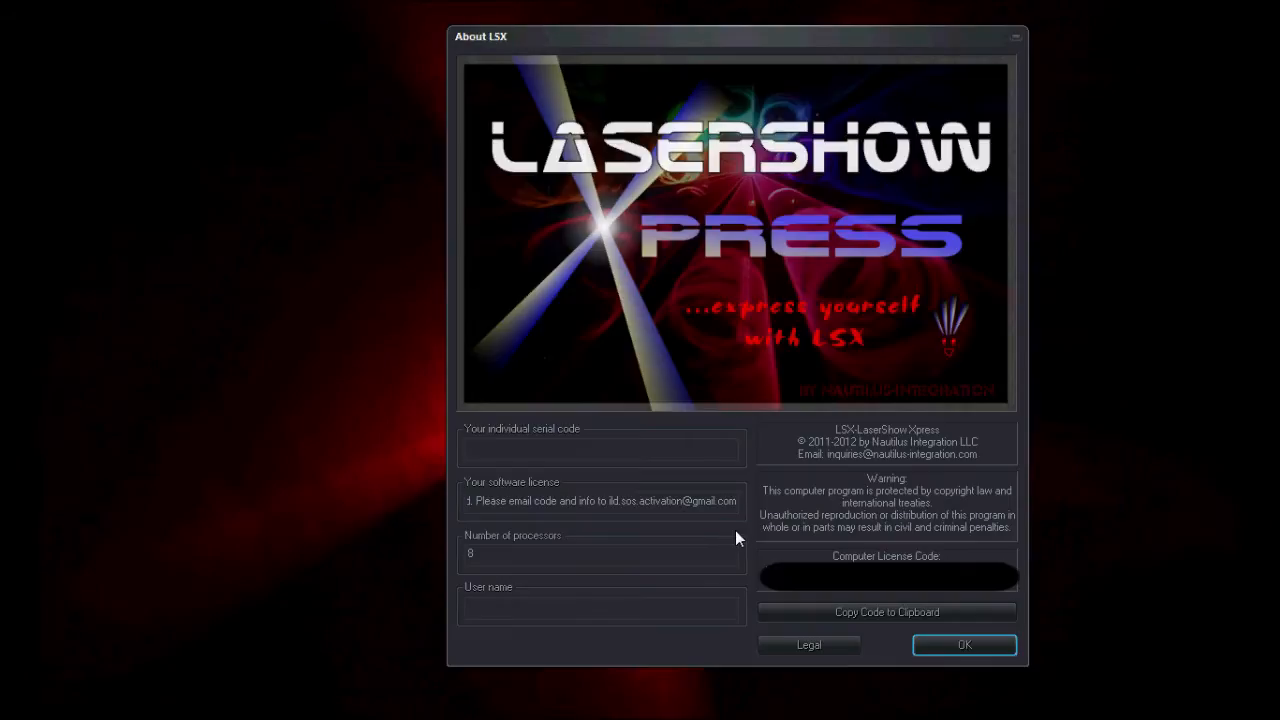
mouse_move(738, 532)
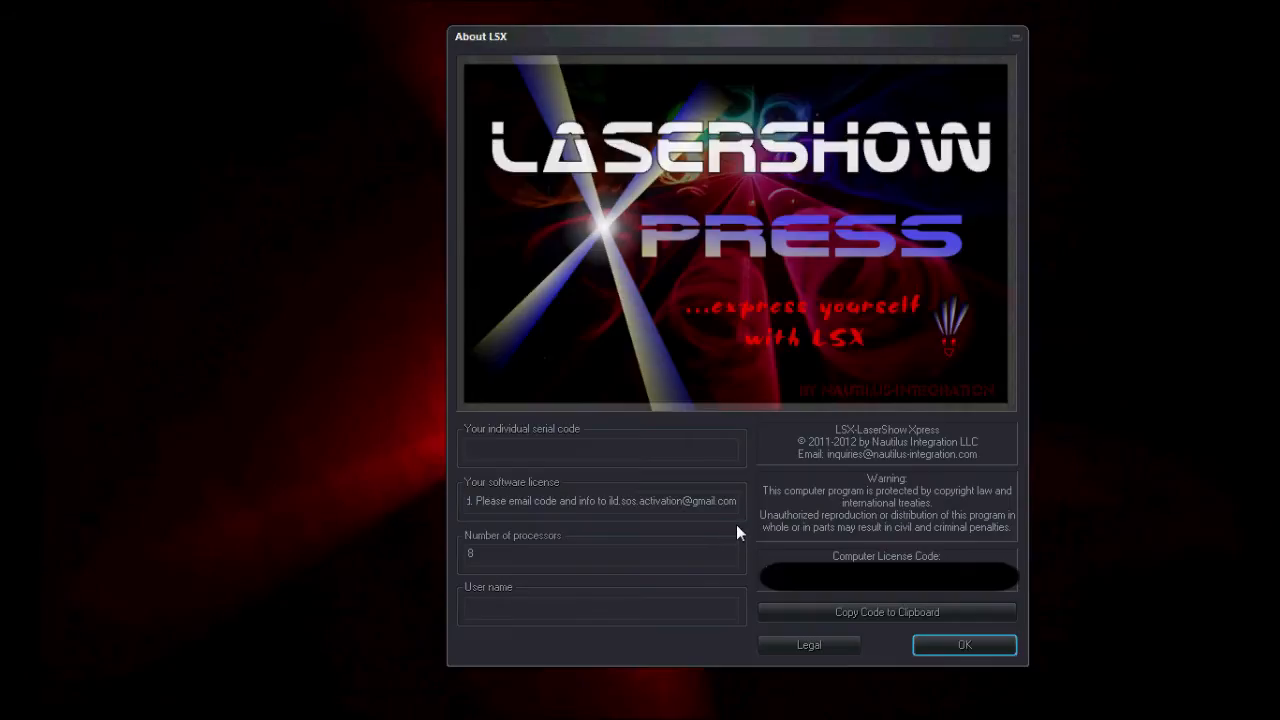
mouse_move(964, 644)
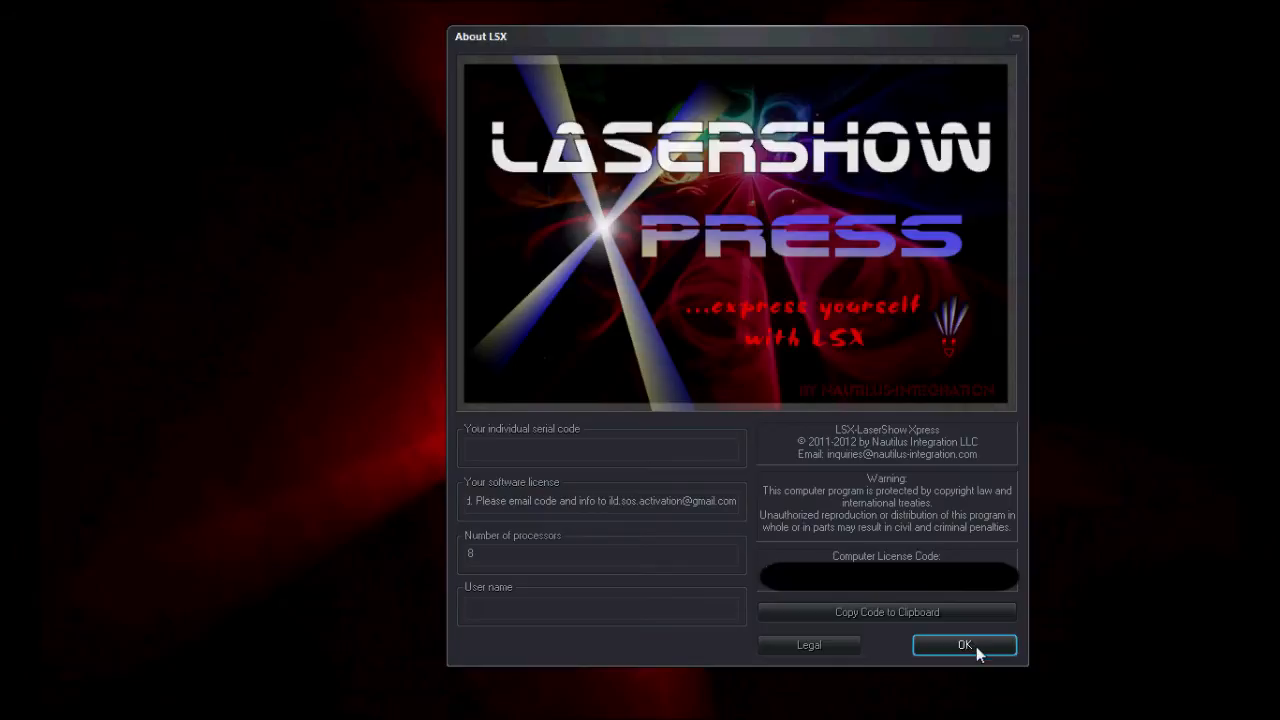
click(964, 644)
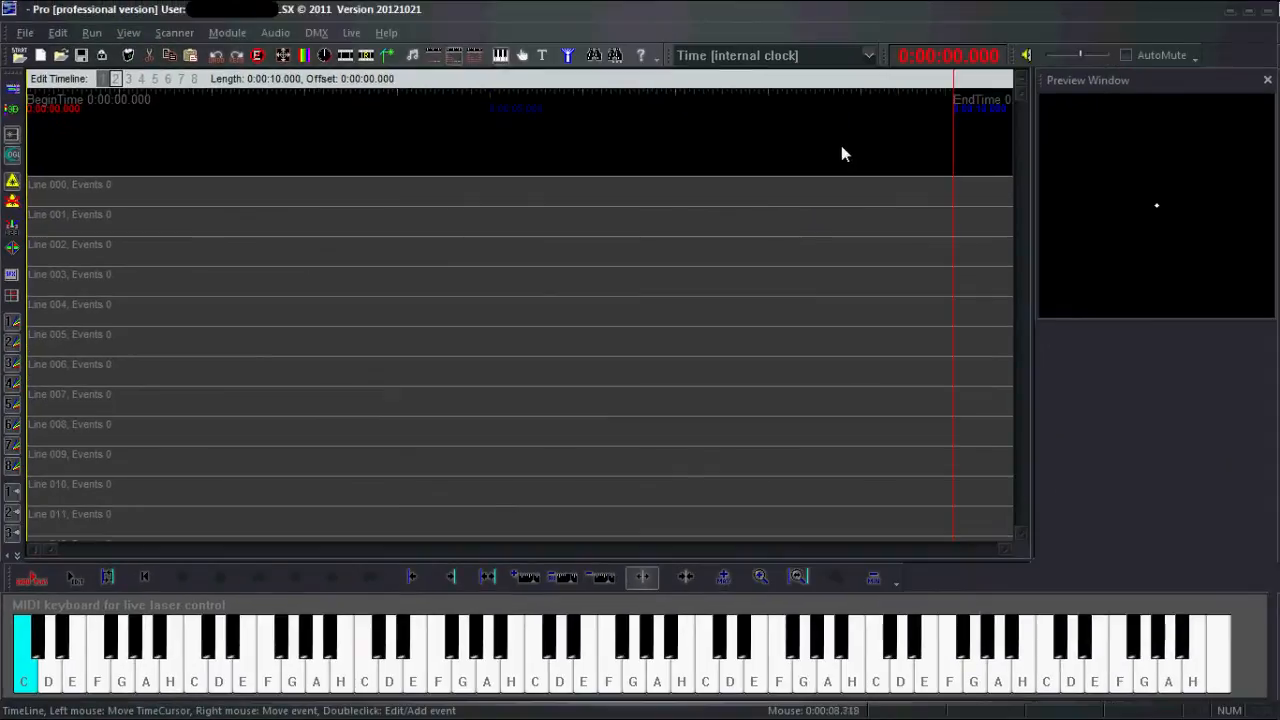
mouse_move(854, 150)
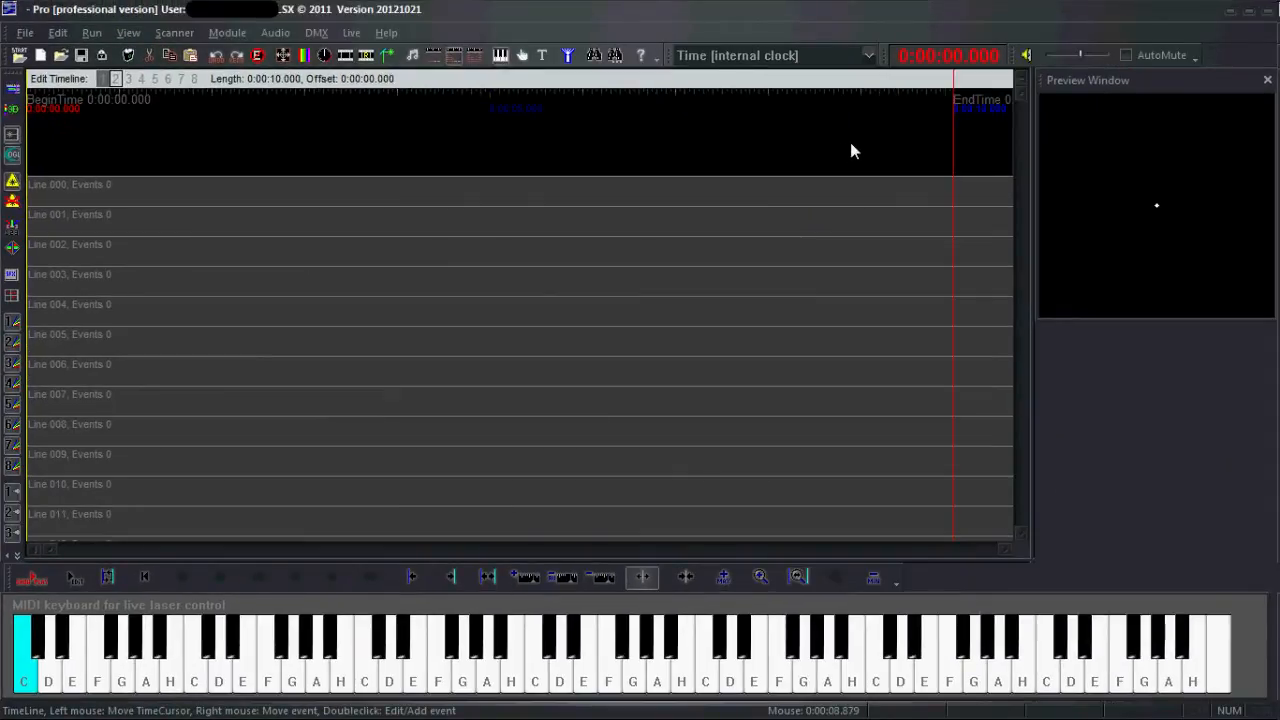
mouse_move(812, 132)
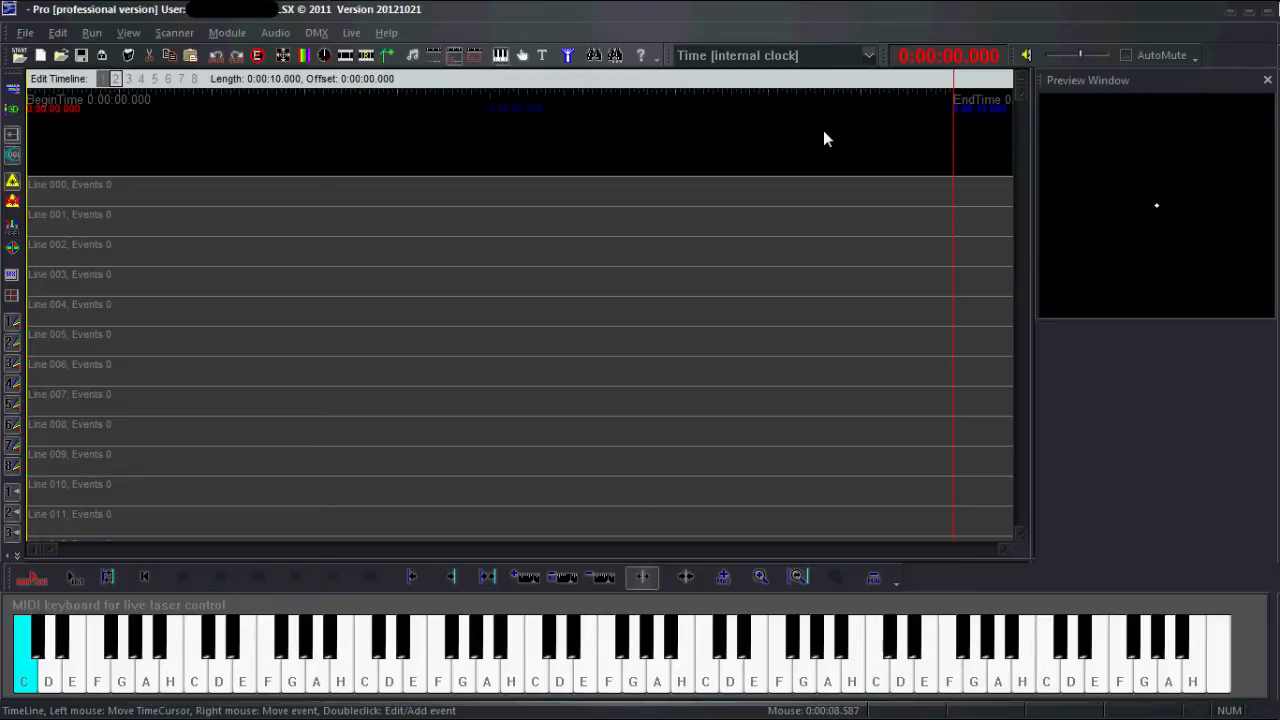
mouse_move(712, 148)
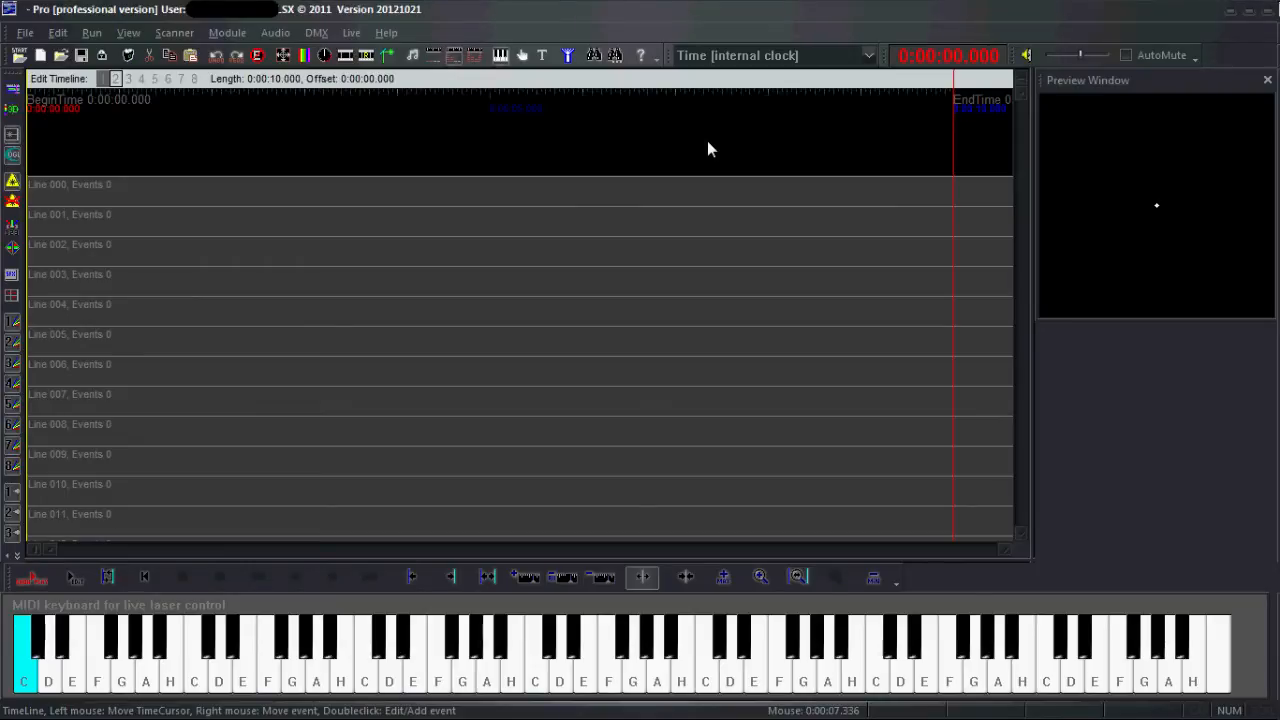
mouse_move(400, 148)
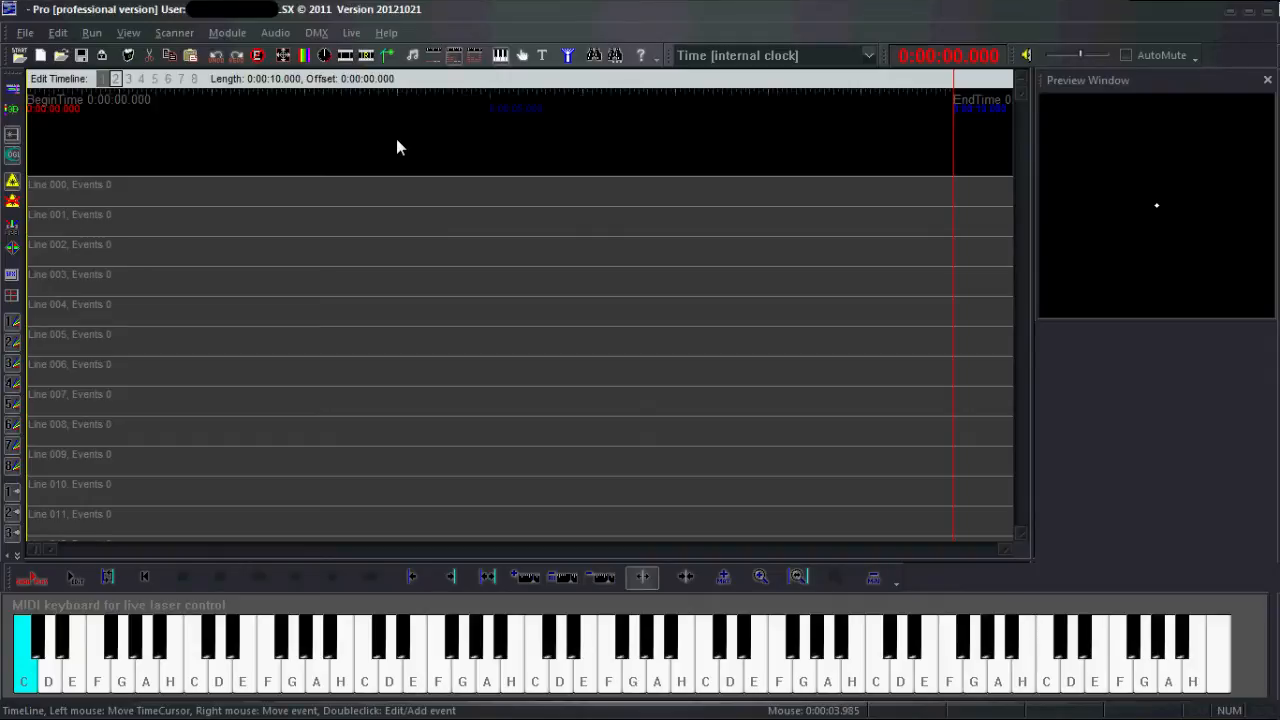
mouse_move(316, 134)
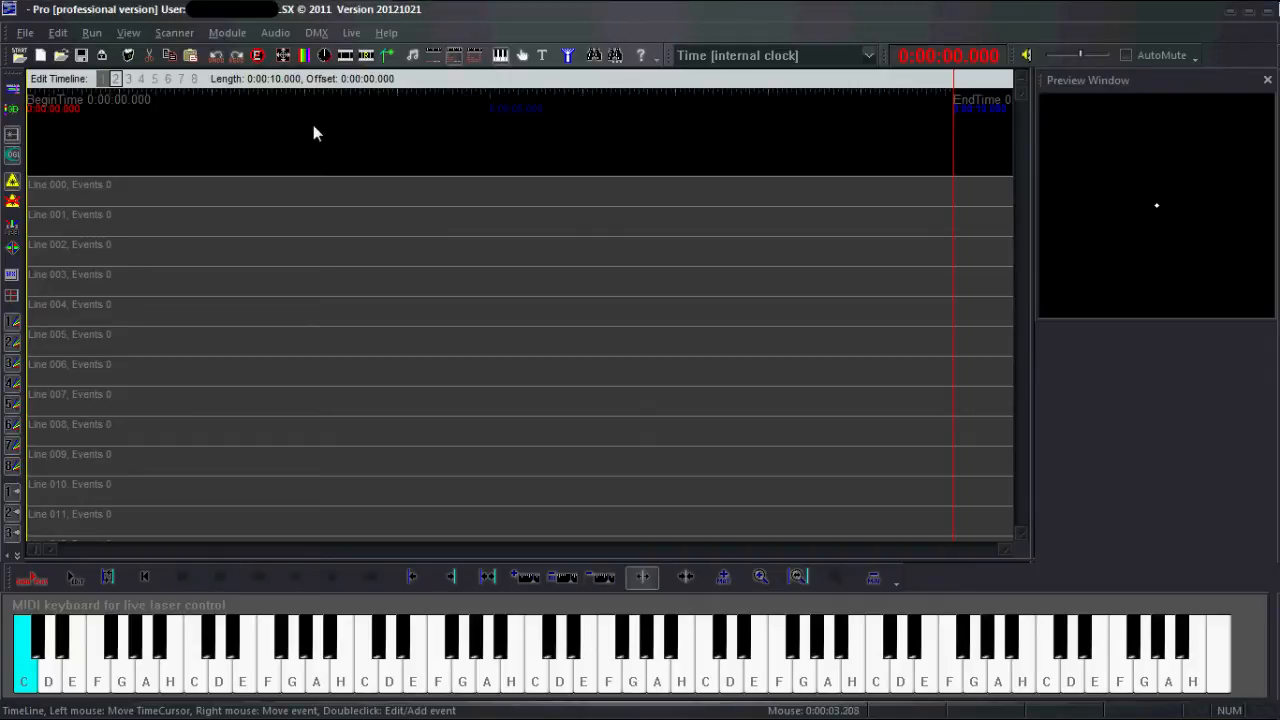
mouse_move(58, 32)
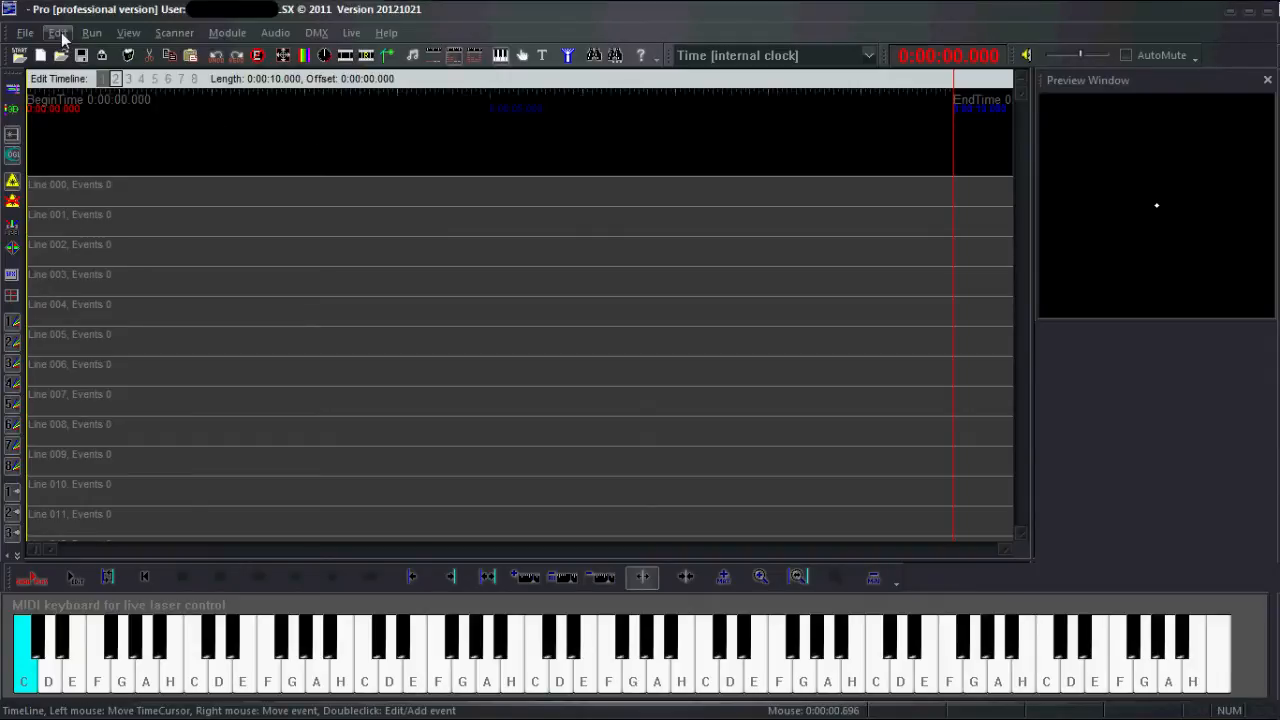
Step: Assign the IPLaser controller to Timeline 1 in the controller/DAC assignment dialog and confirm
click(56, 32)
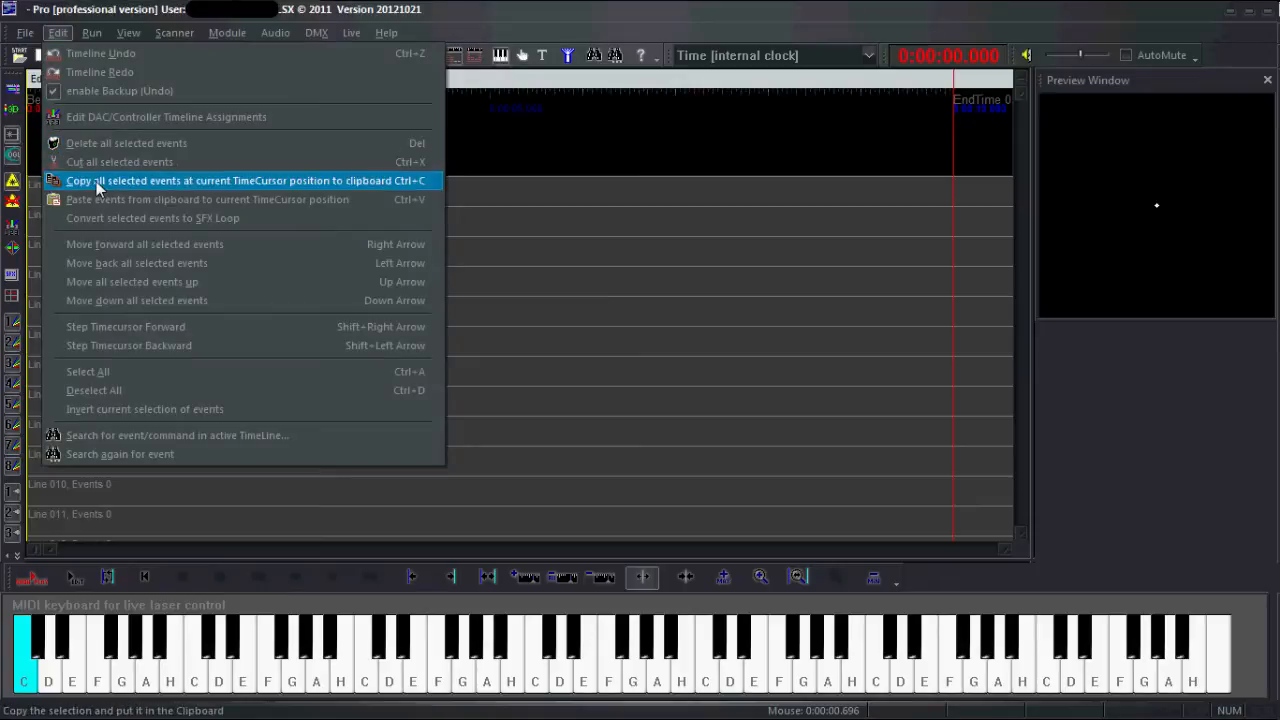
mouse_move(166, 116)
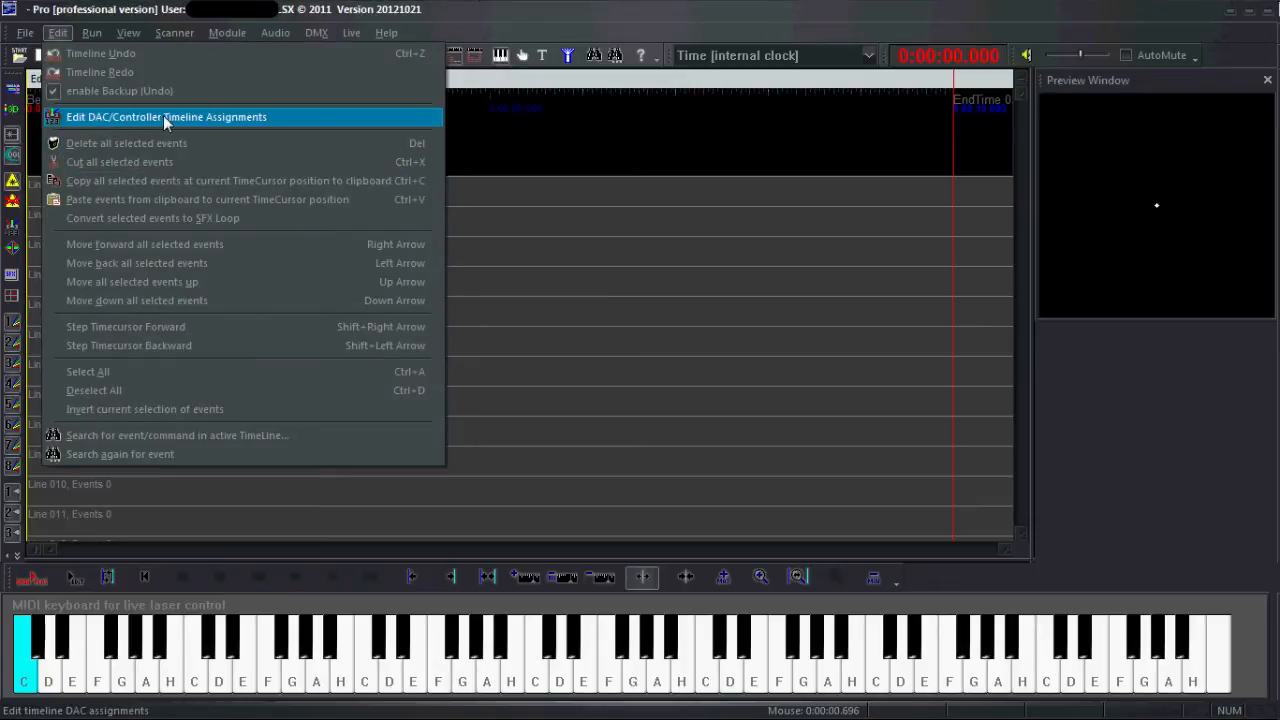
click(166, 116)
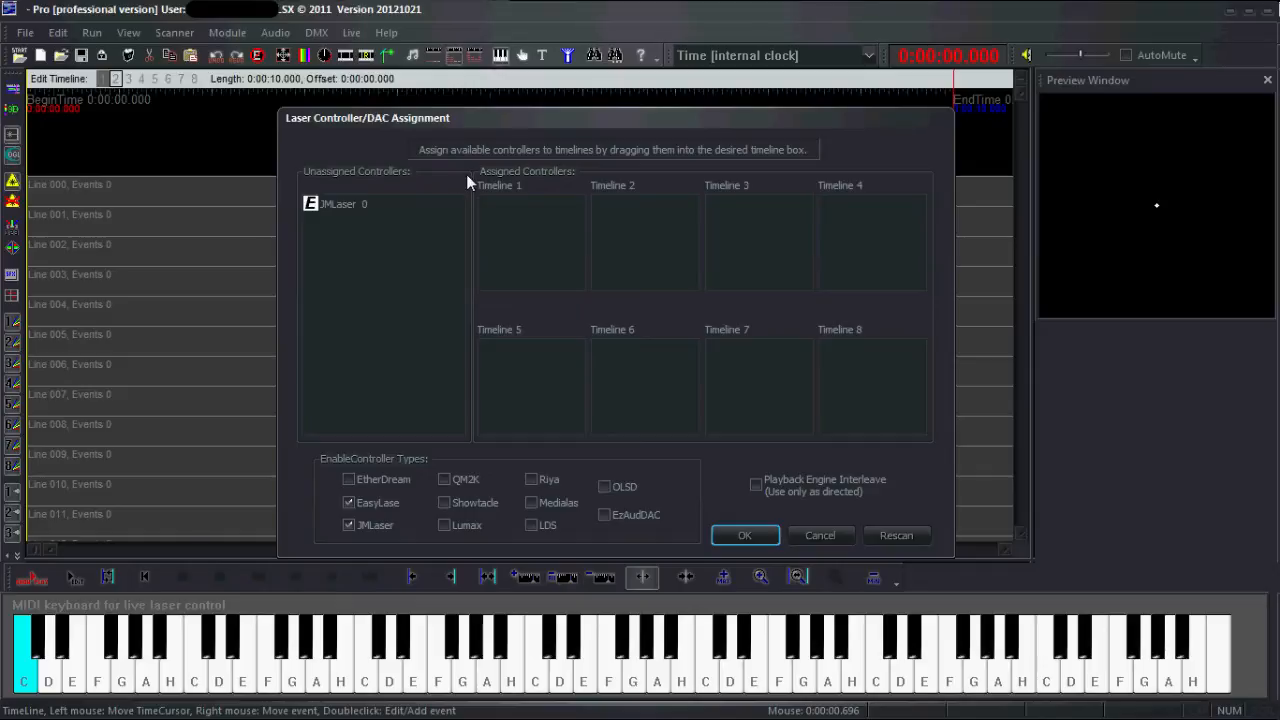
mouse_move(312, 408)
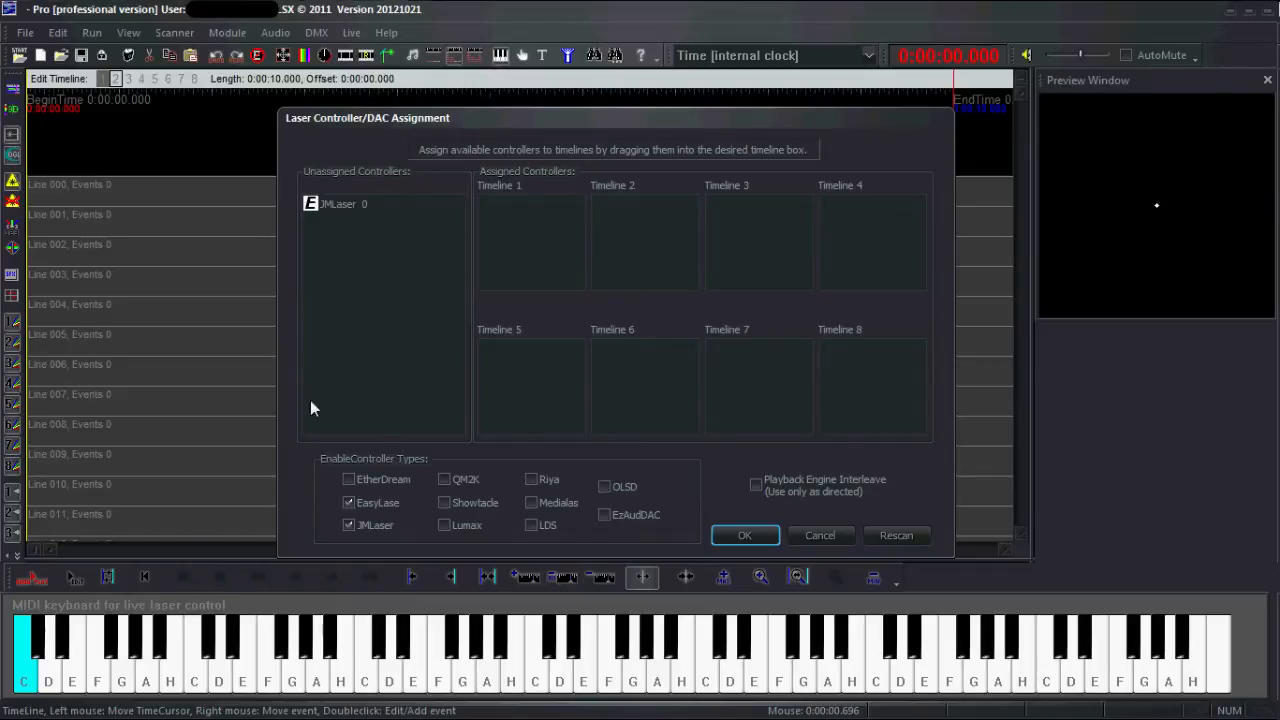
mouse_move(370, 192)
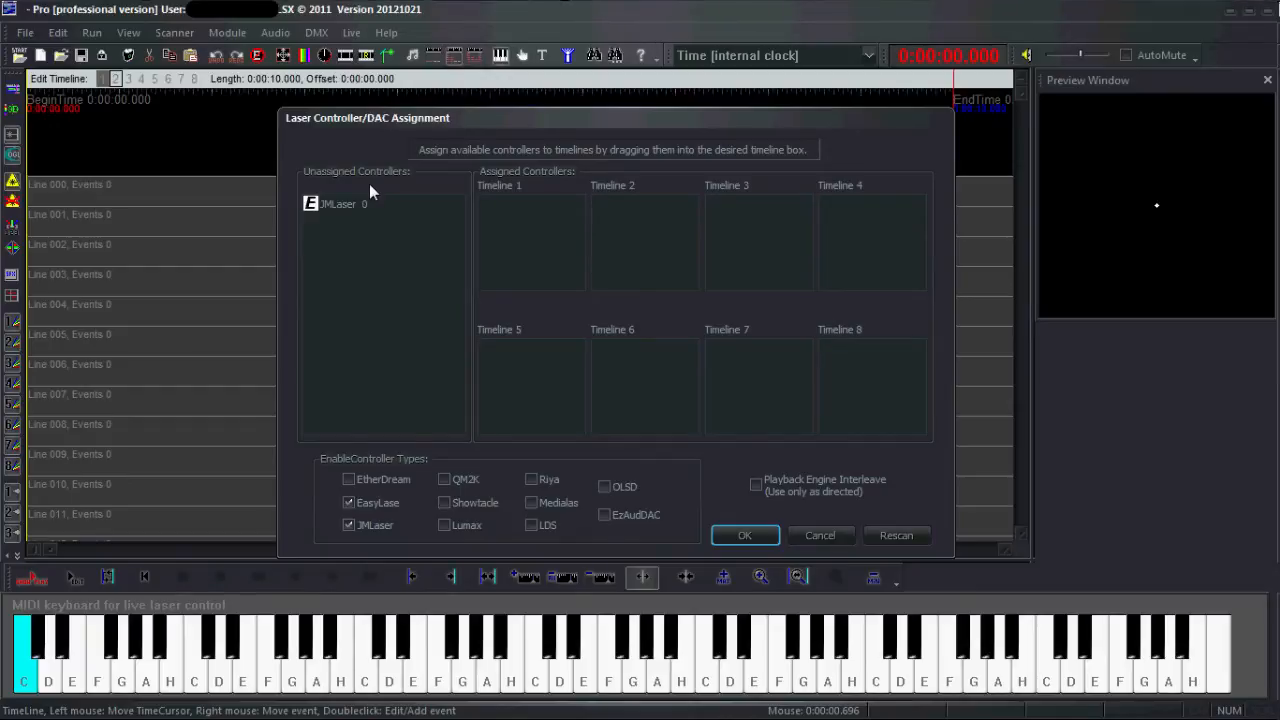
mouse_move(380, 208)
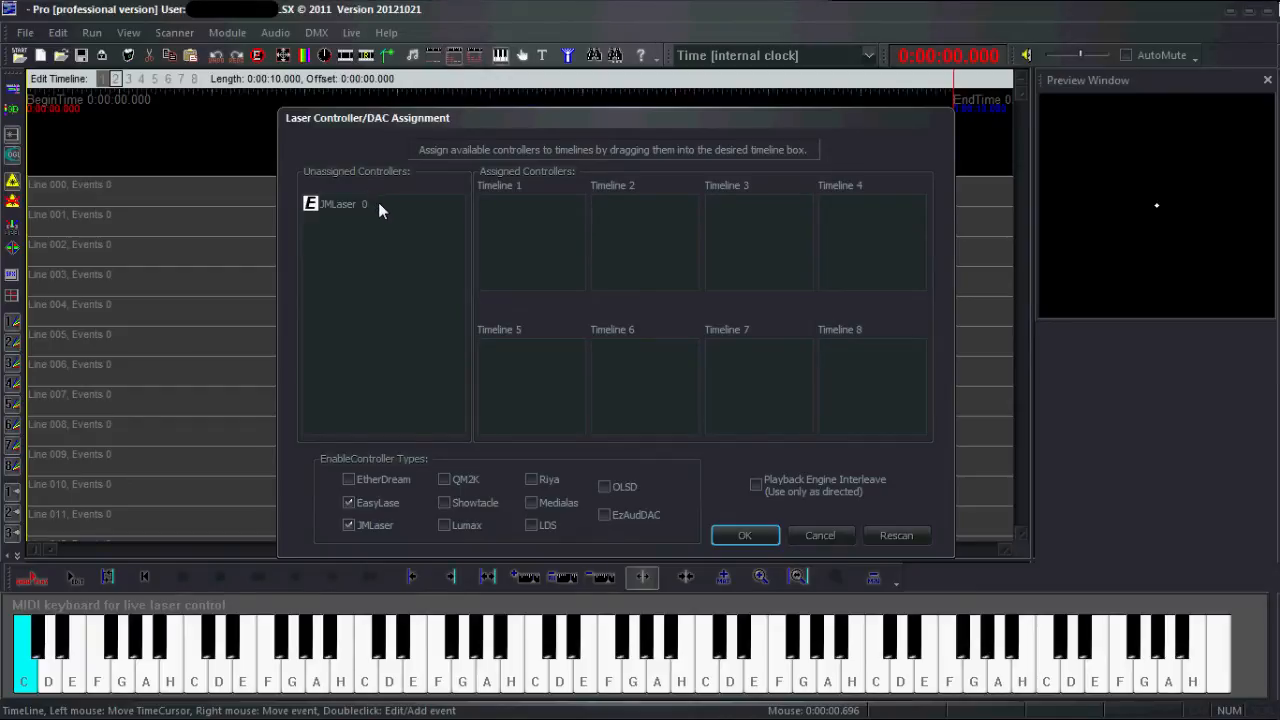
drag(338, 204, 500, 236)
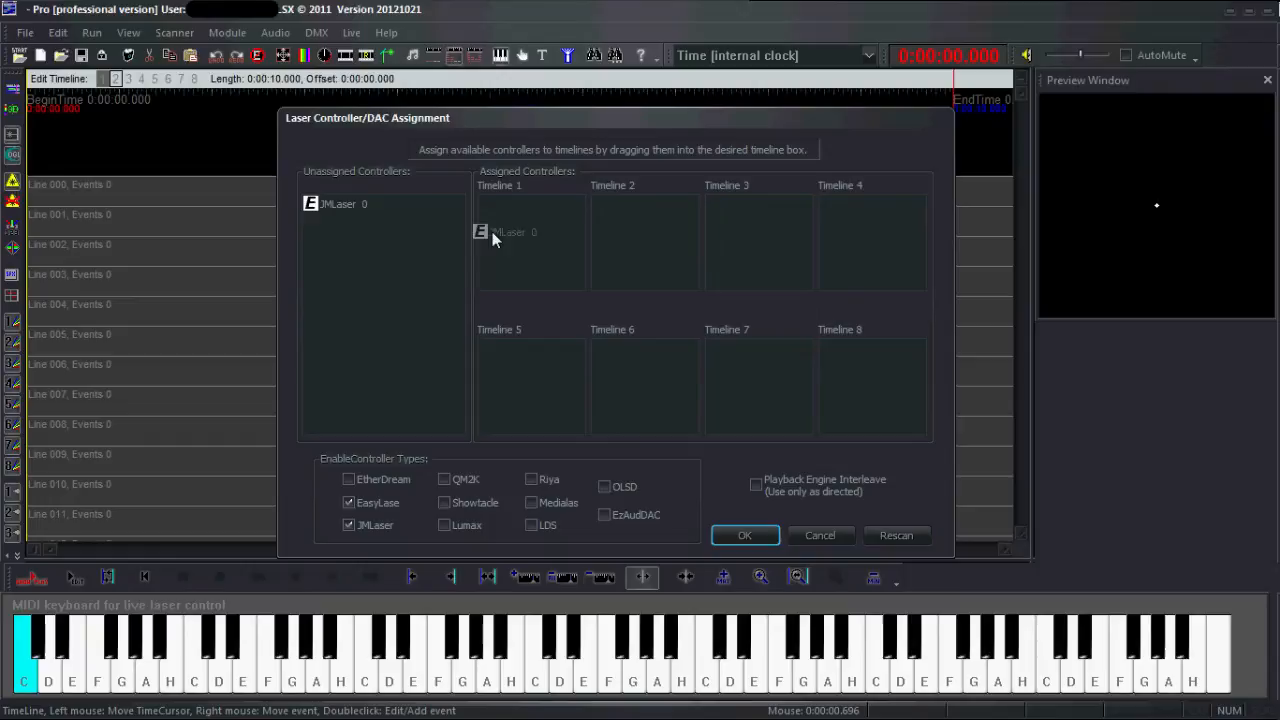
drag(336, 204, 512, 204)
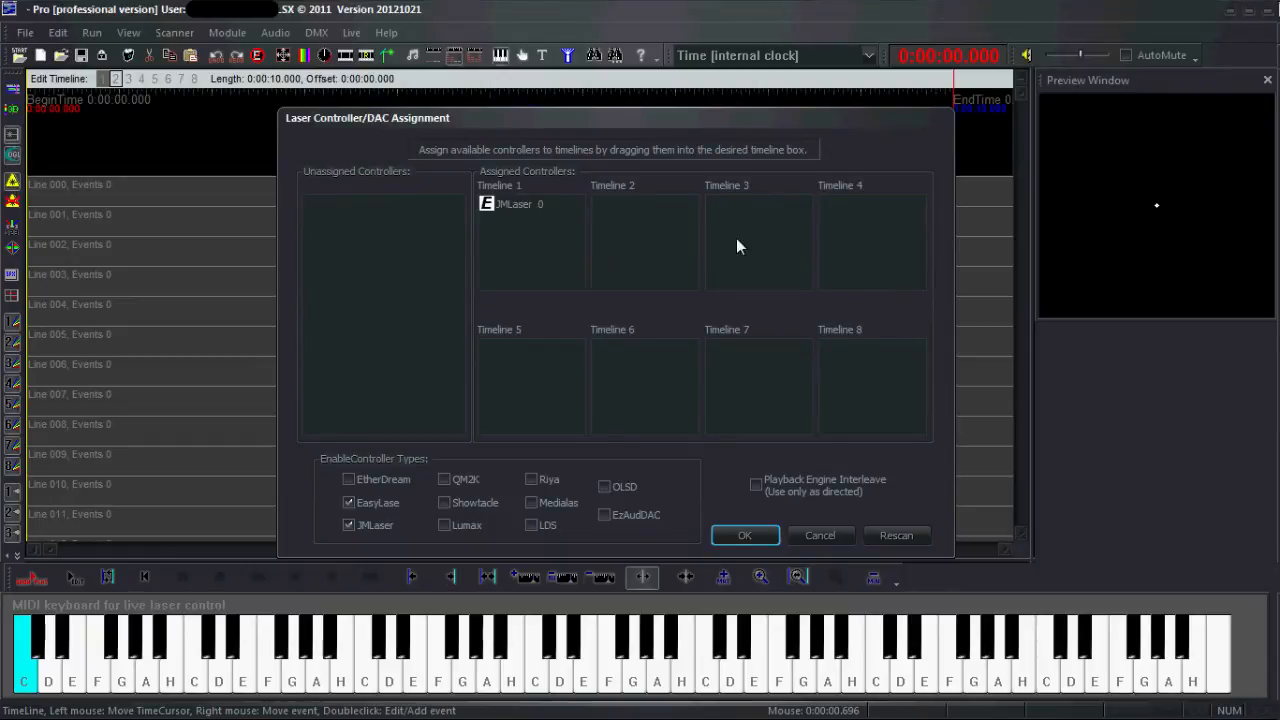
mouse_move(556, 218)
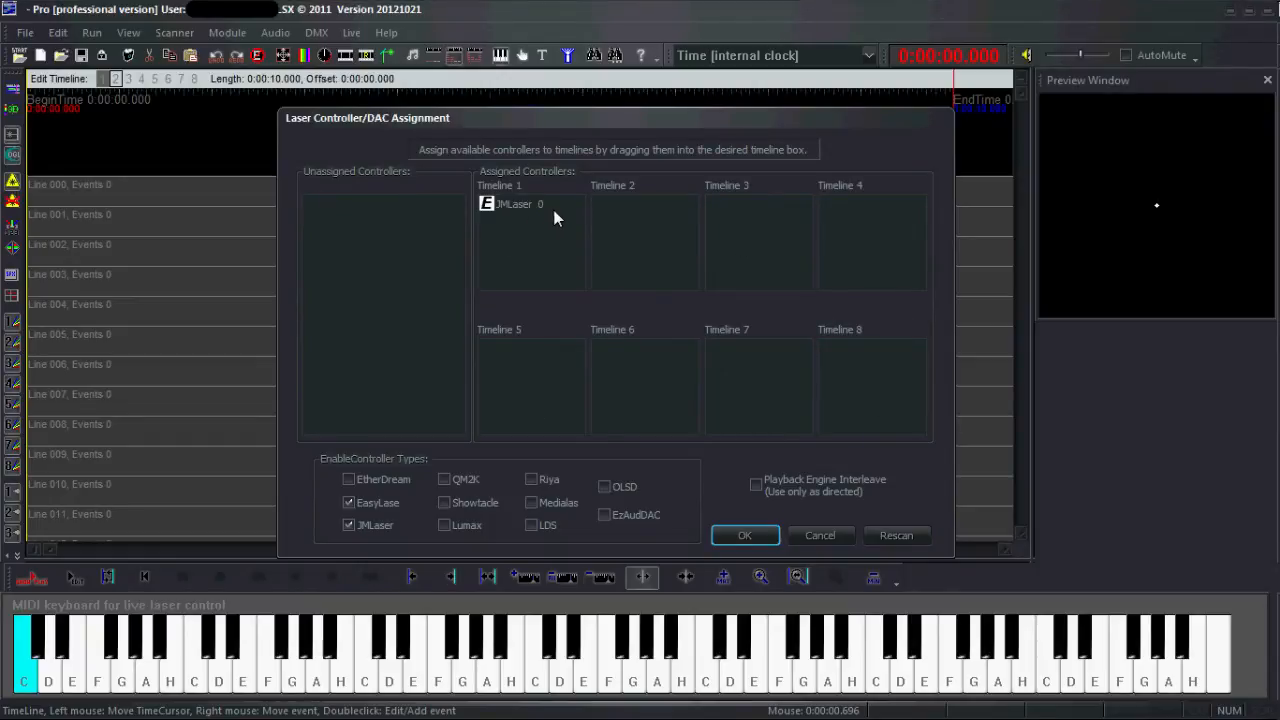
mouse_move(476, 168)
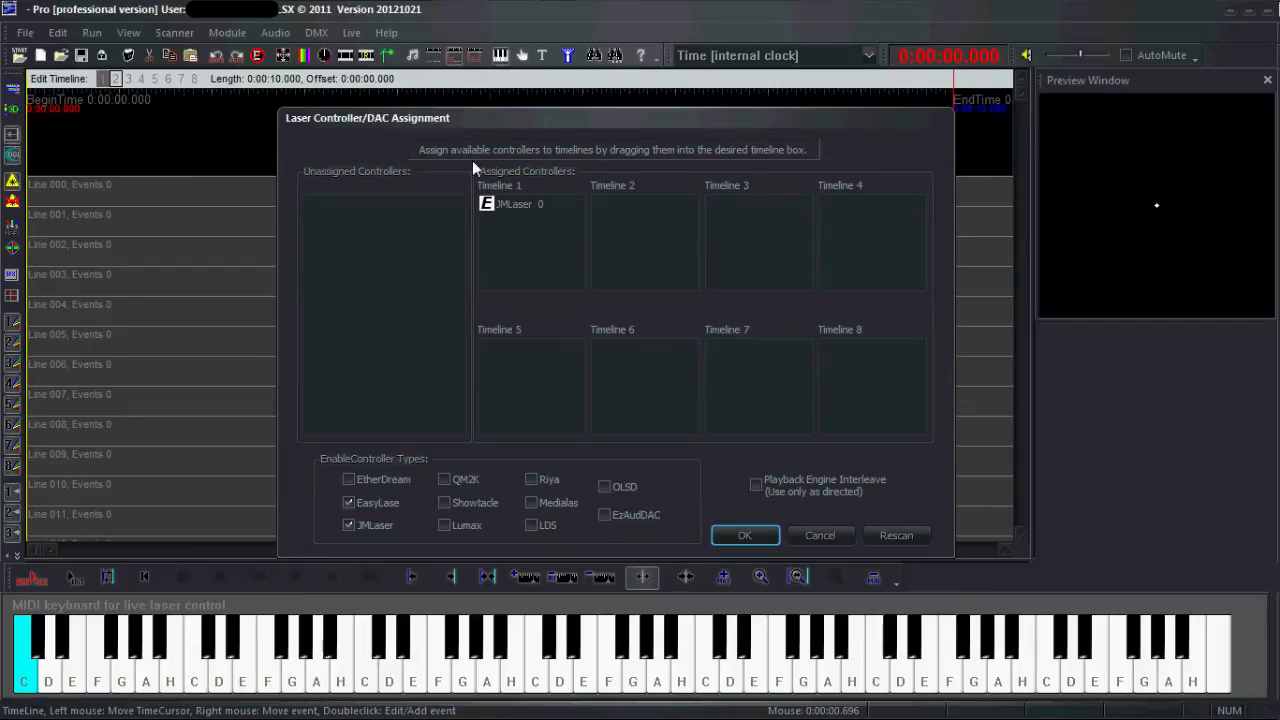
mouse_move(444, 242)
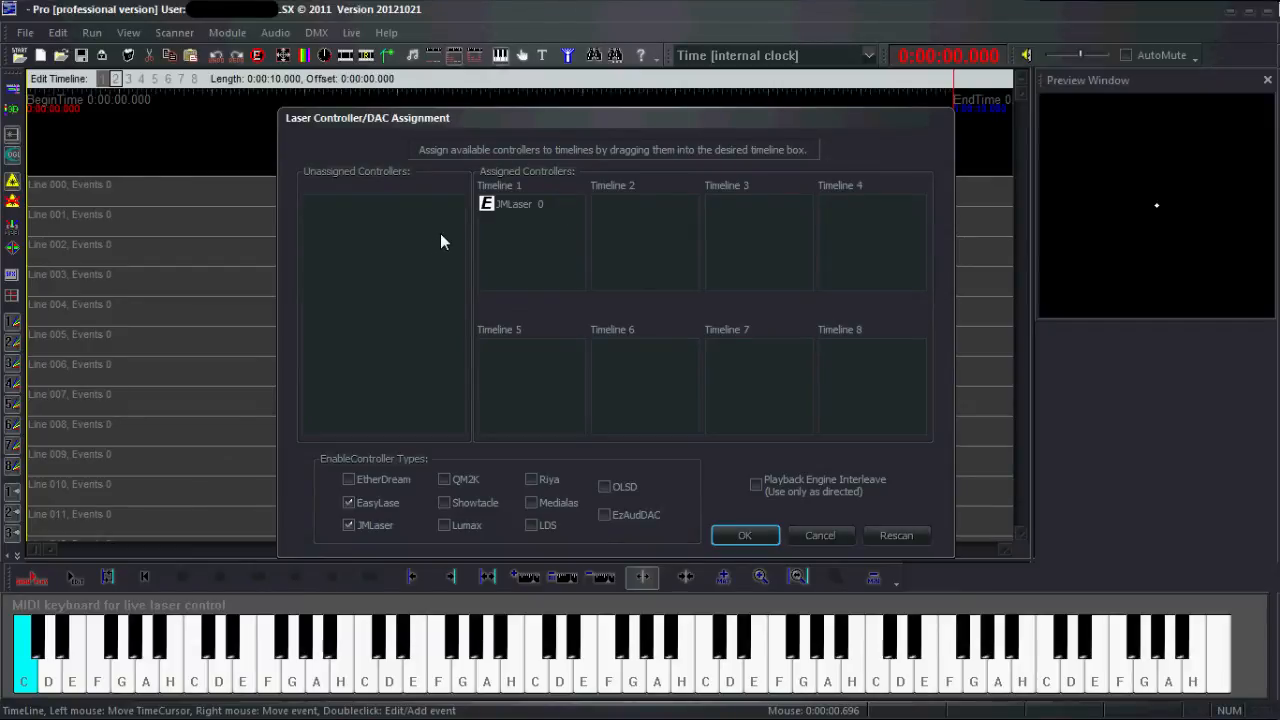
mouse_move(484, 218)
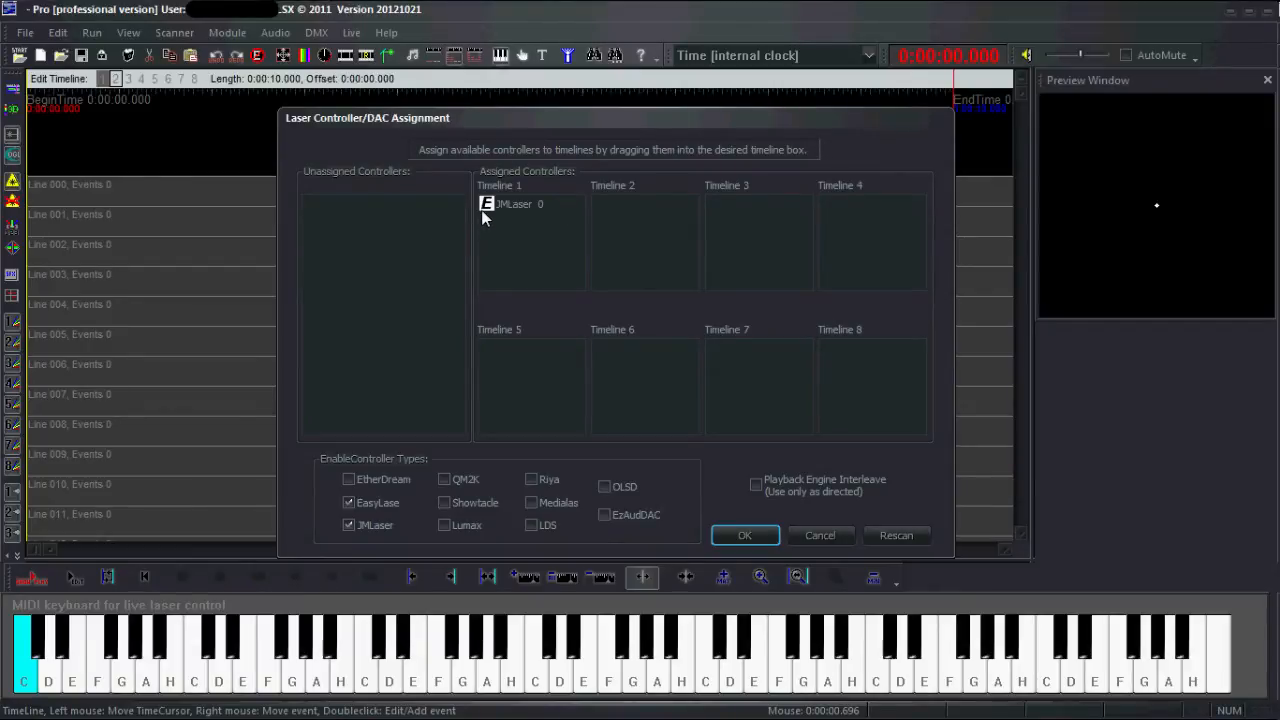
mouse_move(900, 212)
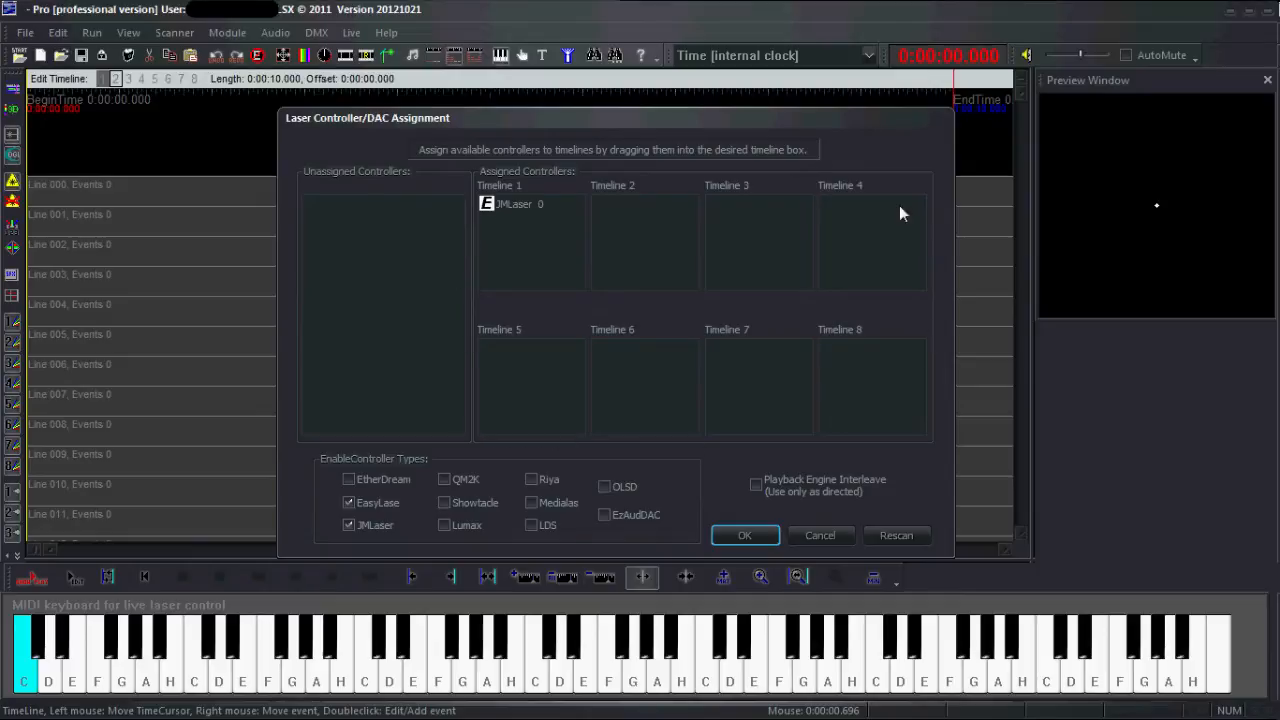
mouse_move(404, 290)
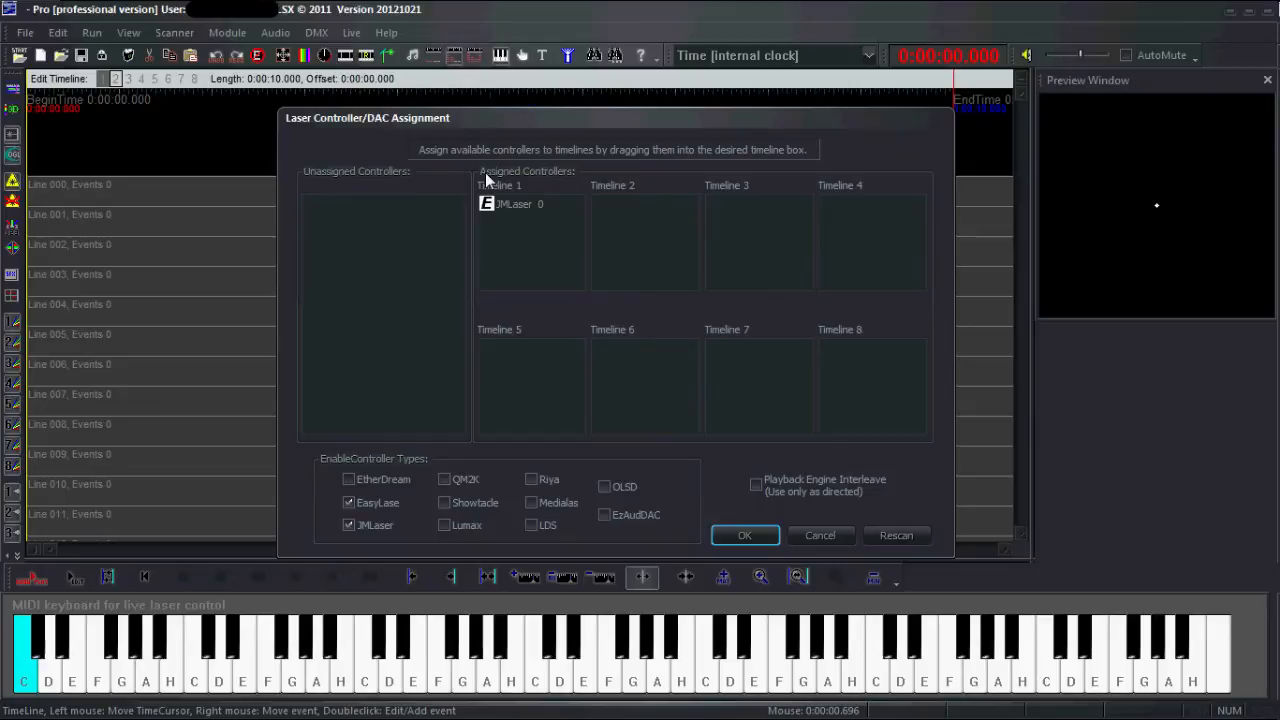
mouse_move(484, 182)
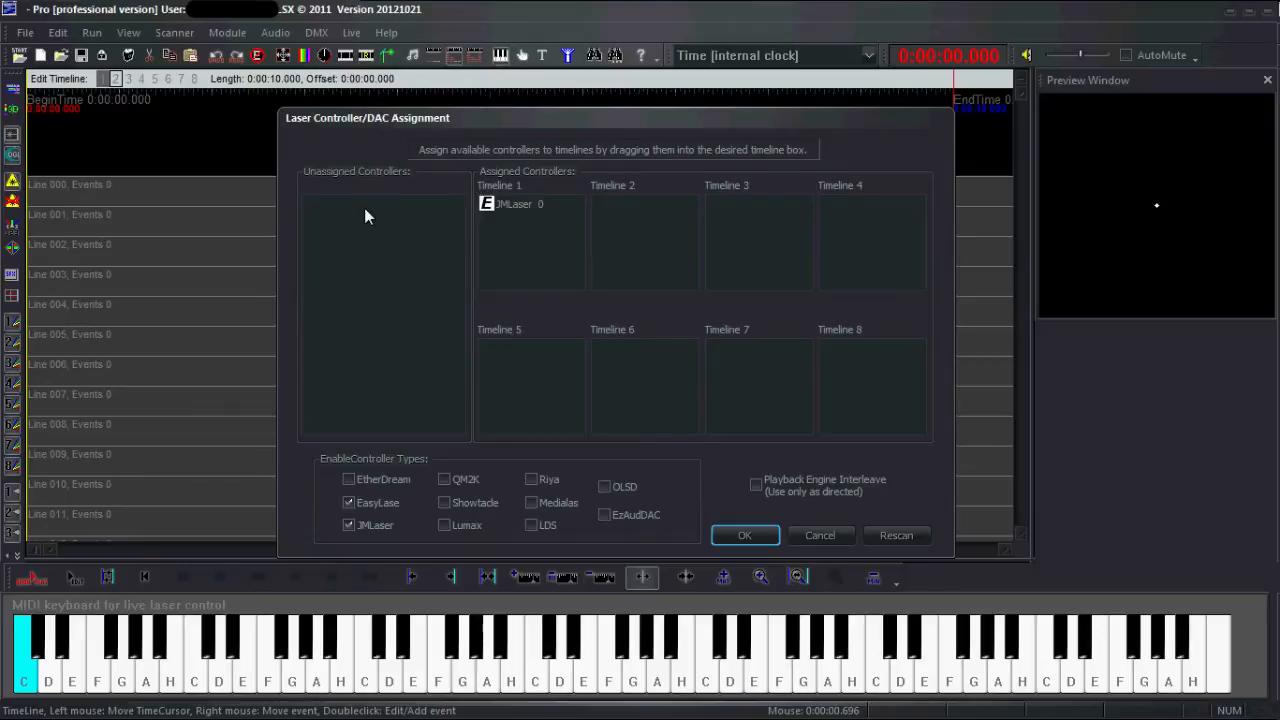
mouse_move(364, 420)
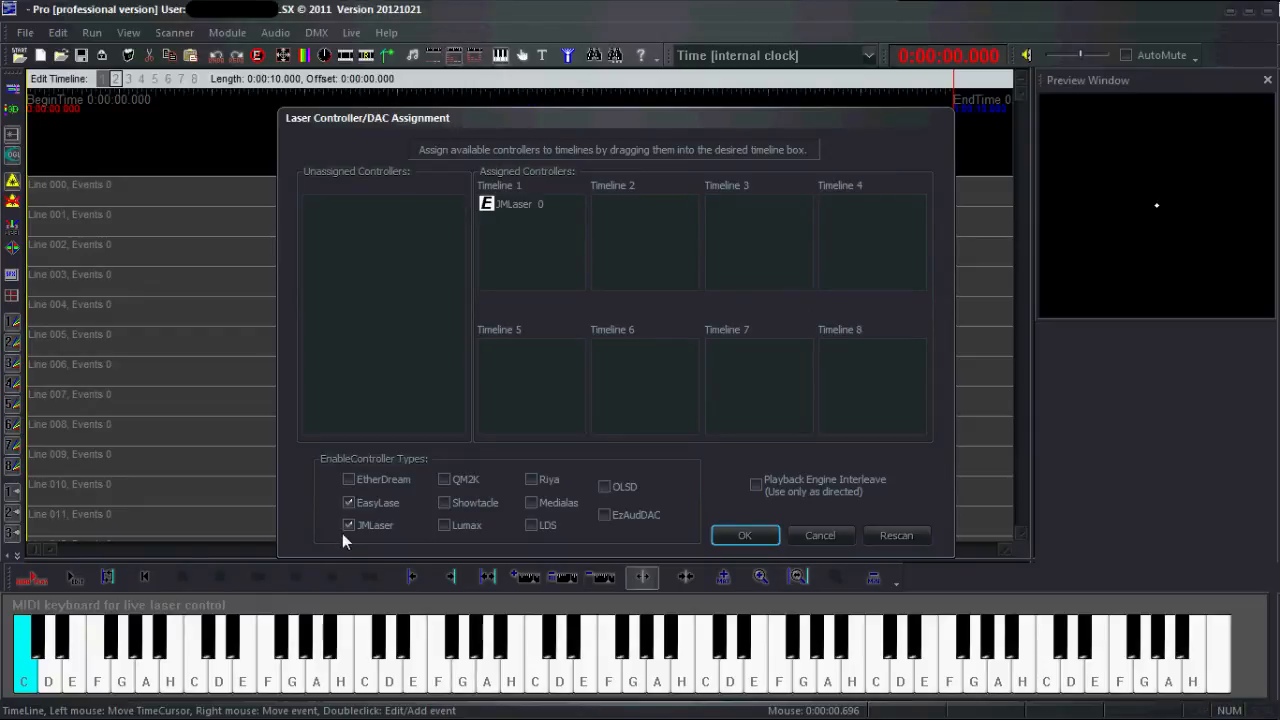
mouse_move(336, 492)
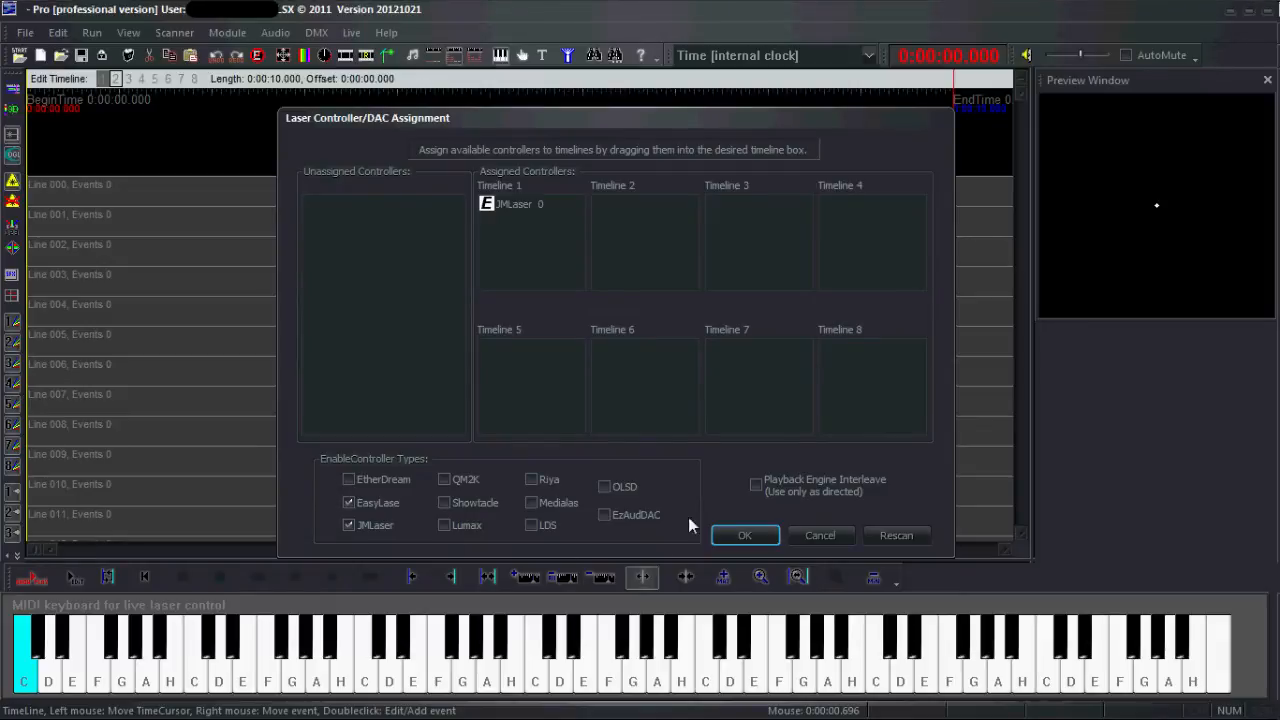
mouse_move(500, 438)
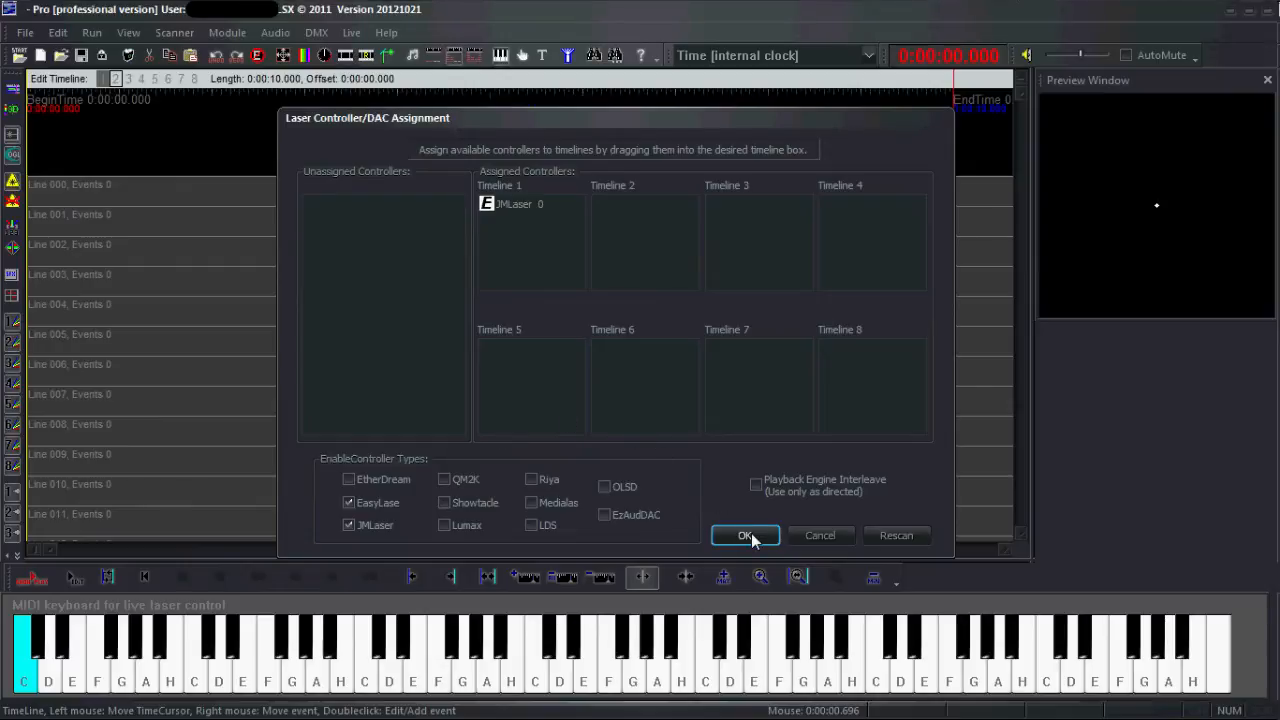
click(744, 536)
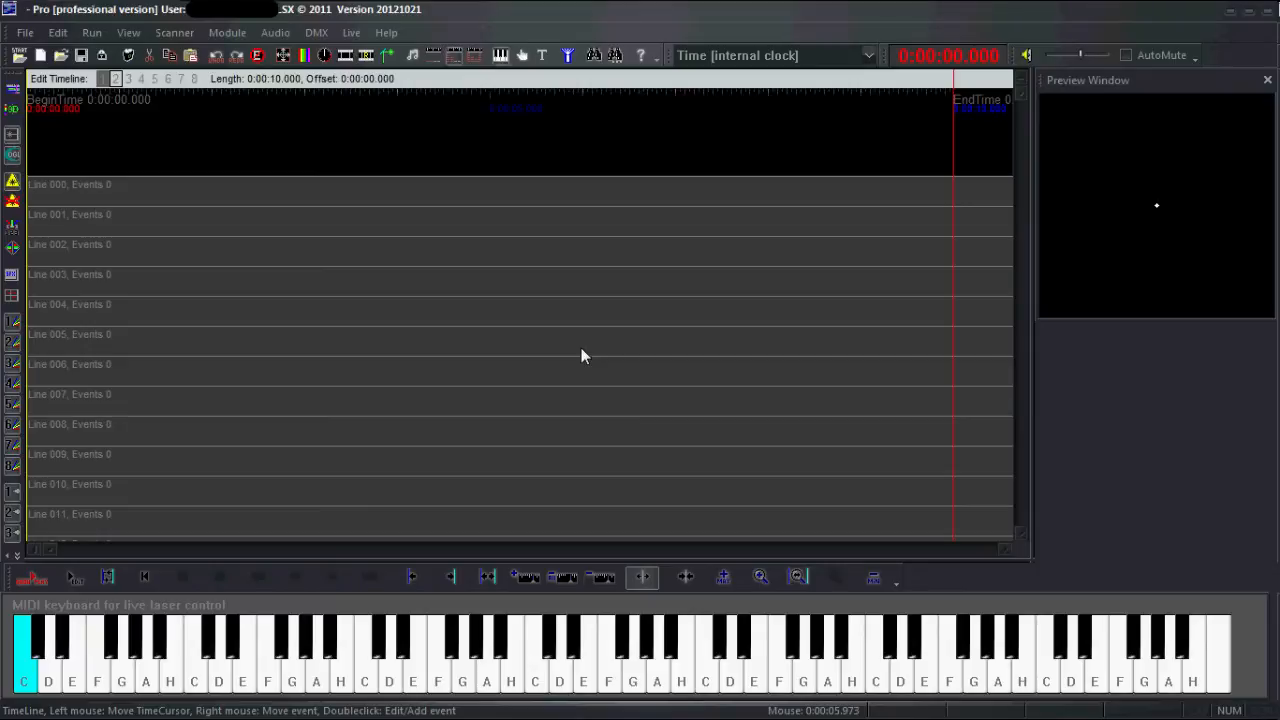
mouse_move(540, 272)
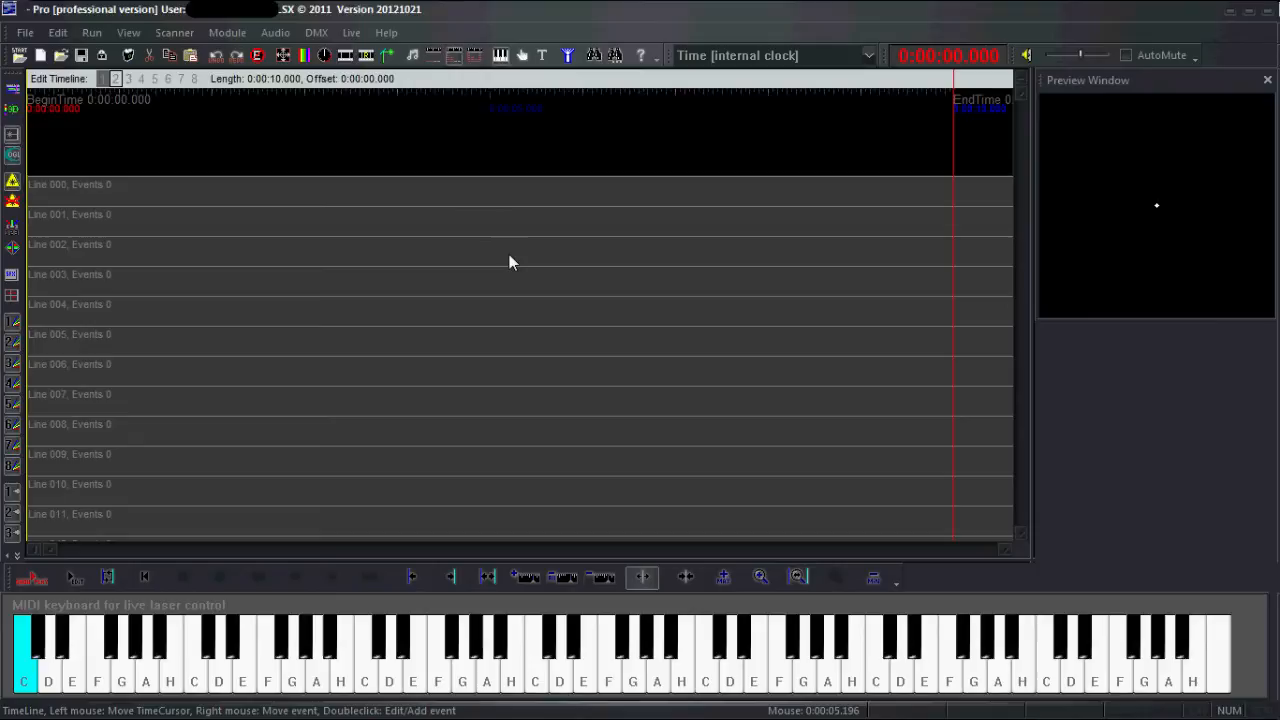
mouse_move(330, 116)
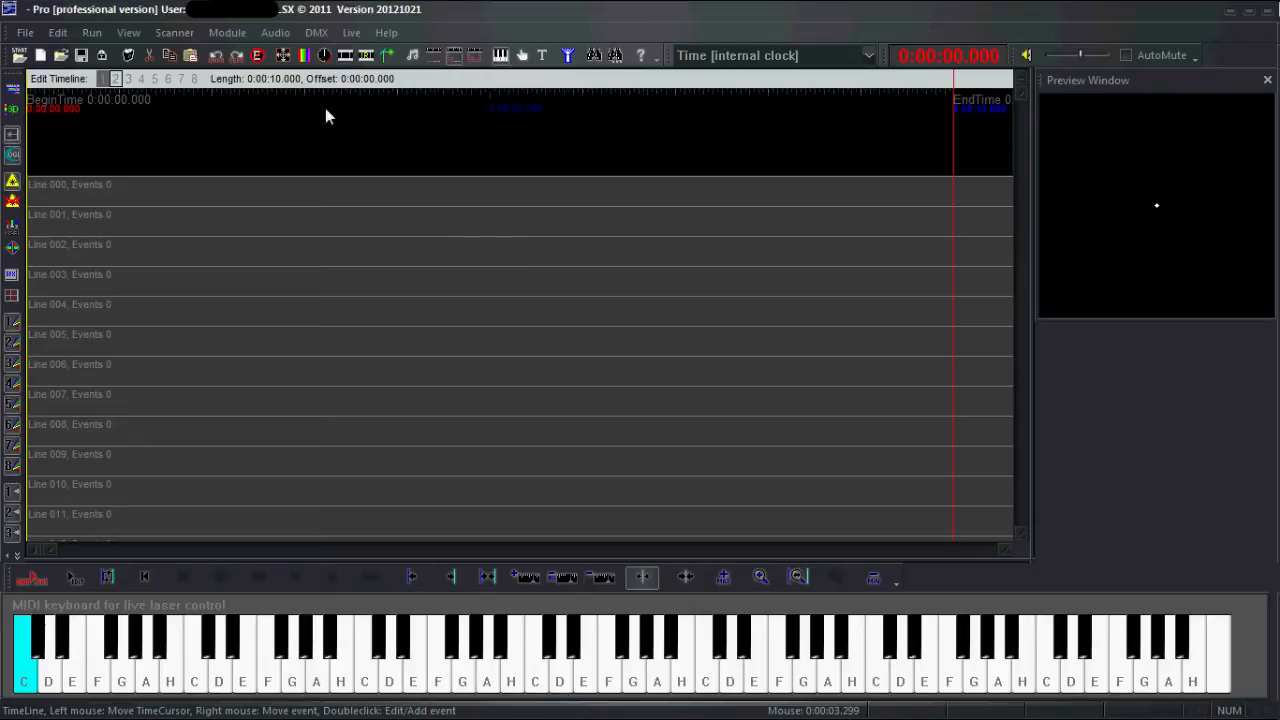
mouse_move(290, 78)
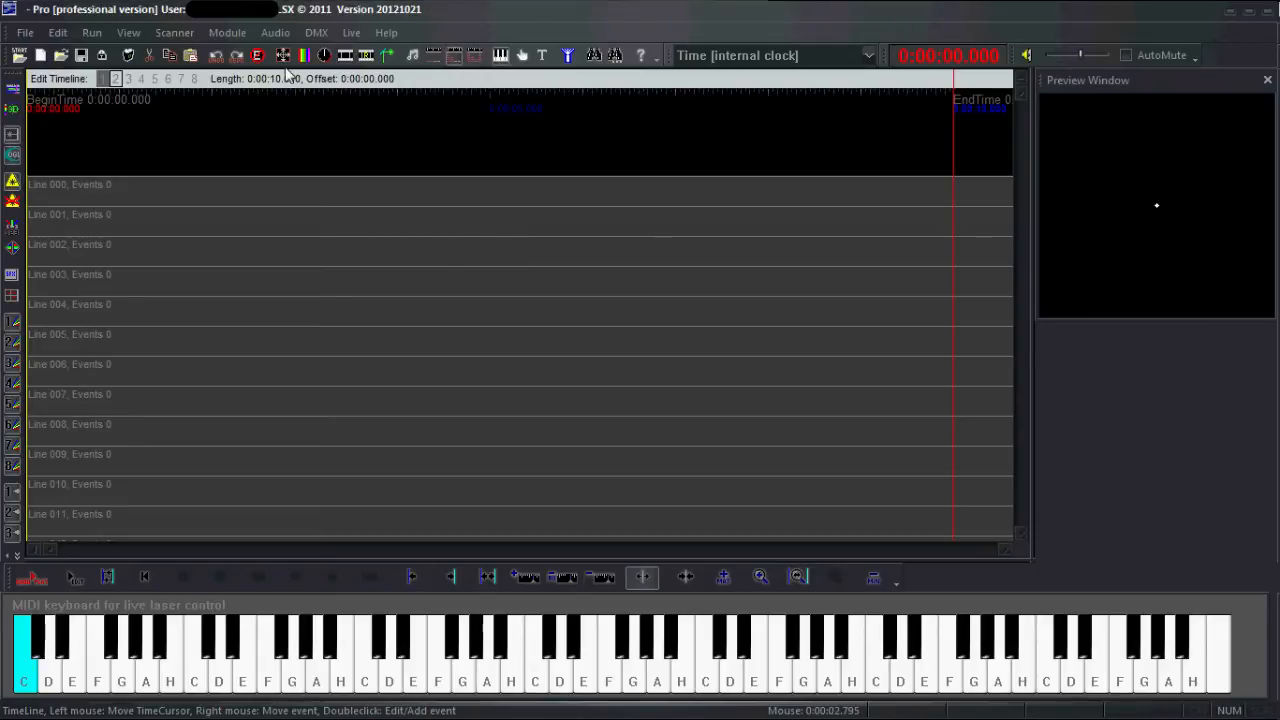
mouse_move(392, 56)
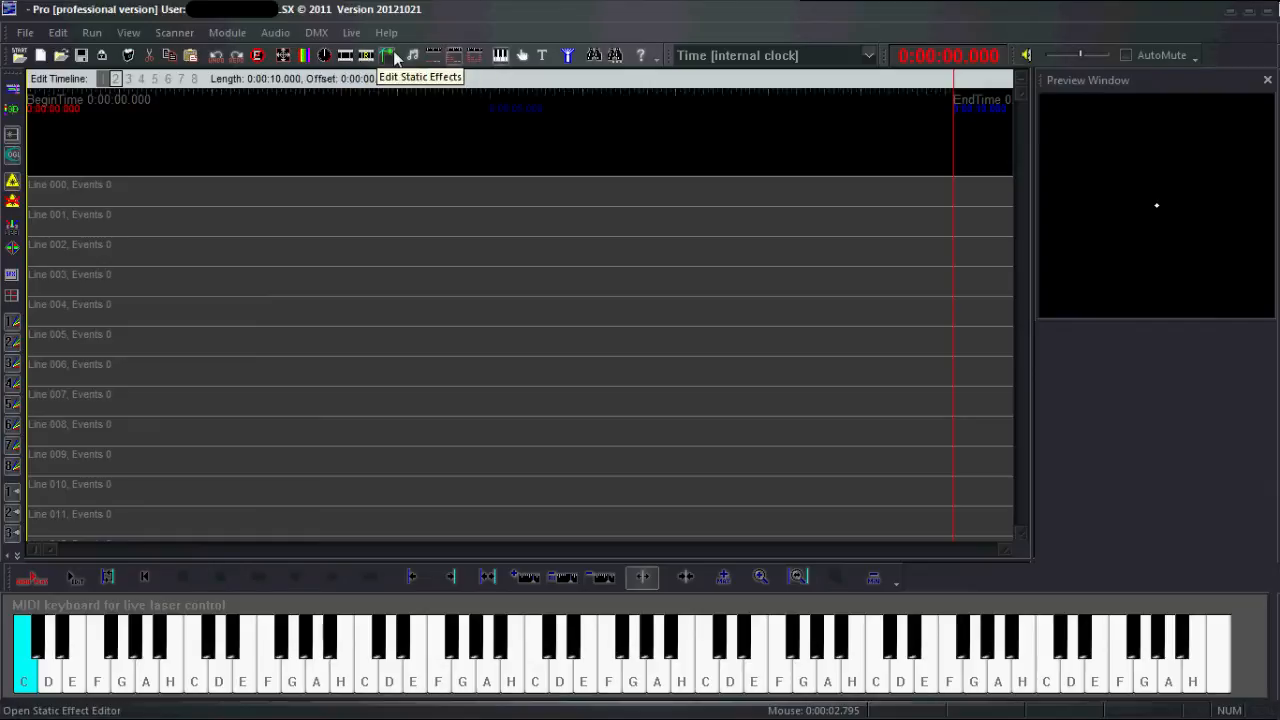
Step: Bring up the active scanner's global settings and try the ILDA and grey-scale test frames, ending on ILDA
click(174, 32)
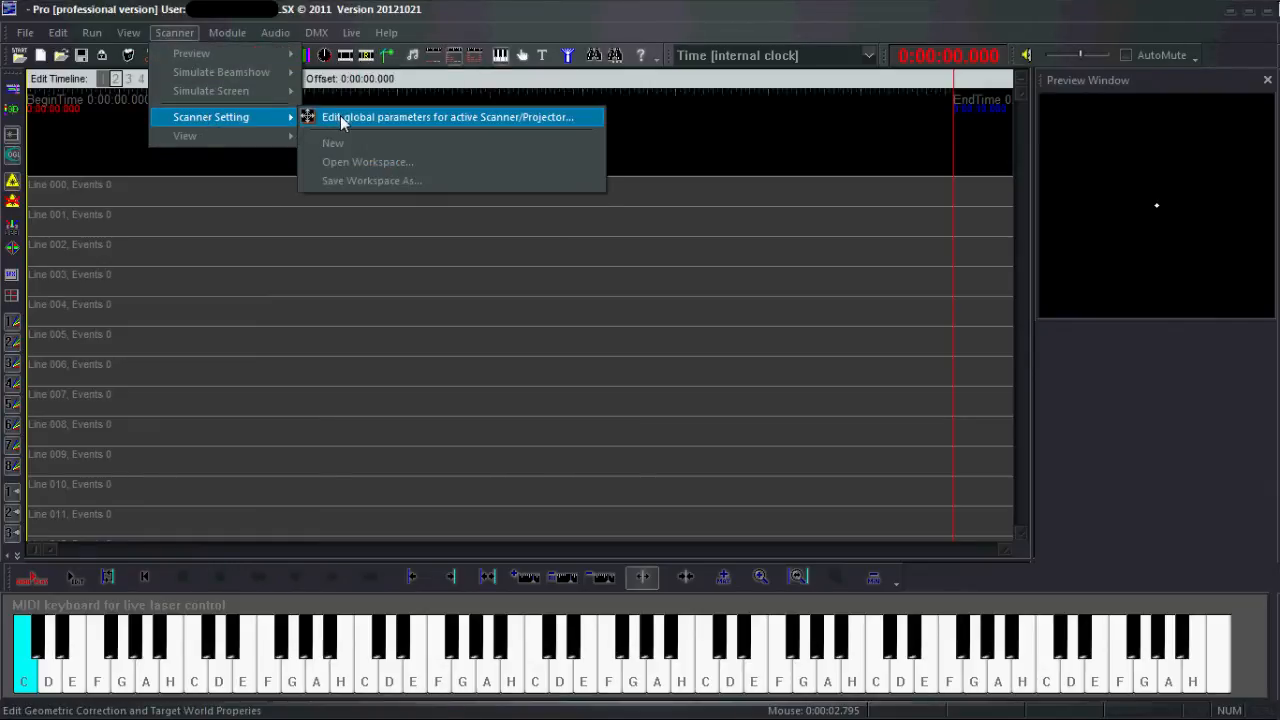
click(446, 116)
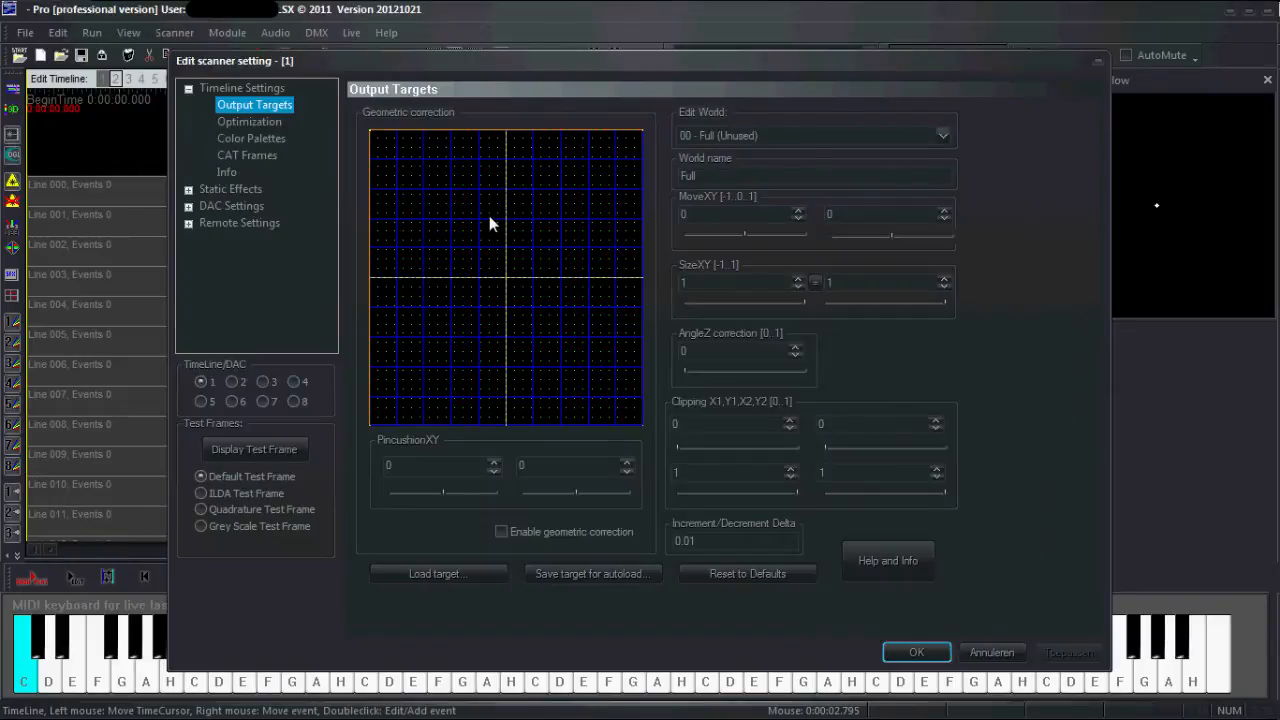
mouse_move(500, 220)
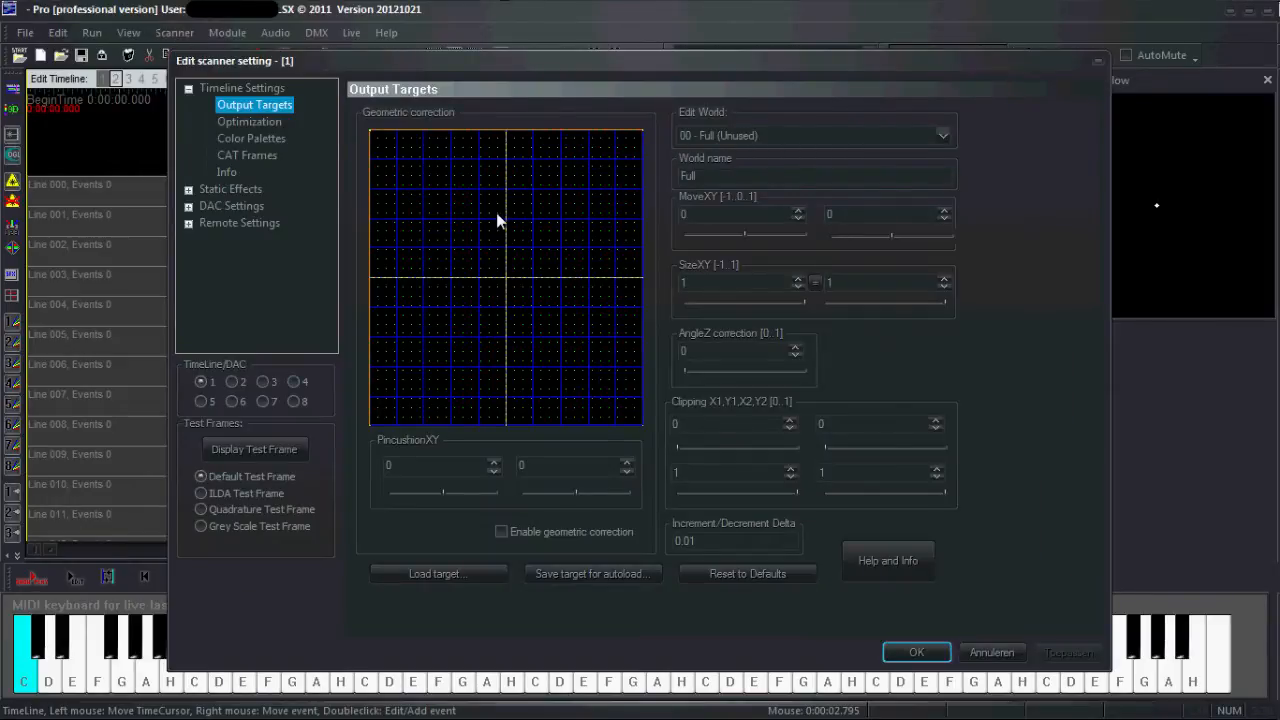
mouse_move(404, 344)
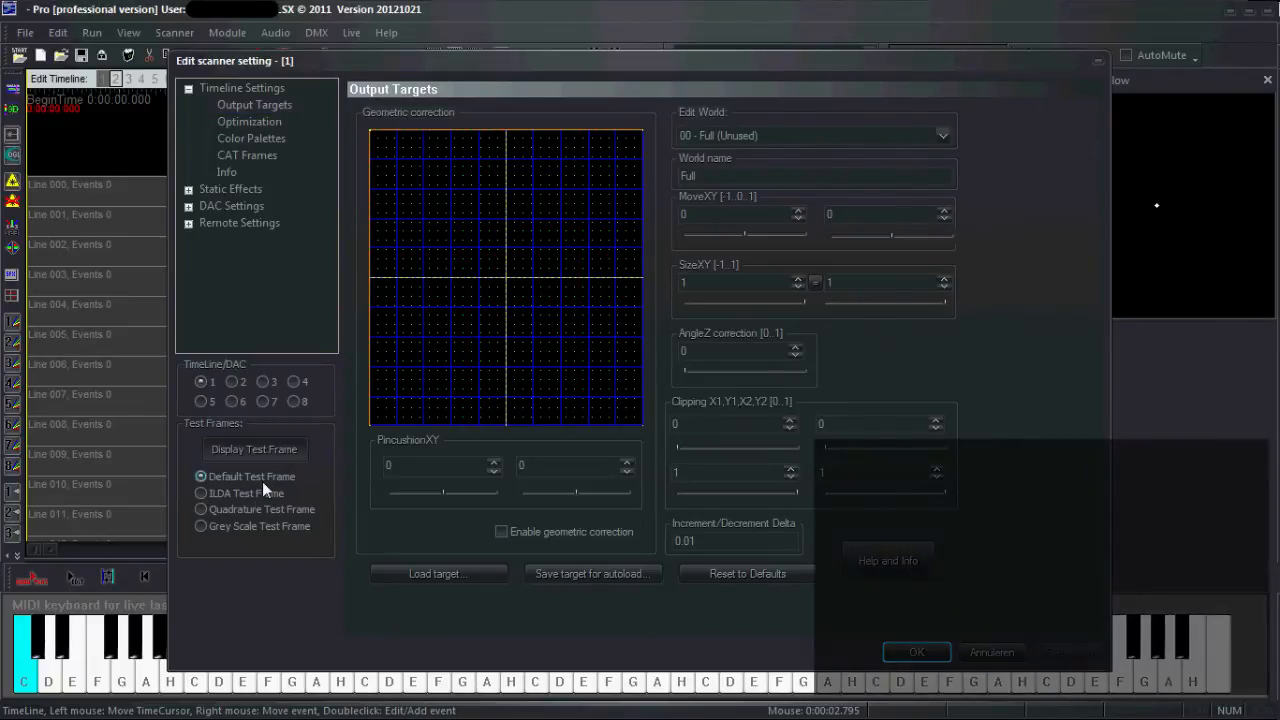
click(200, 492)
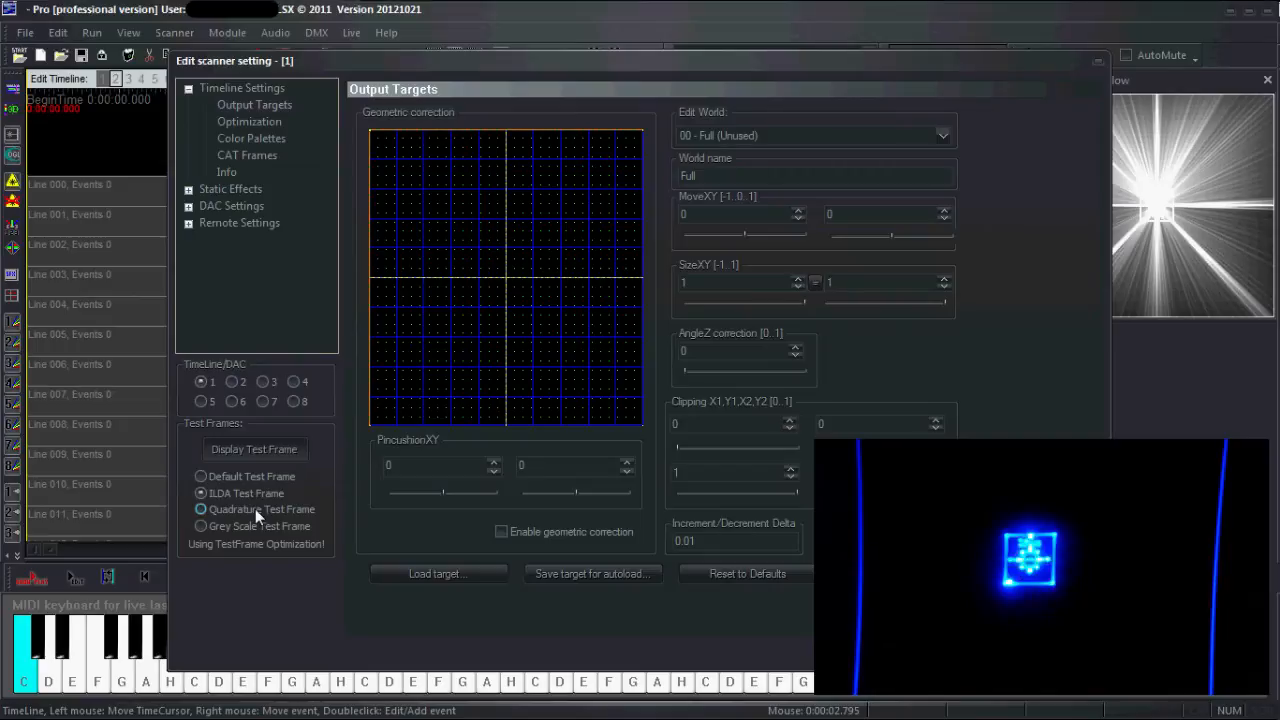
click(200, 526)
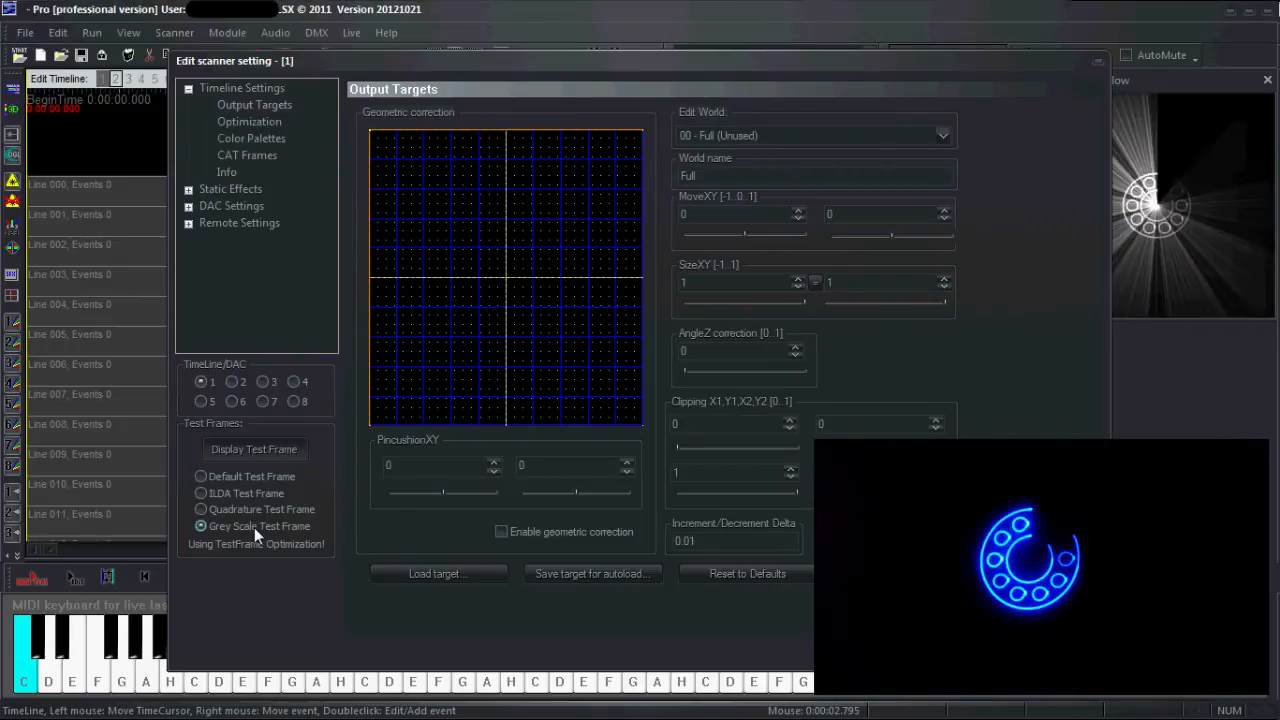
mouse_move(258, 500)
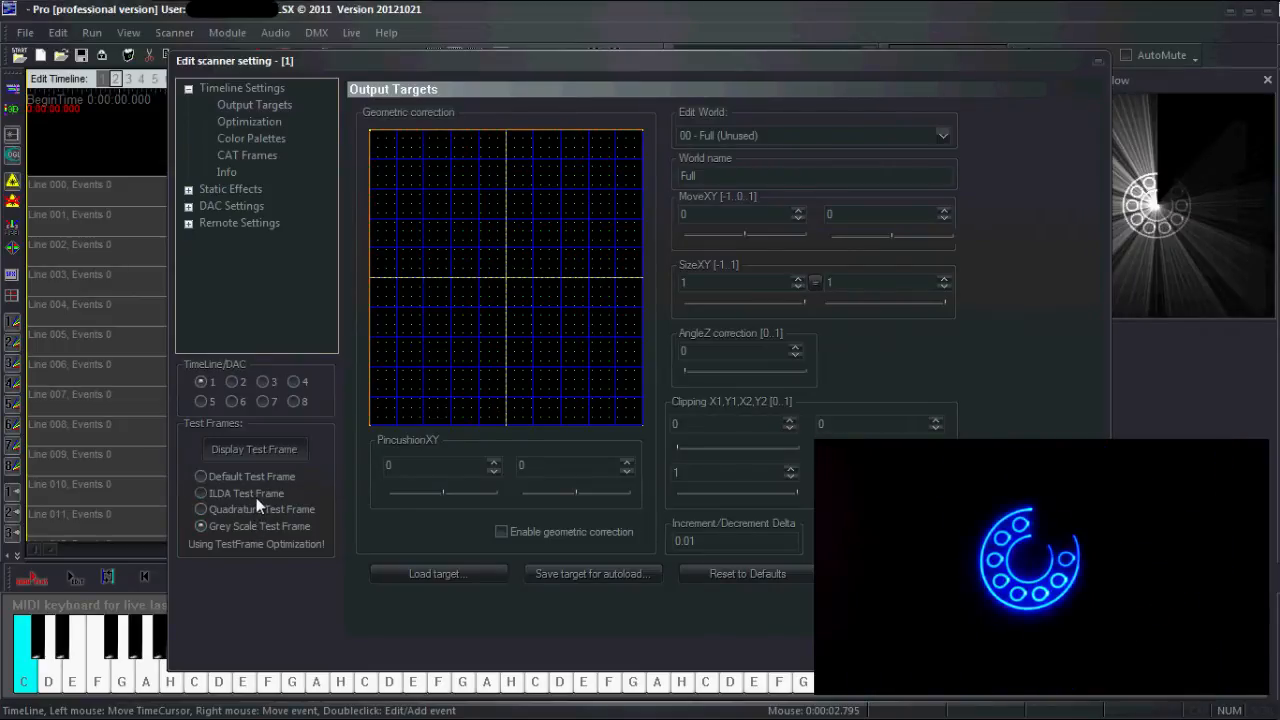
click(200, 492)
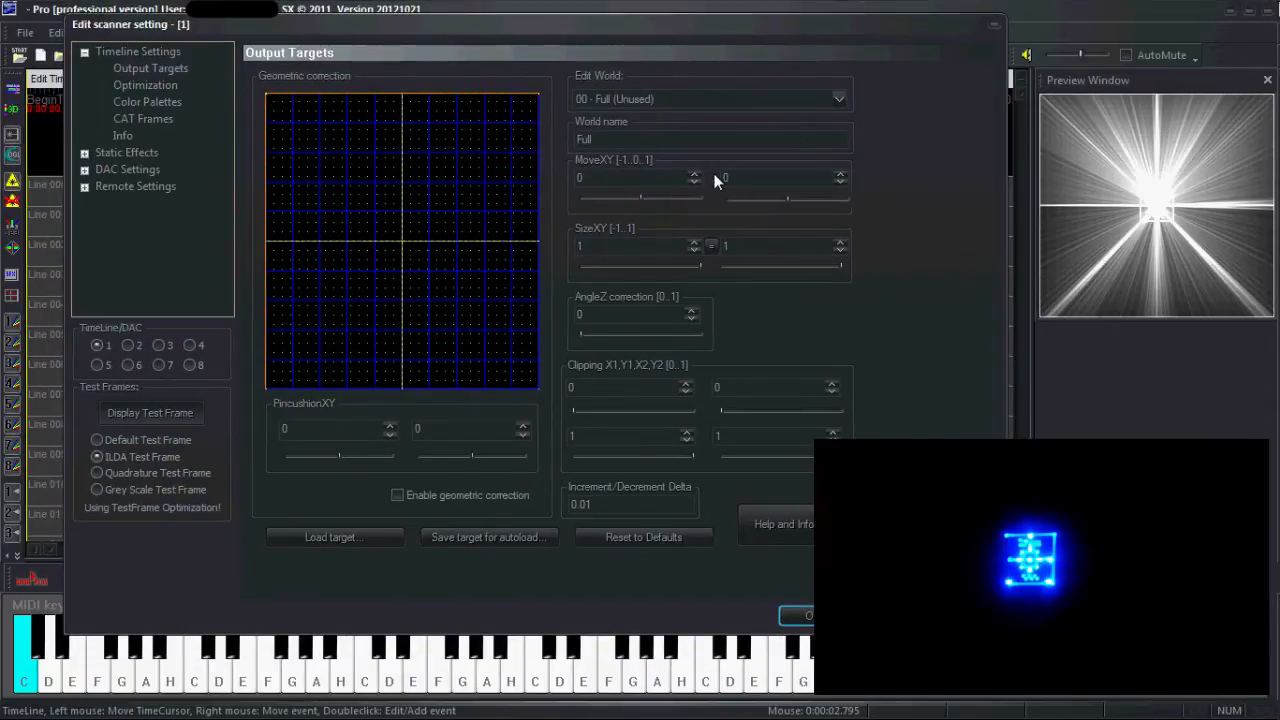
mouse_move(378, 180)
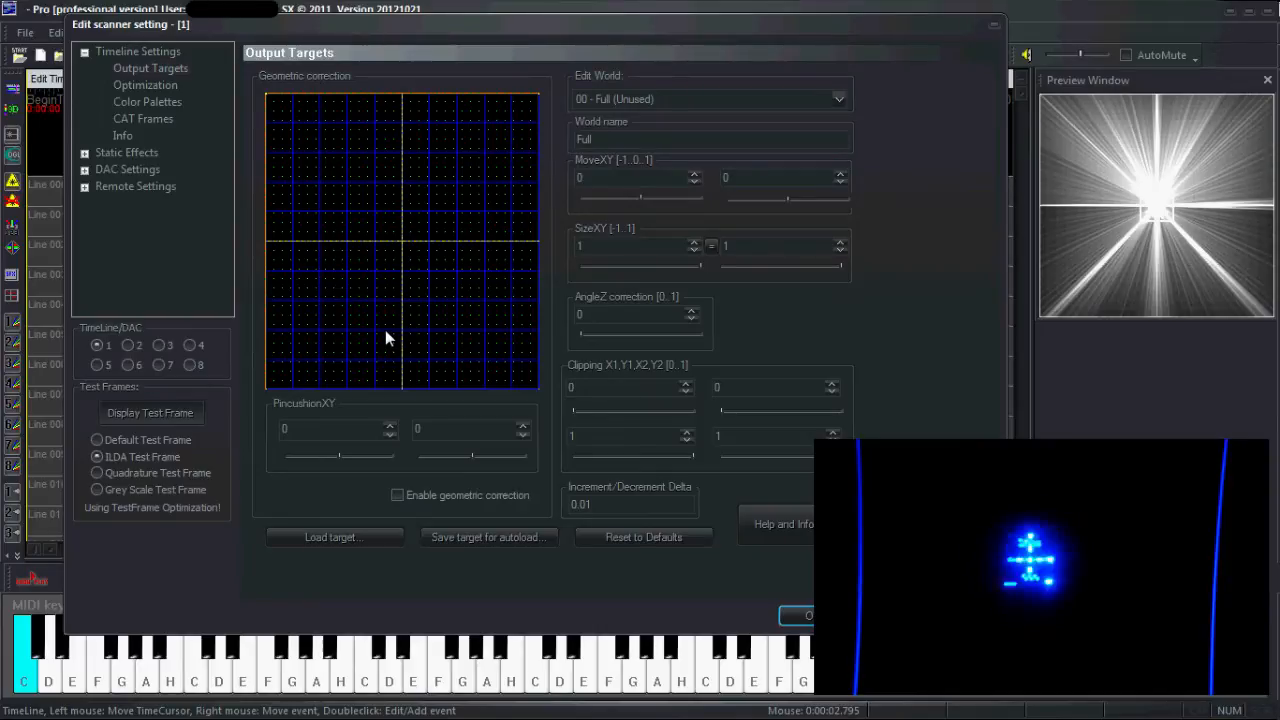
Step: Enable geometric correction and raise the horizontal size past 0.51
click(396, 496)
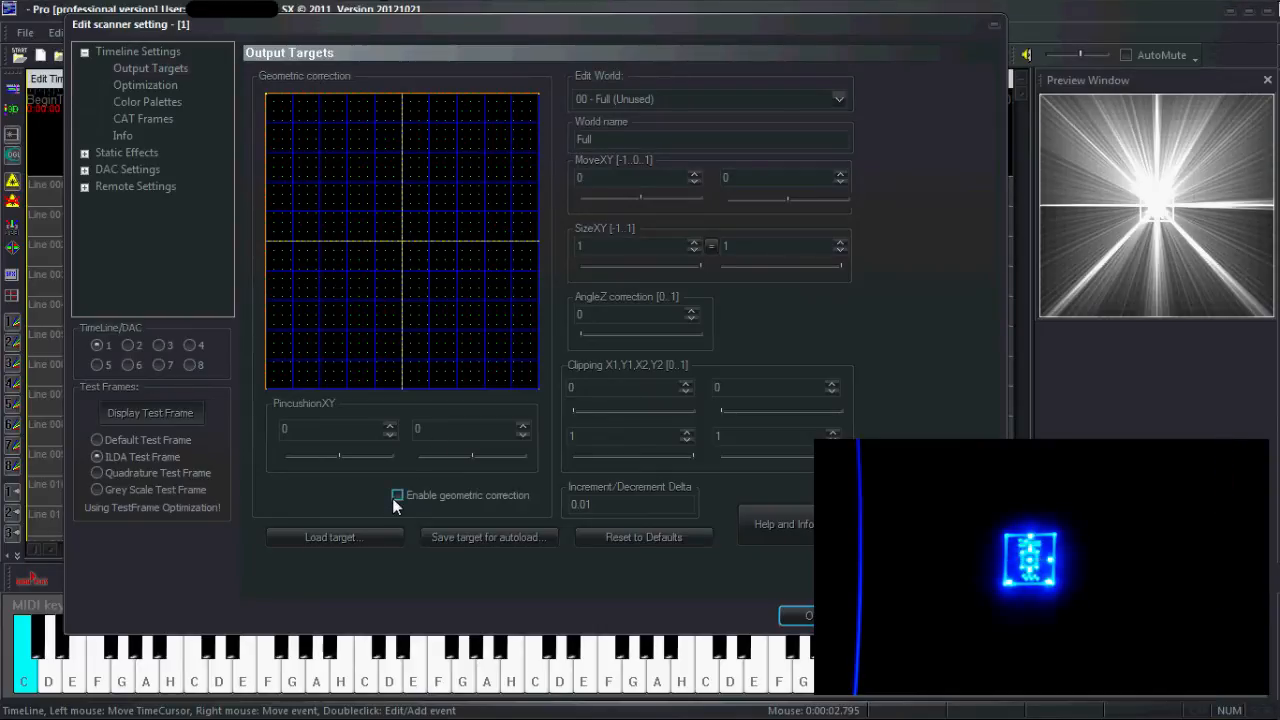
click(396, 496)
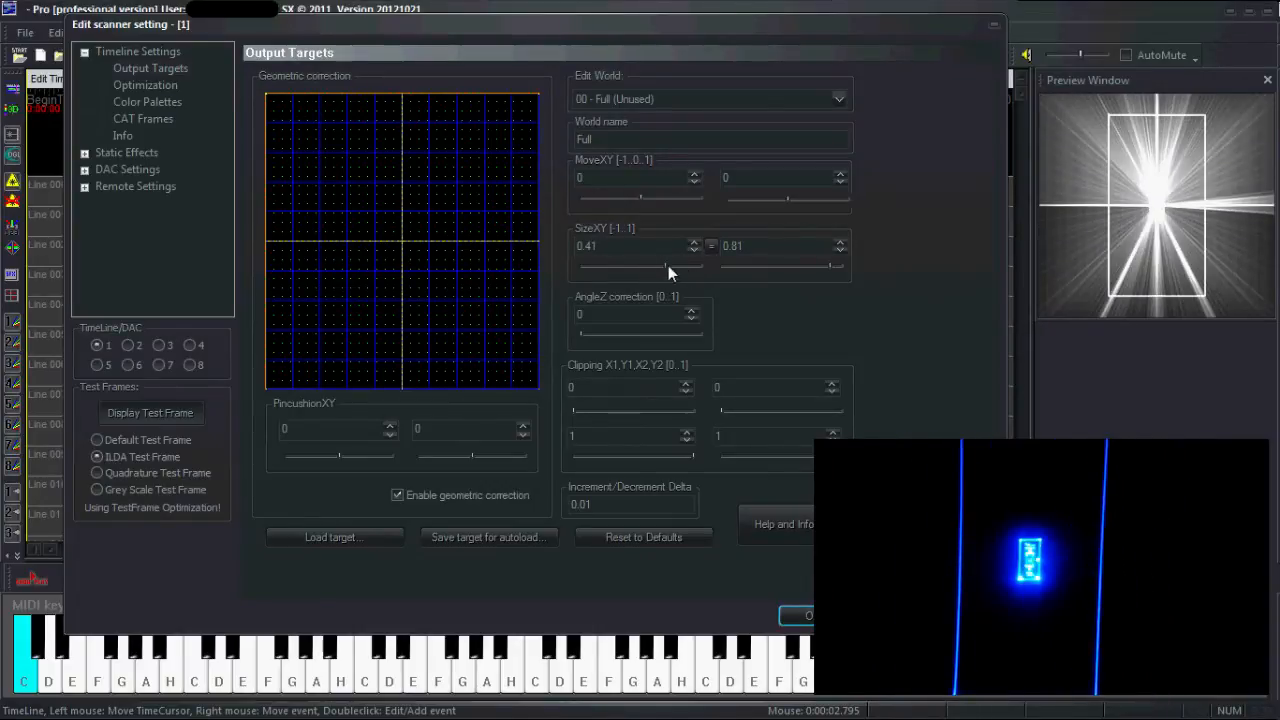
click(692, 242)
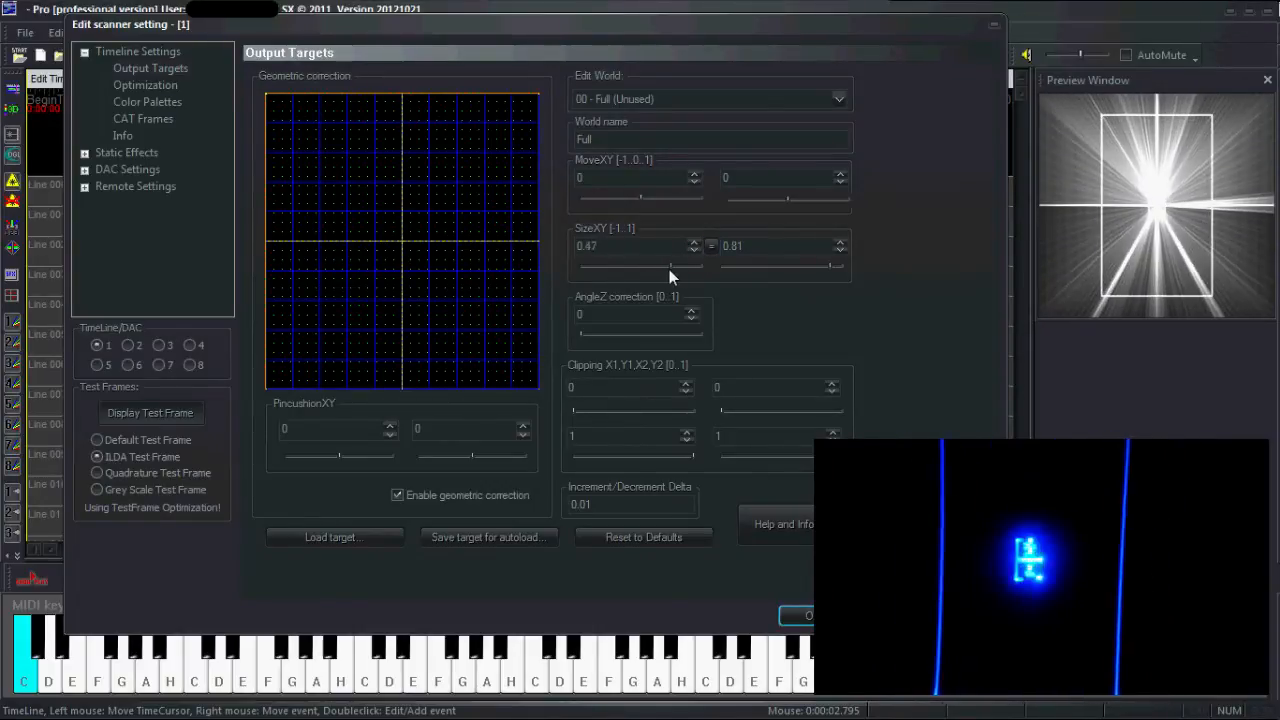
click(692, 240)
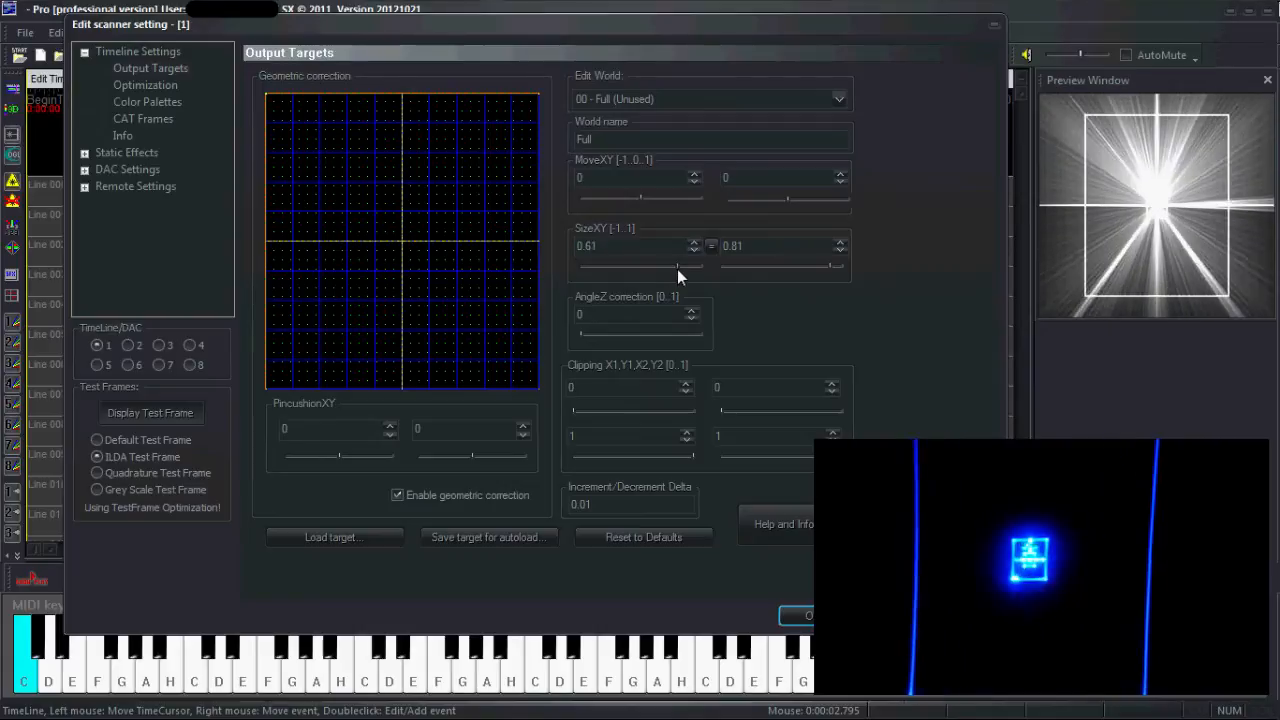
click(692, 240)
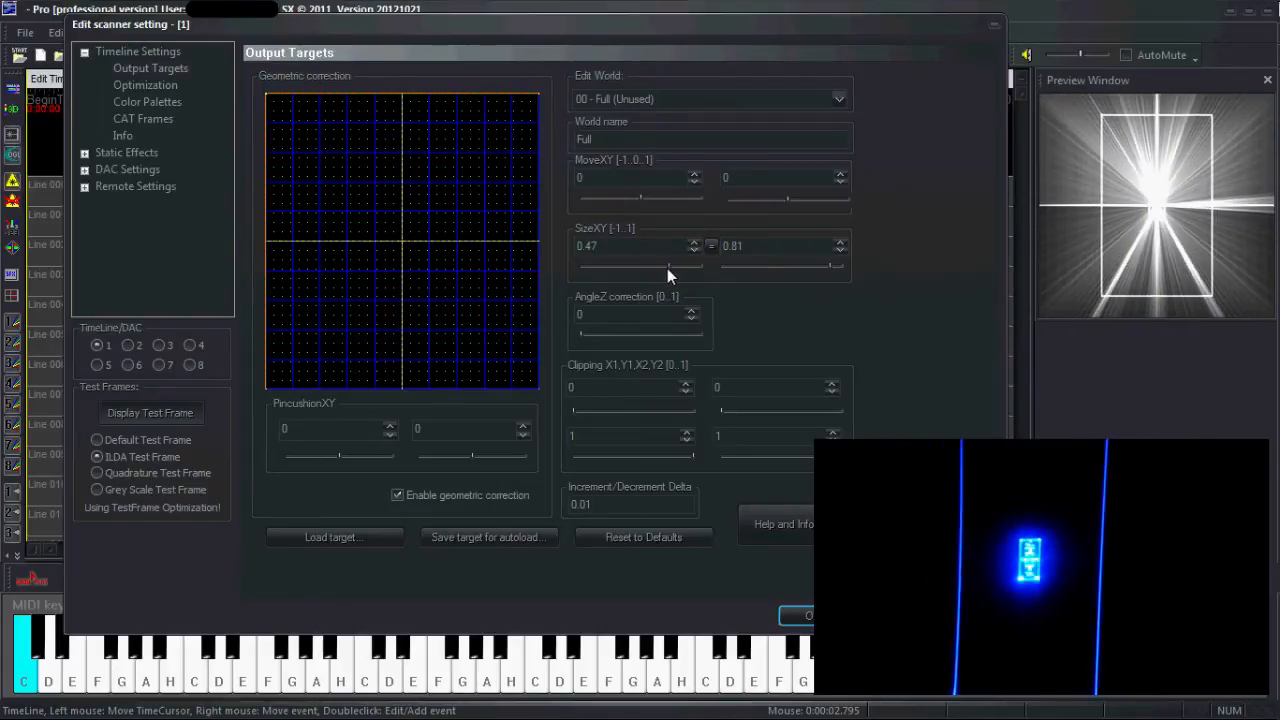
Step: Test a negative (inverted) horizontal size, then settle on 0.73 for both axes
drag(668, 264, 592, 264)
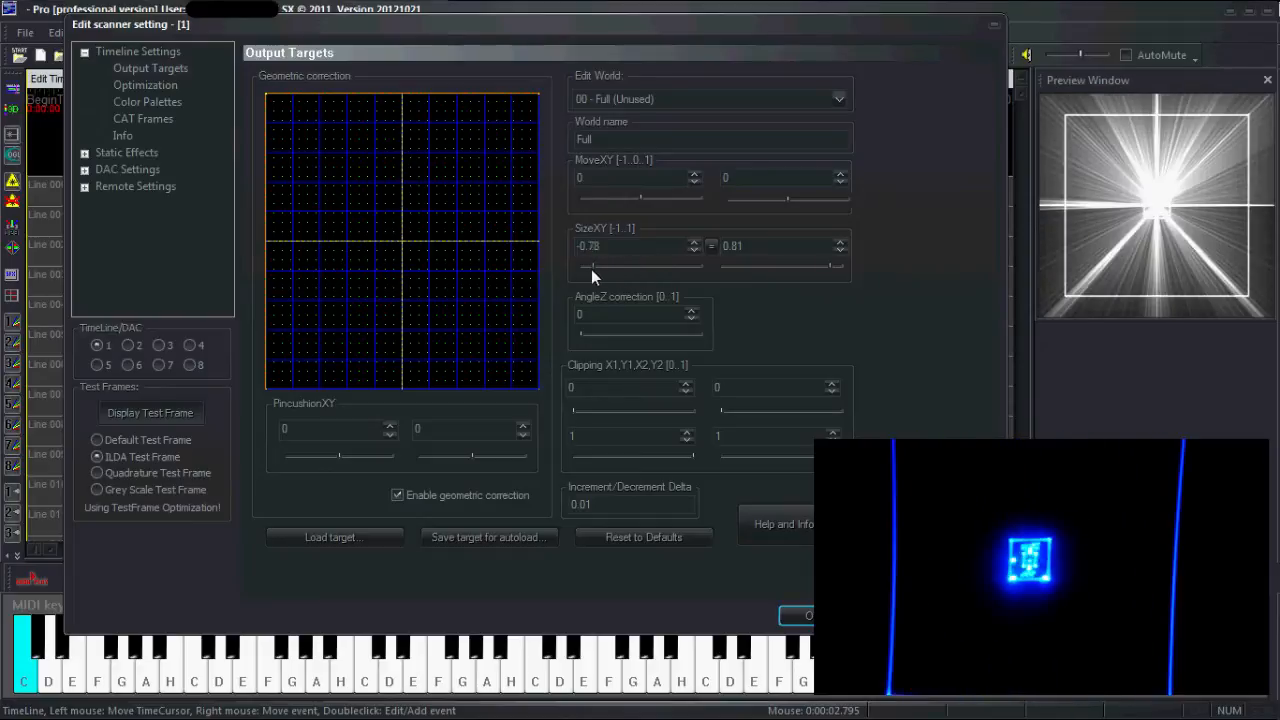
drag(620, 262, 600, 262)
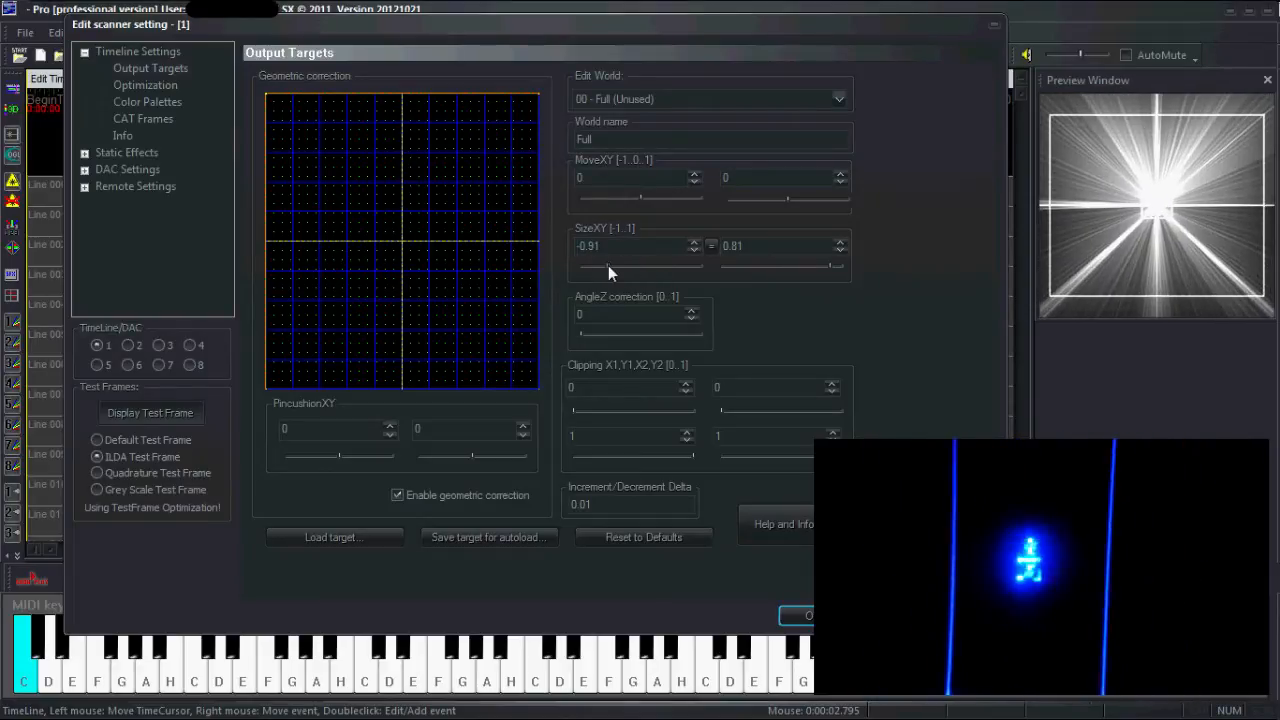
drag(610, 264, 700, 264)
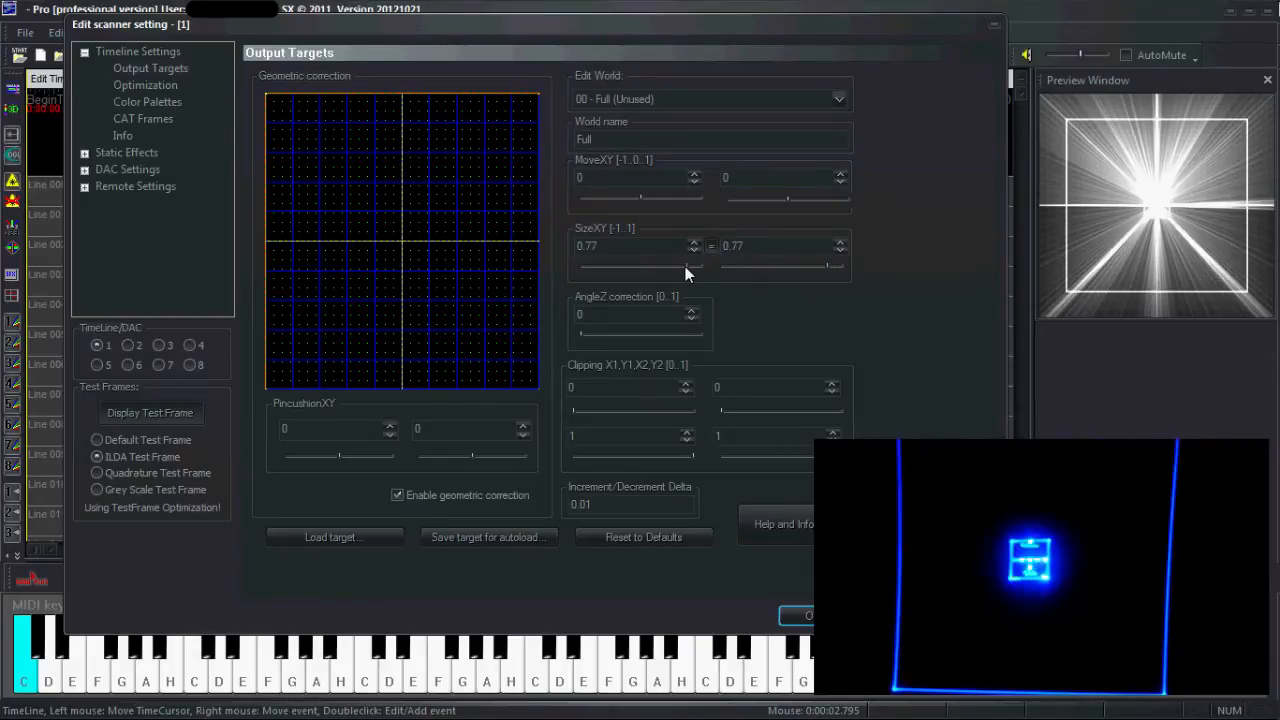
click(694, 252)
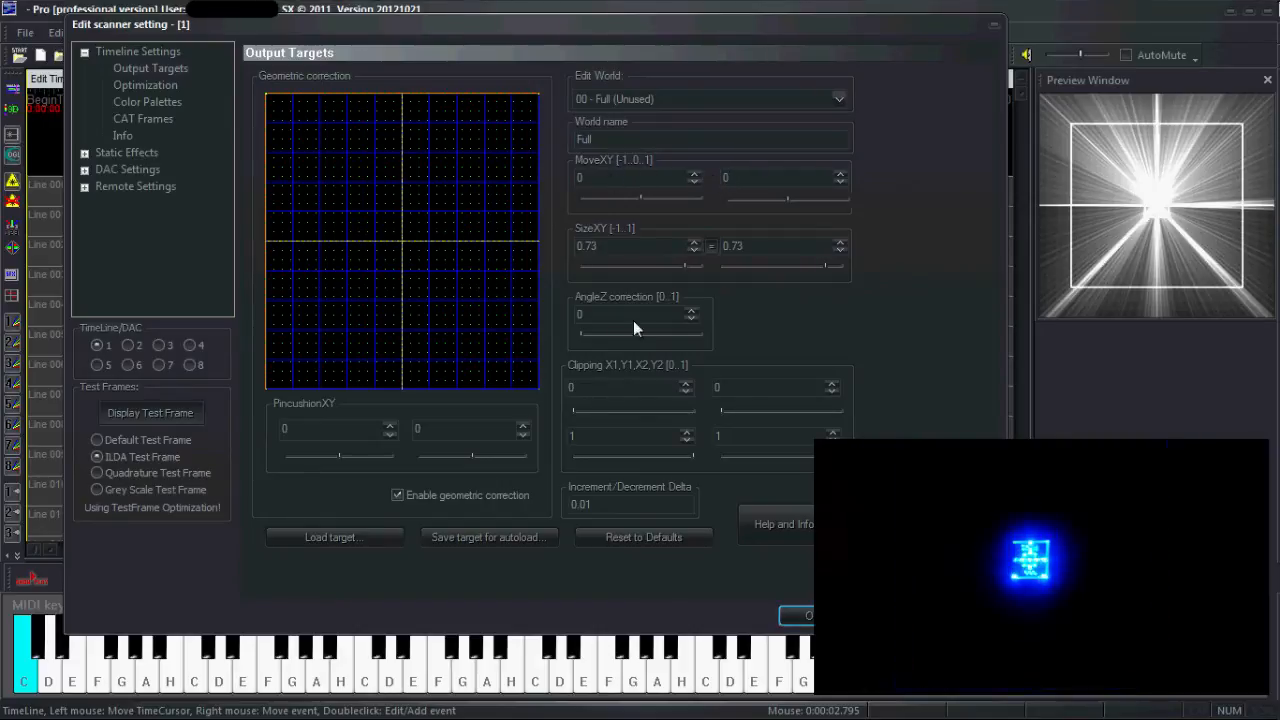
click(688, 308)
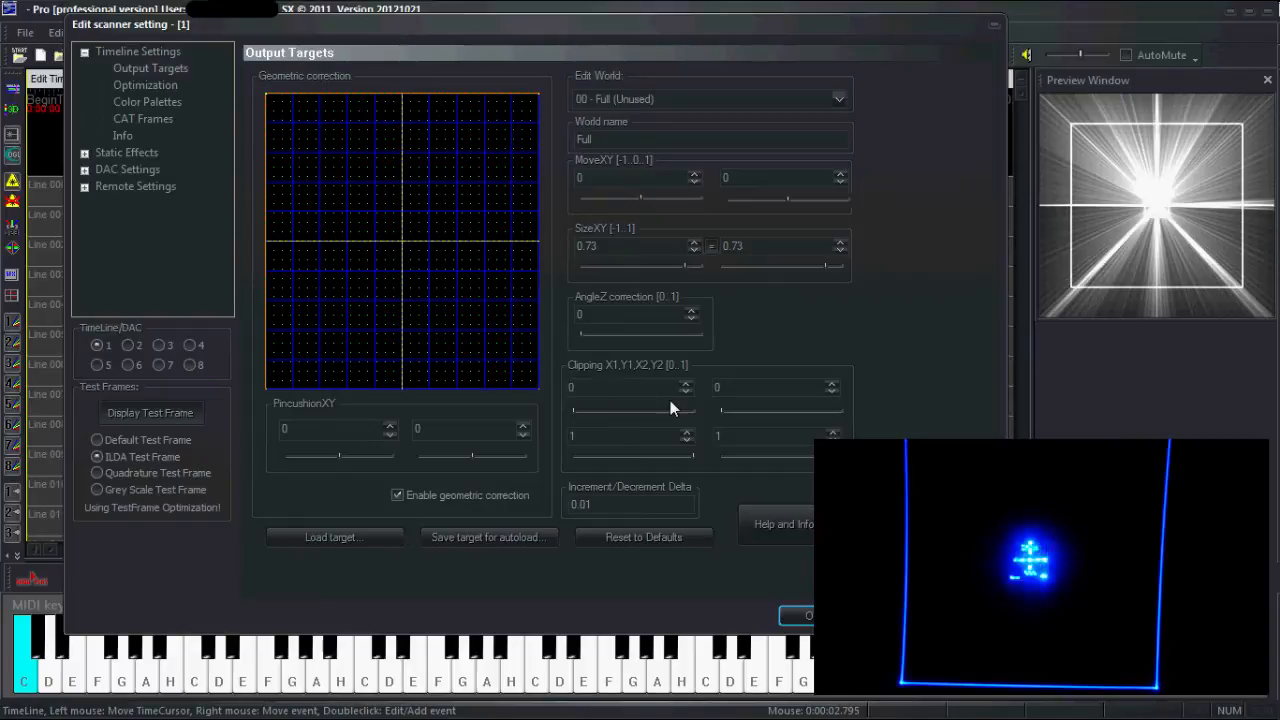
drag(572, 408, 596, 408)
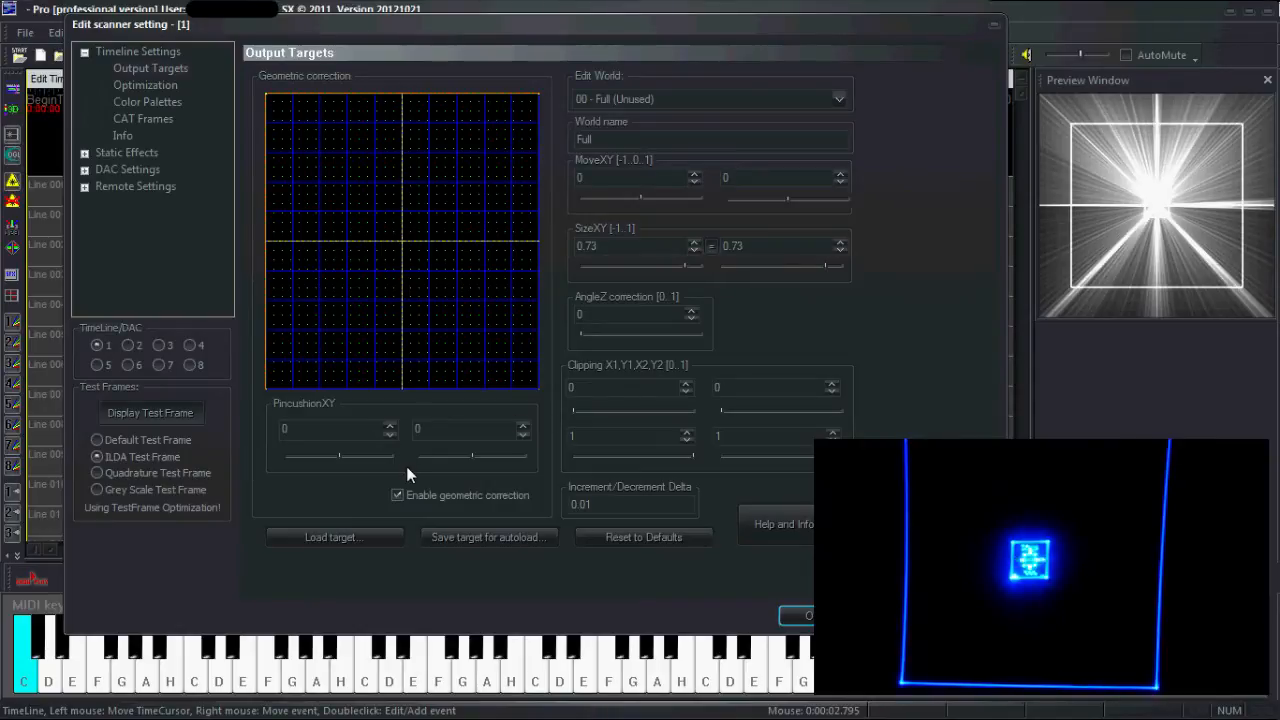
mouse_move(310, 164)
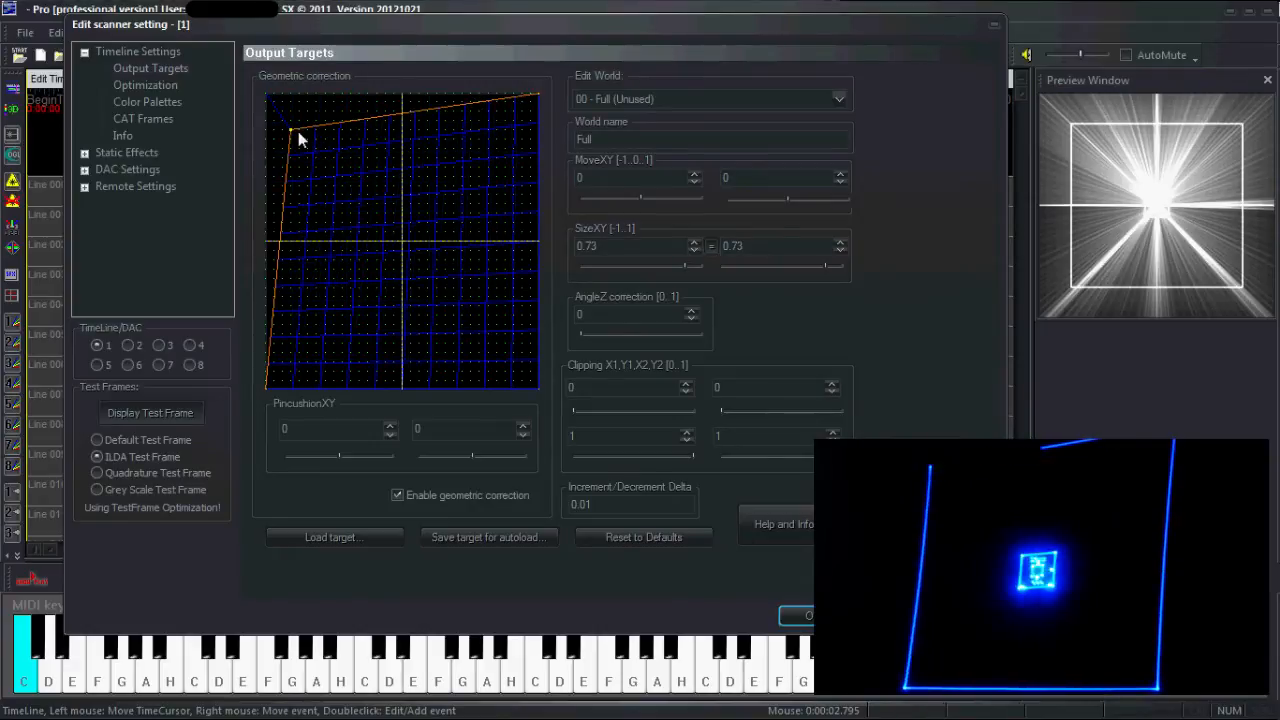
Step: Drag the geometric correction corners so the output nearly fills the frame with a tilted top edge
drag(300, 138, 510, 136)
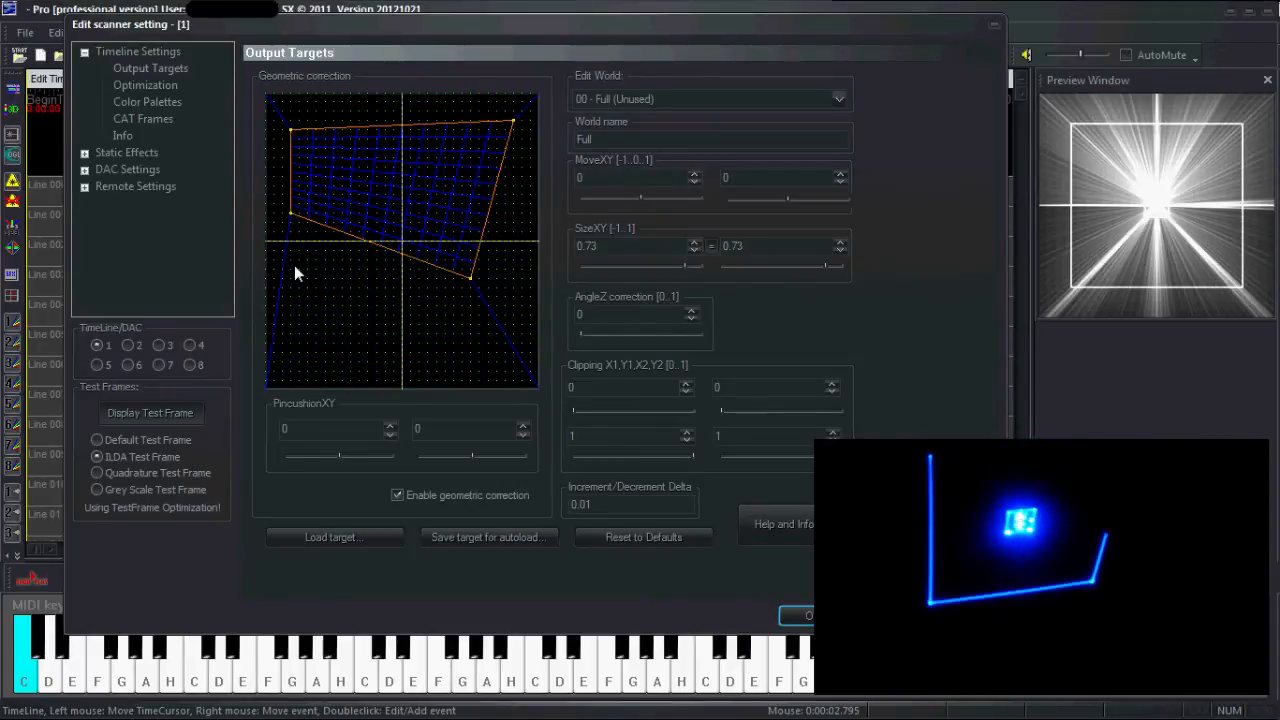
drag(296, 272, 540, 396)
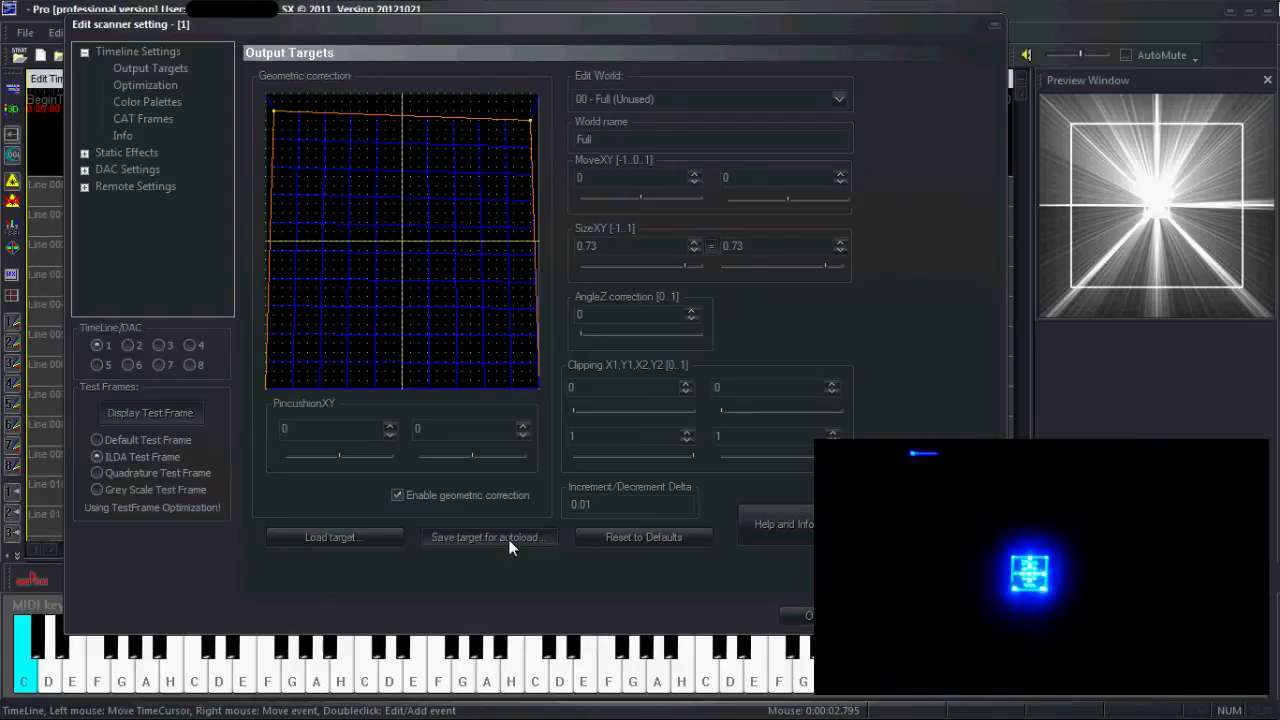
Step: Save the corrected output target for autoload as Tutorial.RWO
click(488, 536)
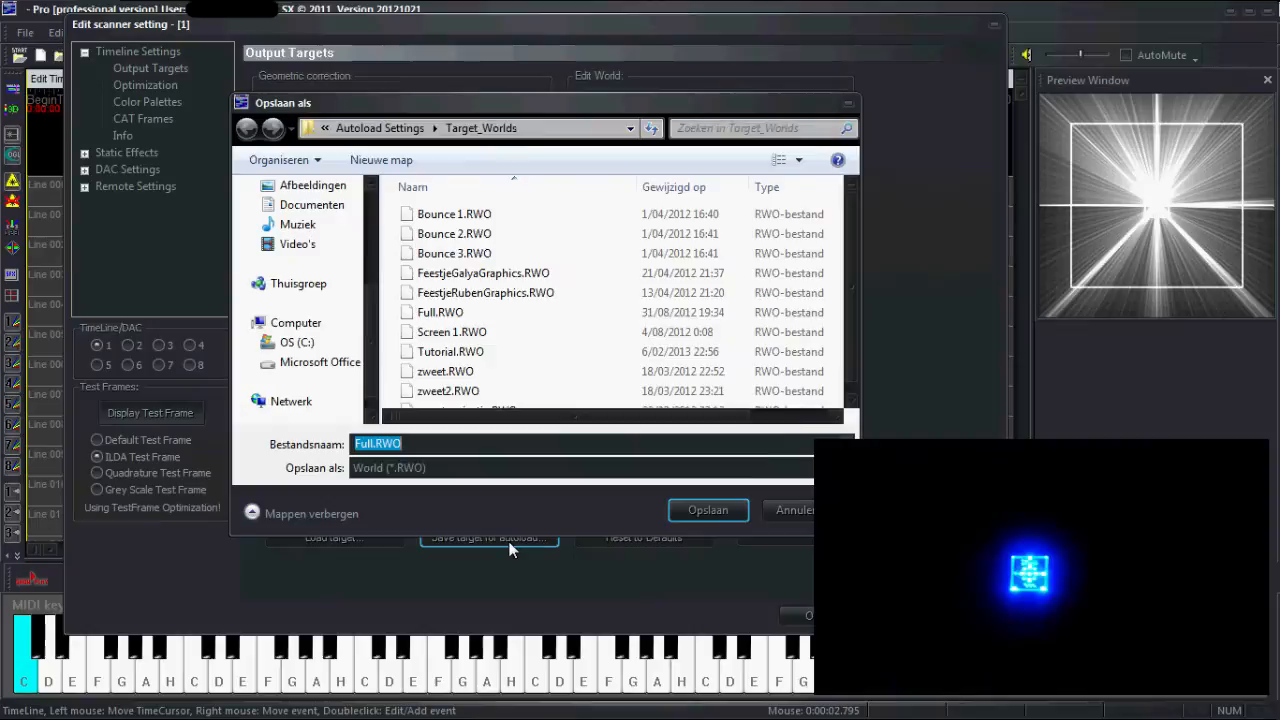
text(tu)
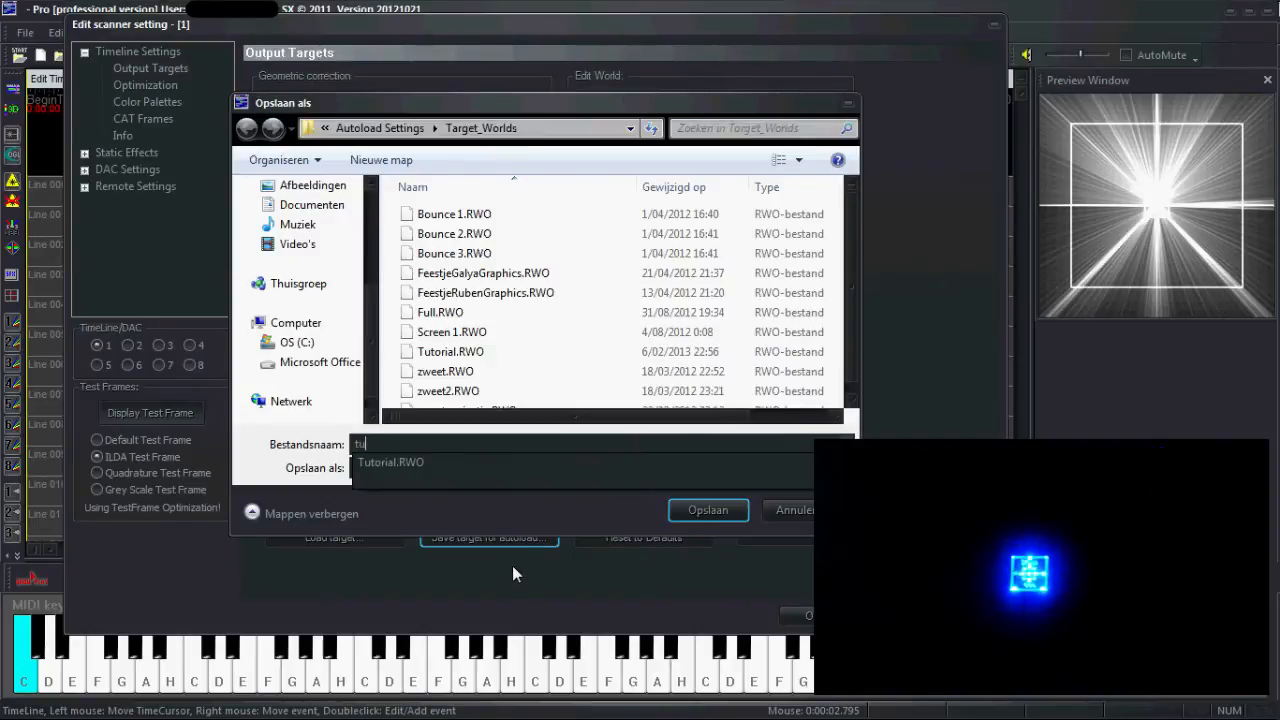
click(708, 510)
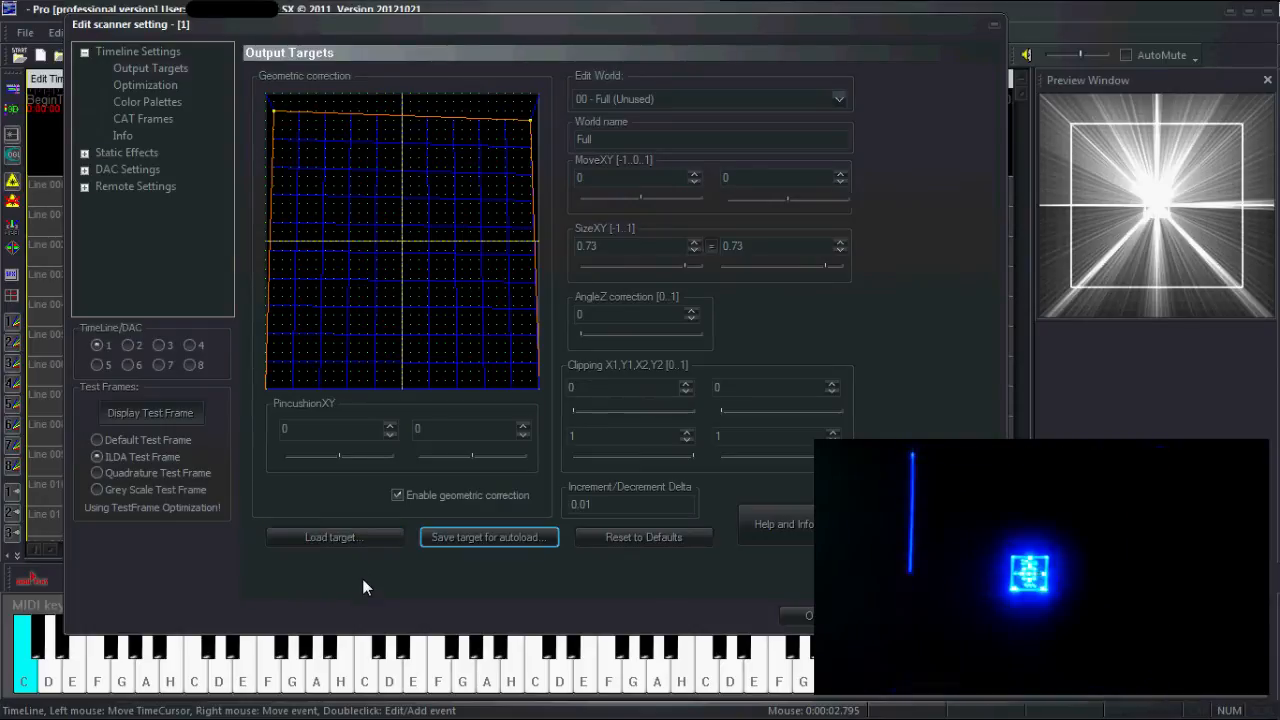
mouse_move(376, 488)
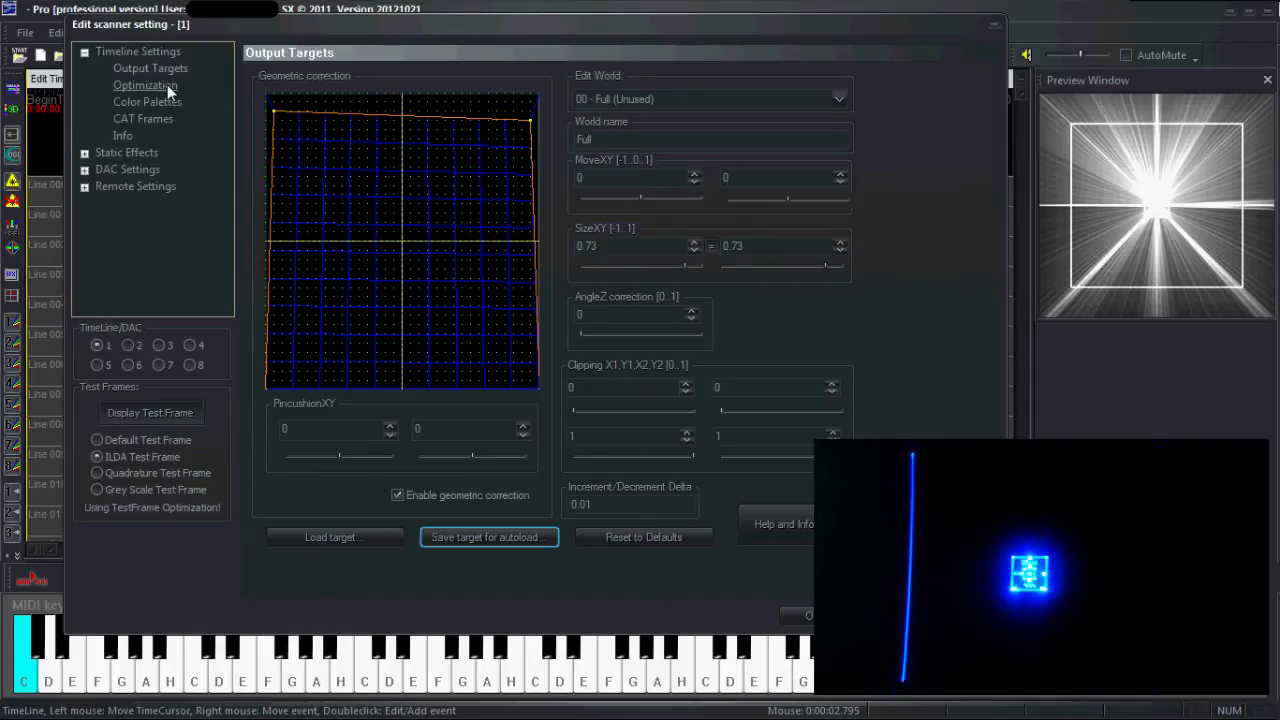
Step: In Optimization, choose scan parameter set 31 - TestFrame for editing
click(144, 84)
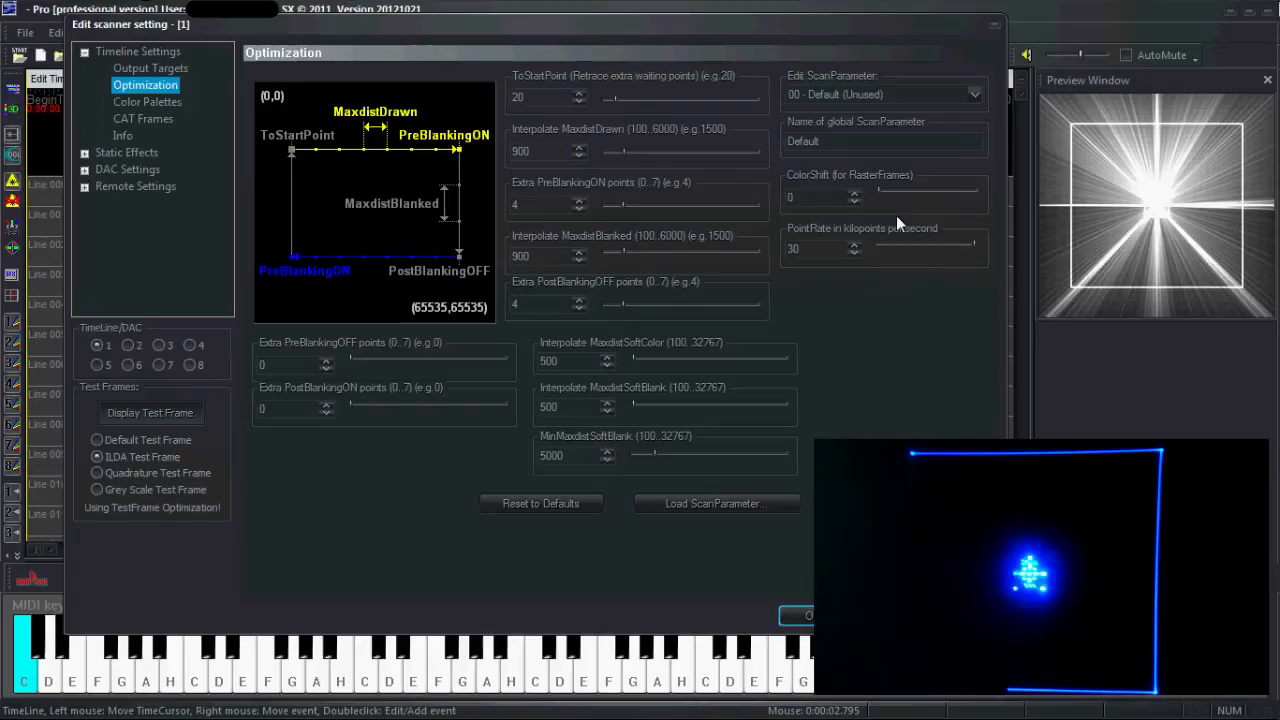
click(96, 440)
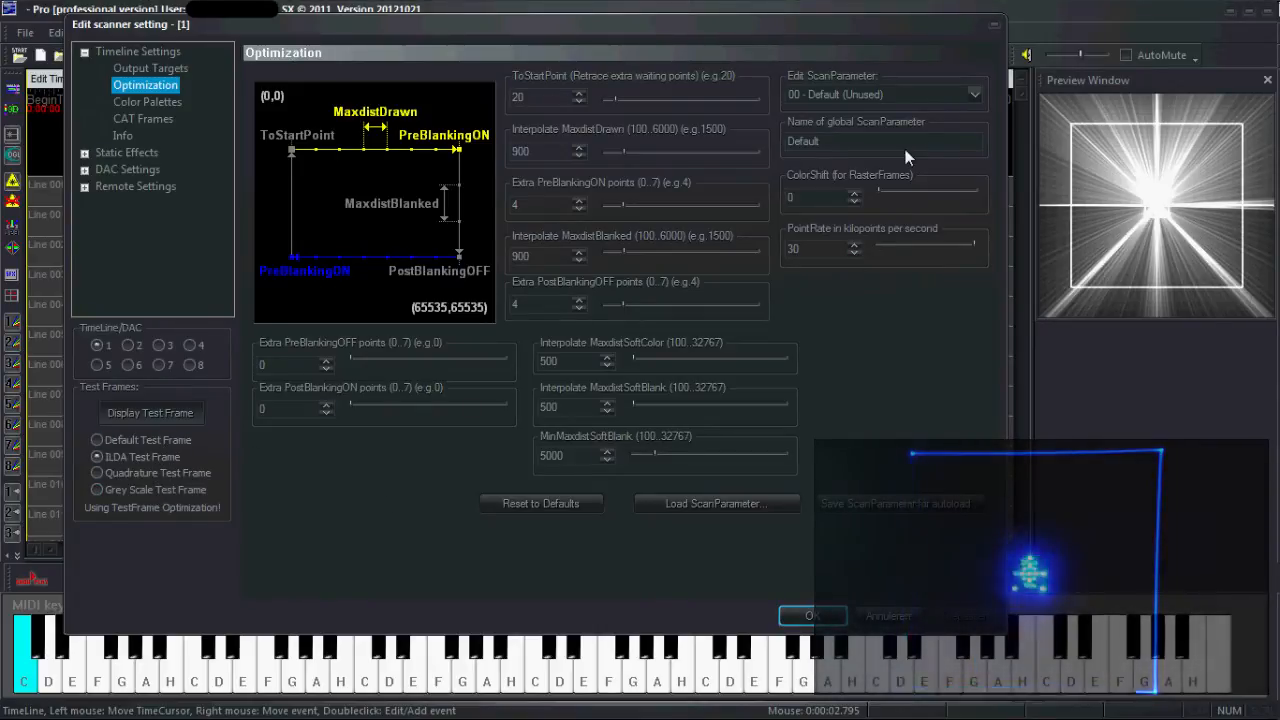
click(972, 94)
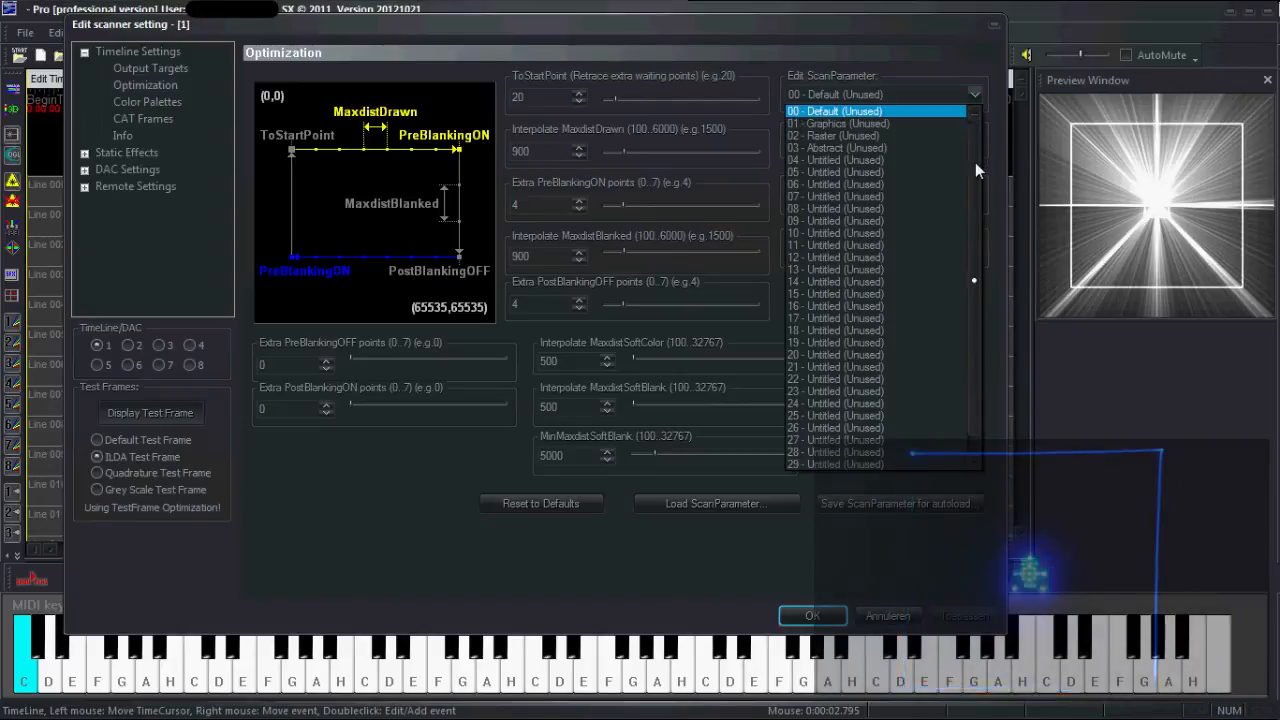
scroll(down, 3)
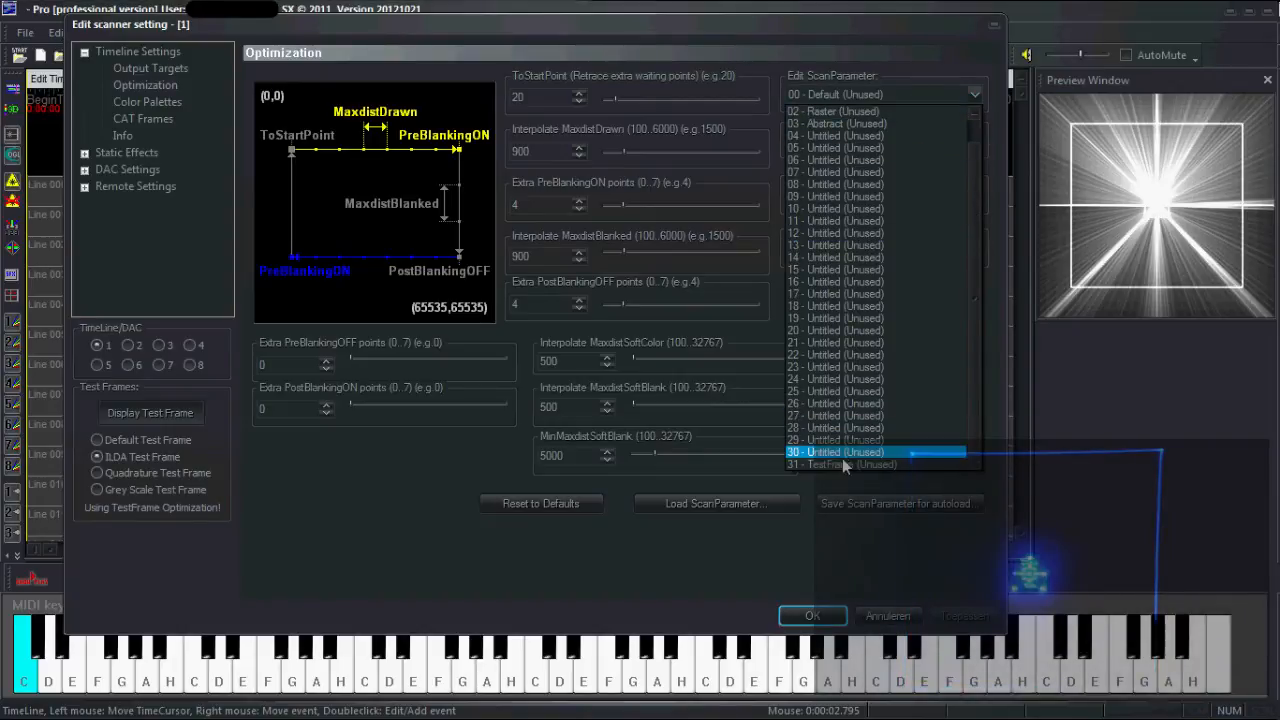
click(842, 464)
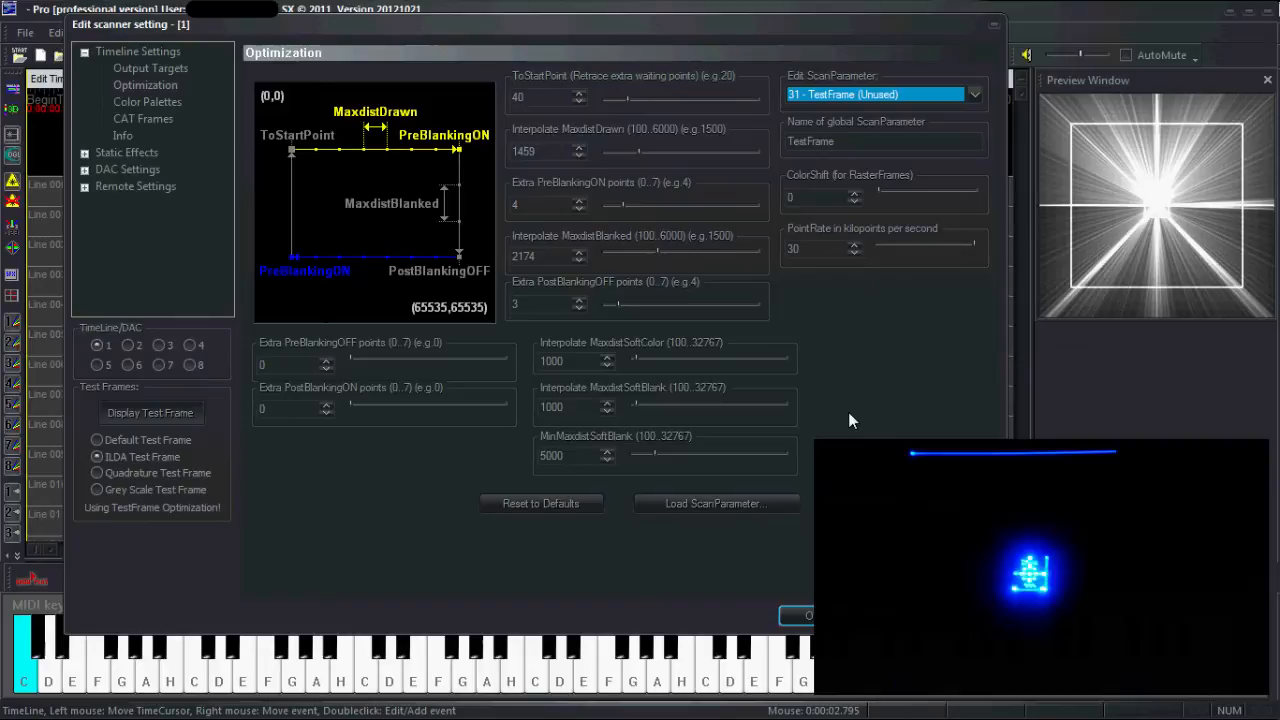
mouse_move(882, 364)
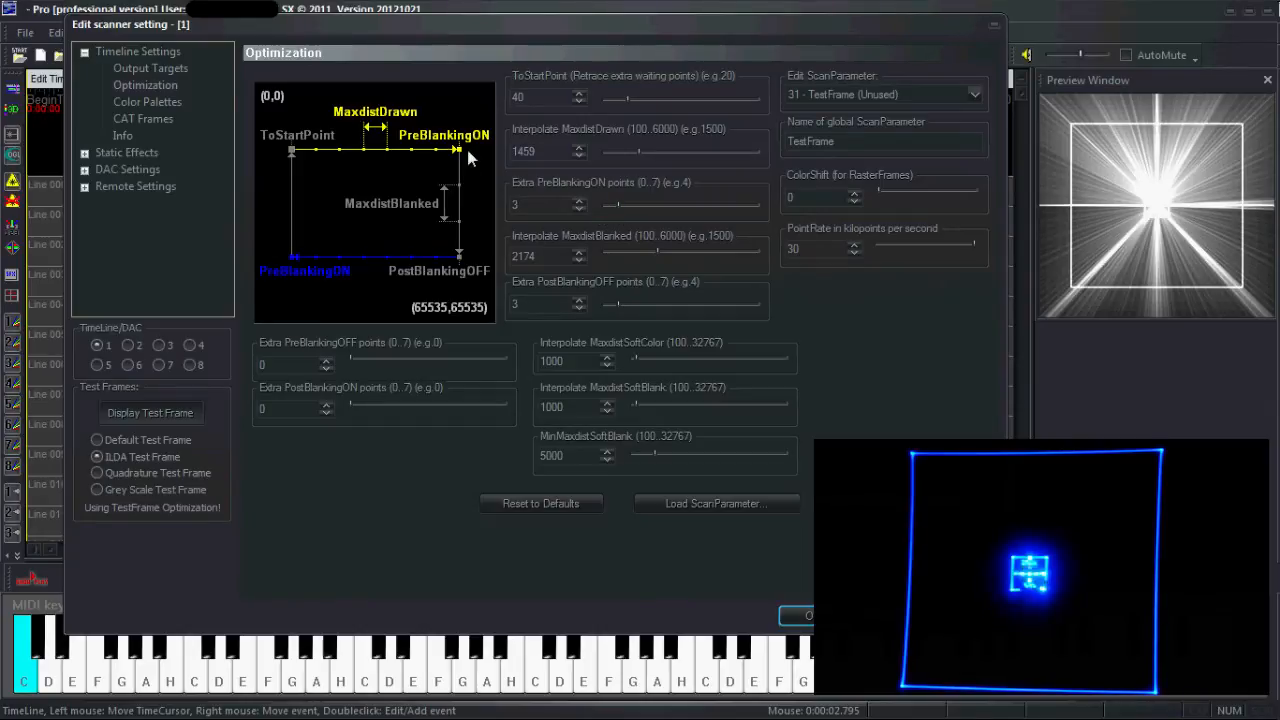
mouse_move(604, 130)
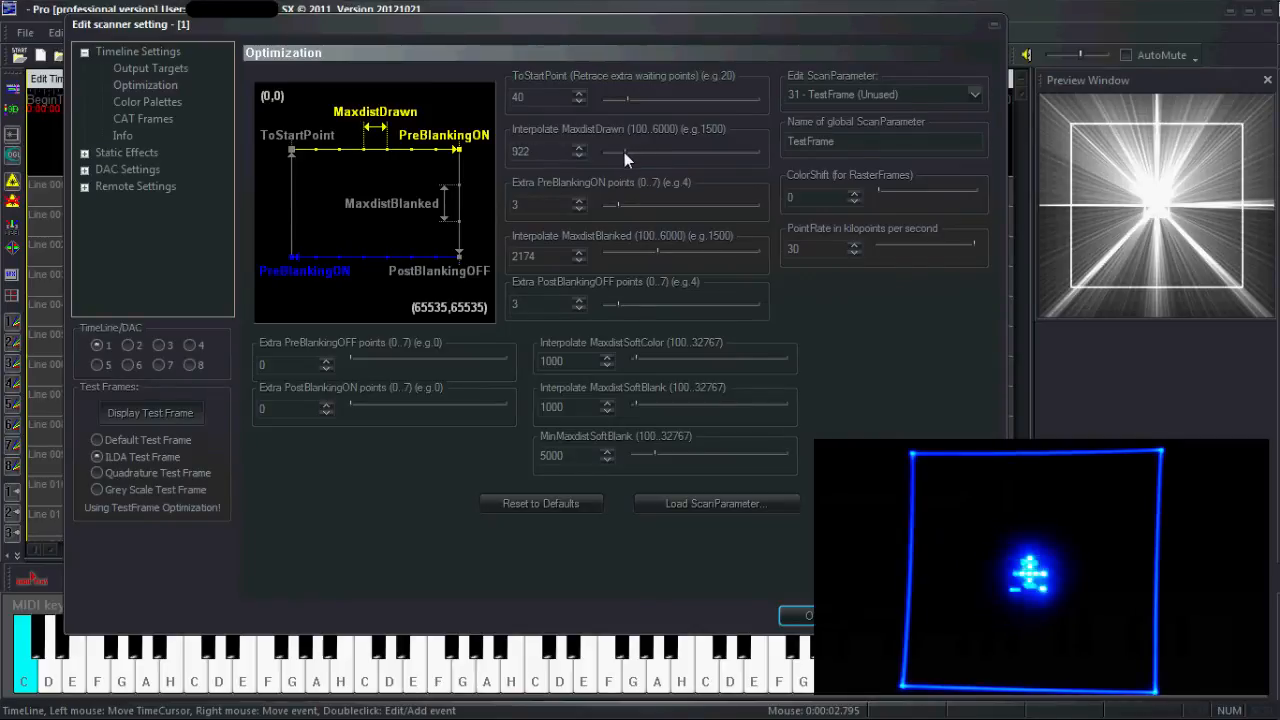
mouse_move(452, 224)
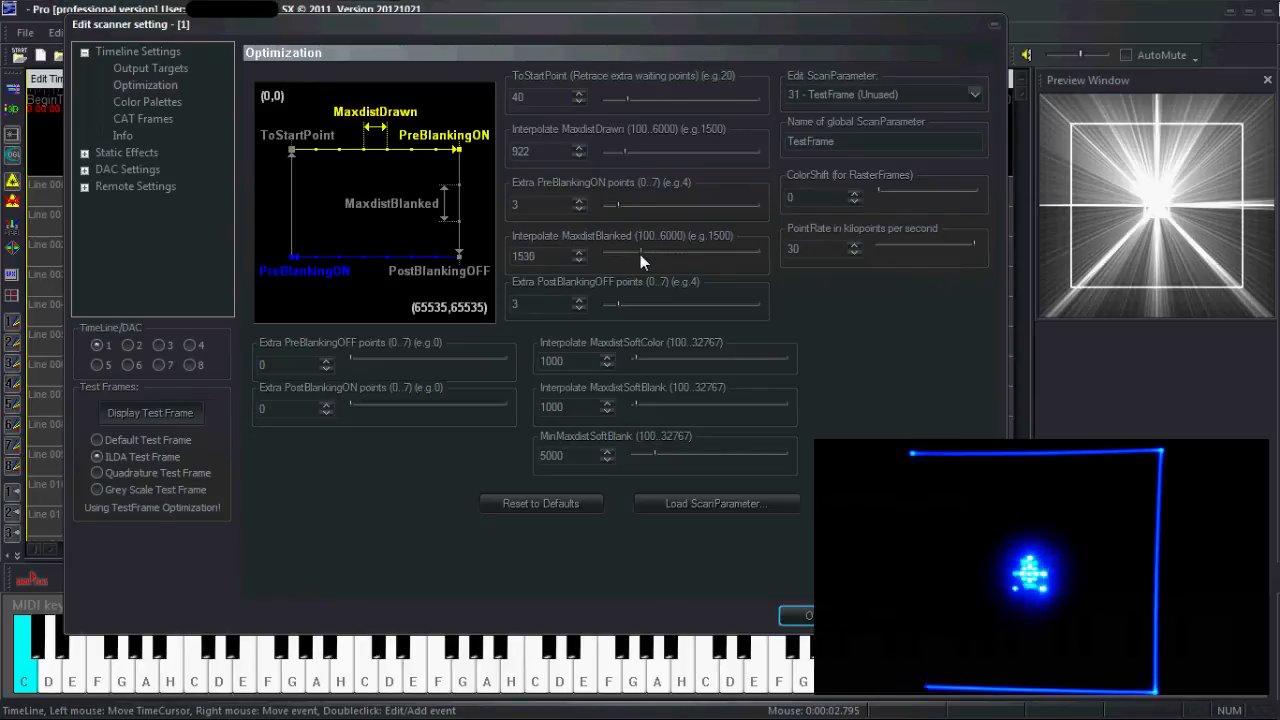
Step: Set TestFrame blanking point counts to pre-blanking 5 and post-blanking 4
click(580, 308)
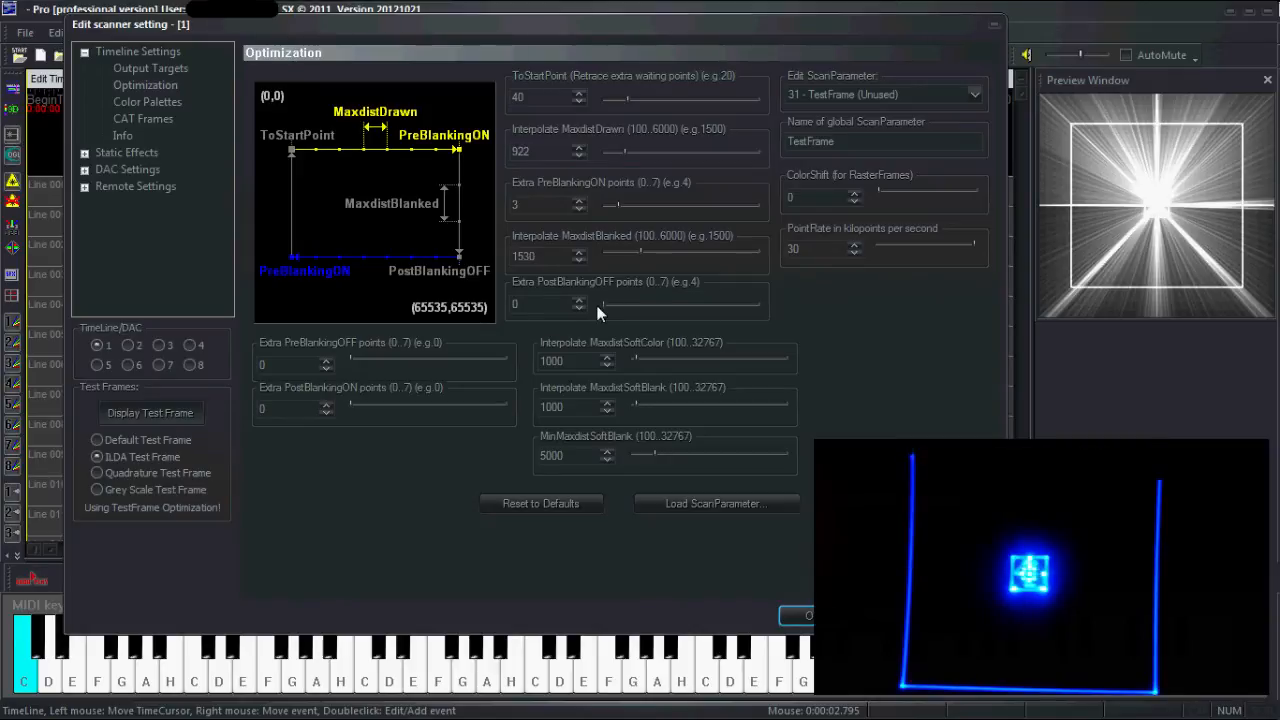
mouse_move(476, 156)
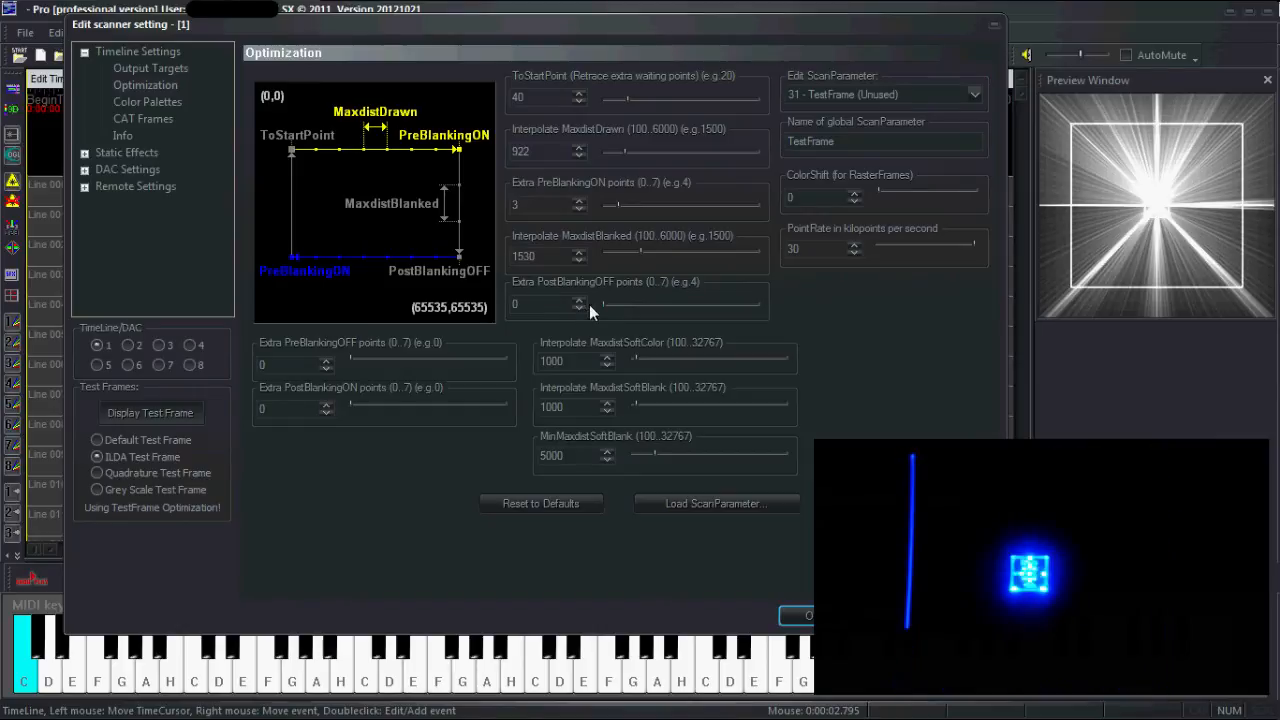
click(580, 298)
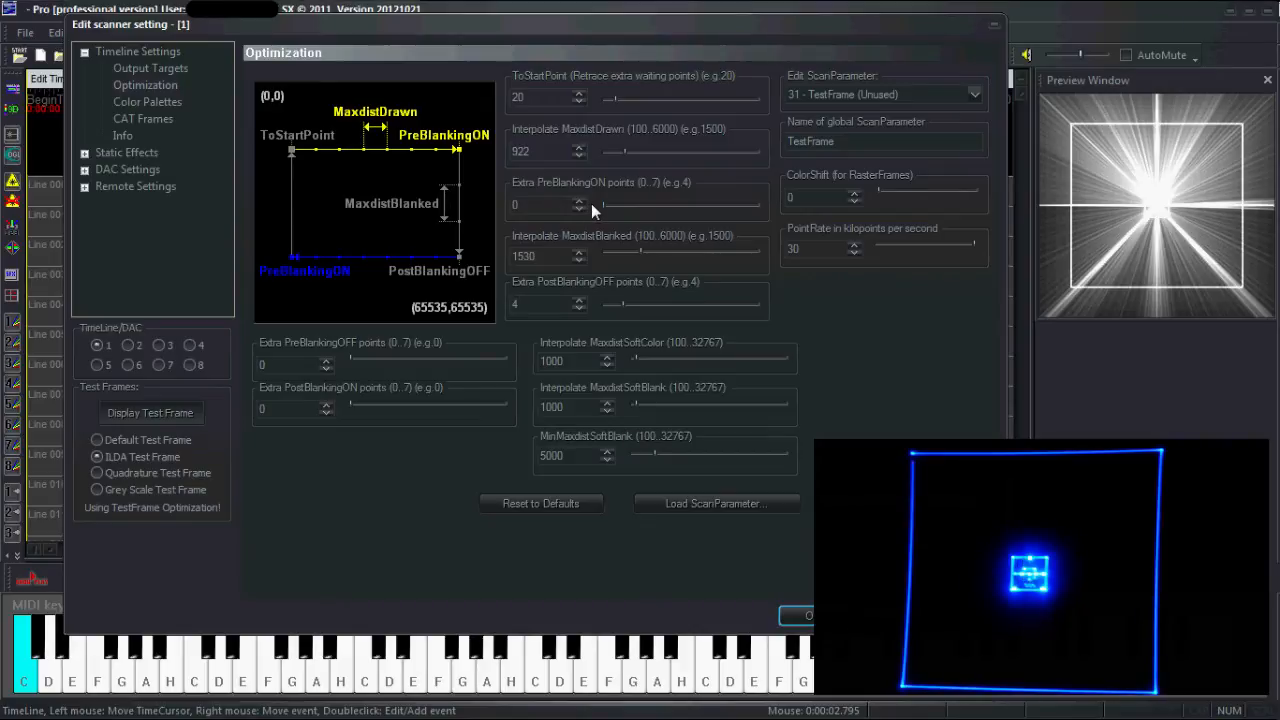
click(580, 200)
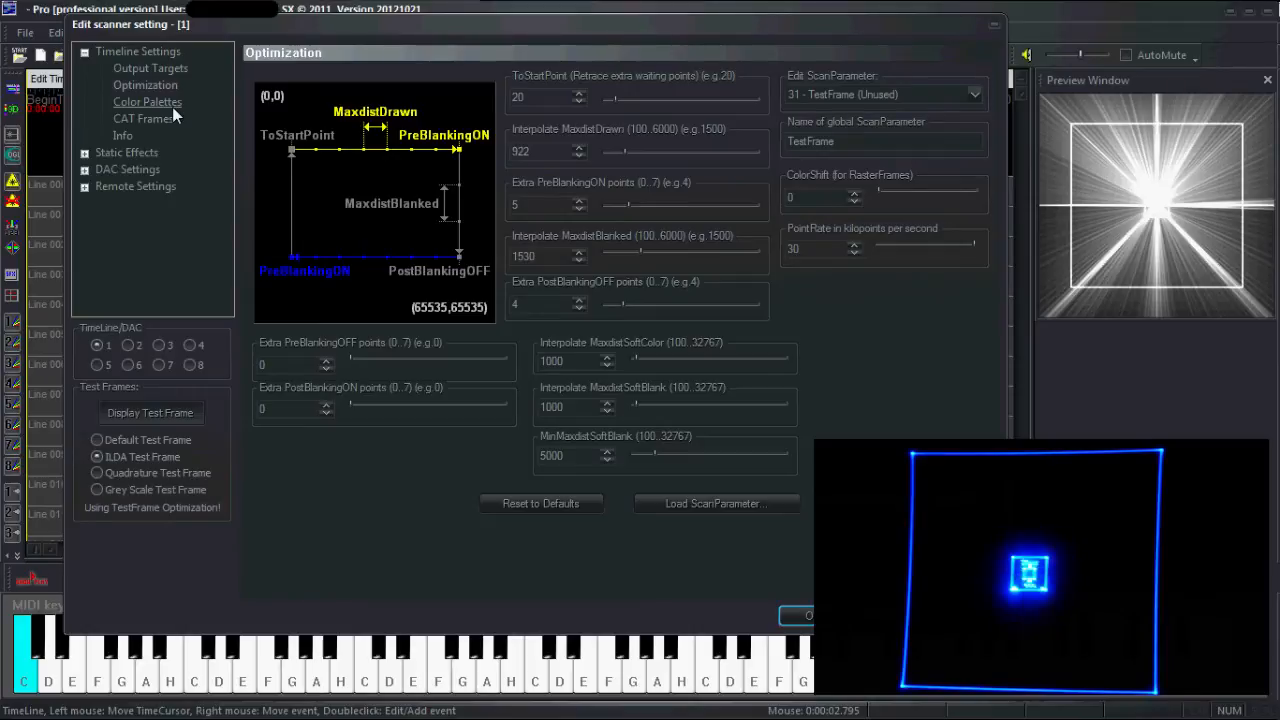
Step: Load default.pal from the Palettes folder into the Color Palettes settings
click(148, 100)
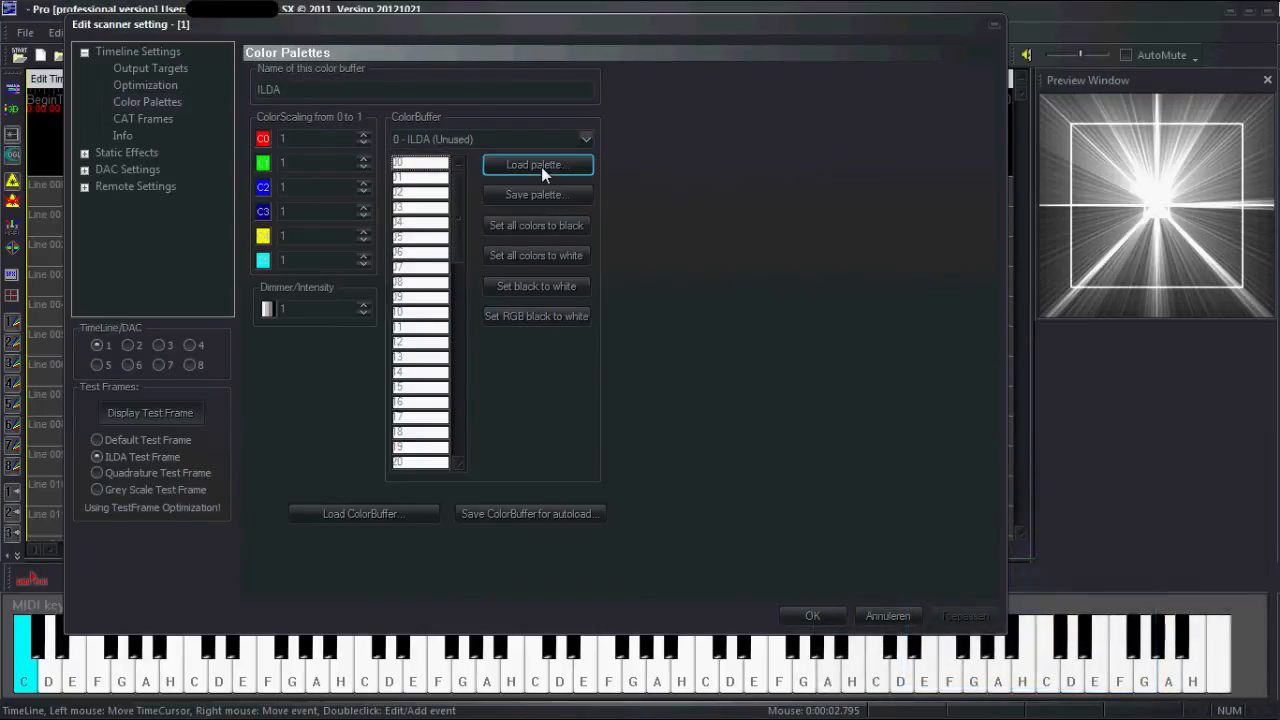
click(536, 164)
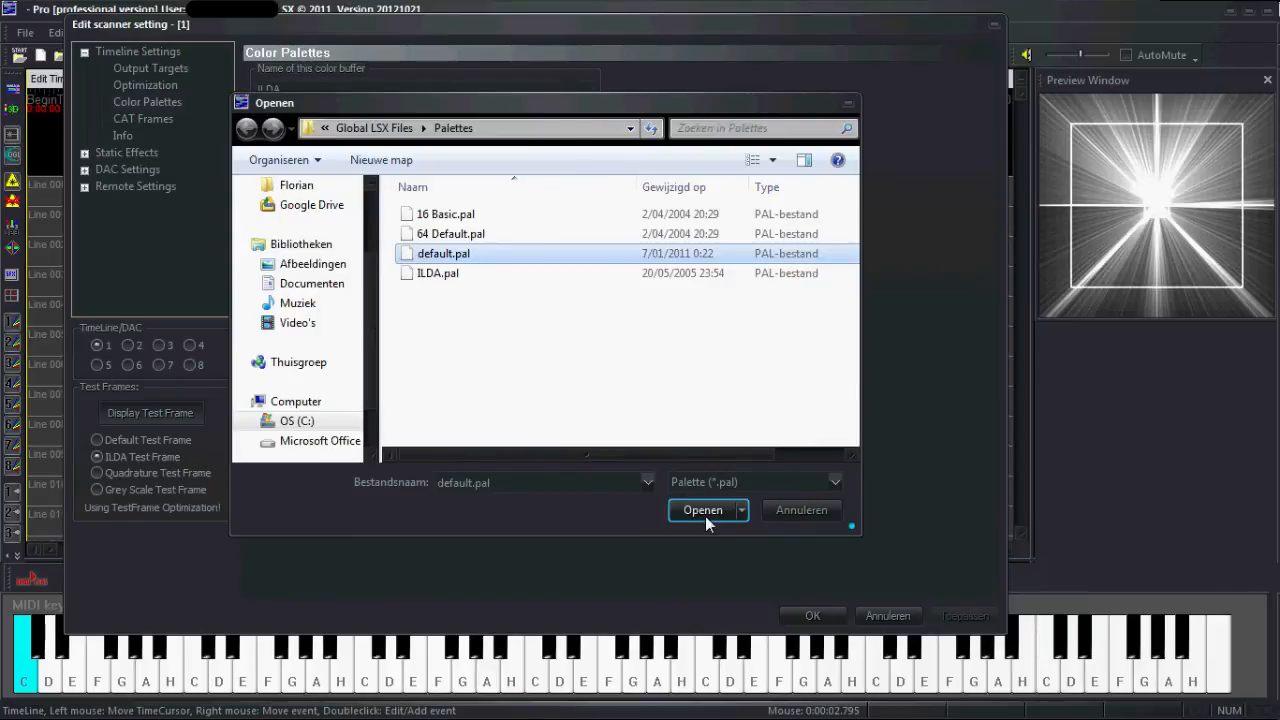
click(702, 510)
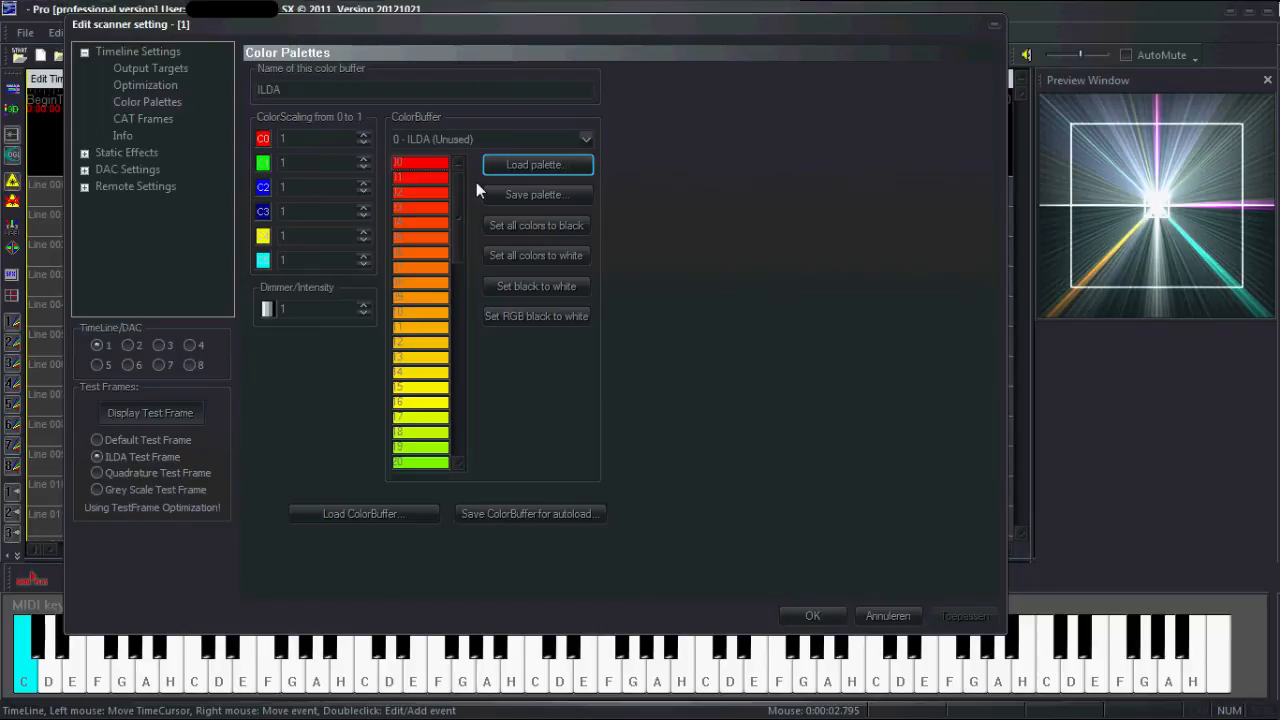
mouse_move(438, 198)
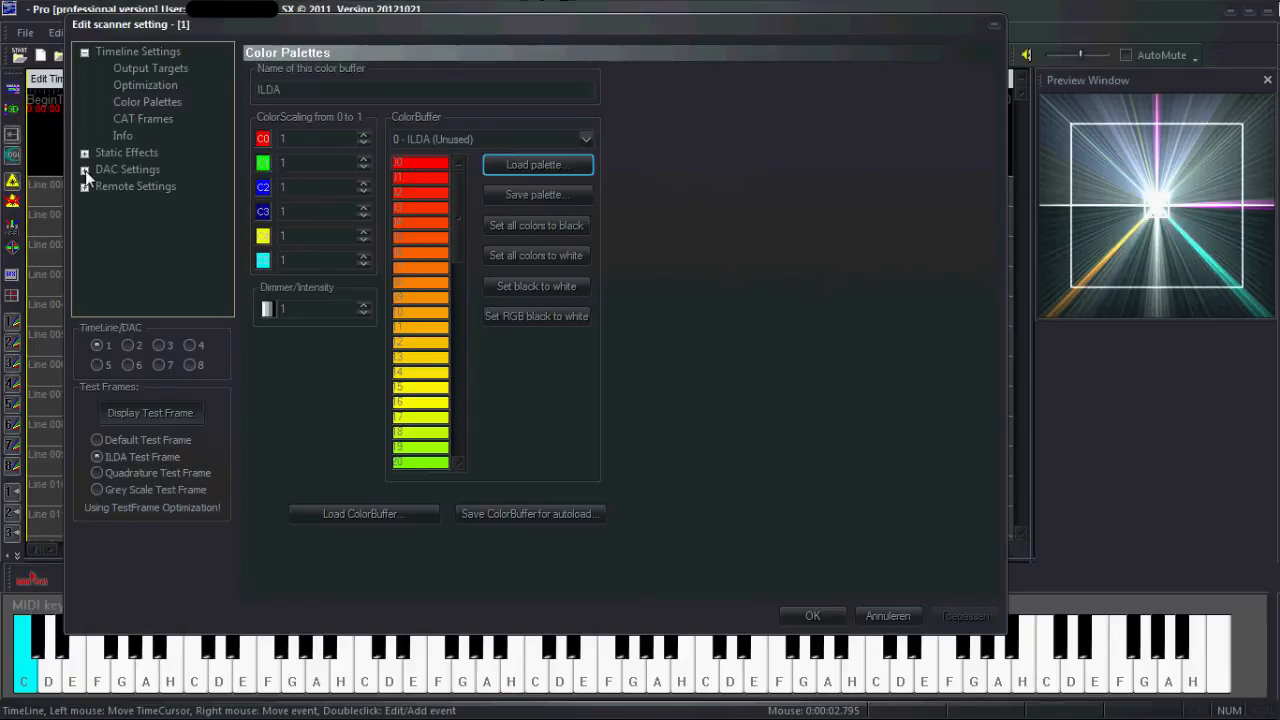
Step: Browse the Static Effects, DMX and Output Targets pages, ending on DAC Size/Scale
click(84, 152)
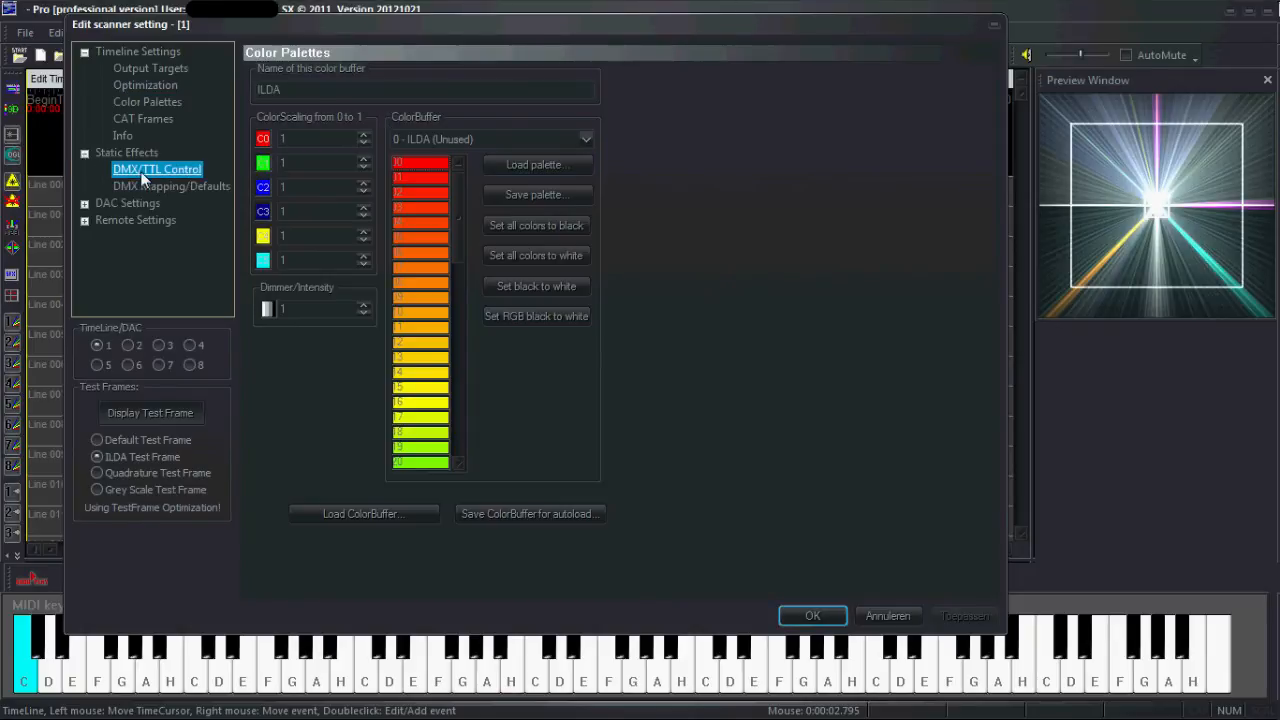
click(156, 168)
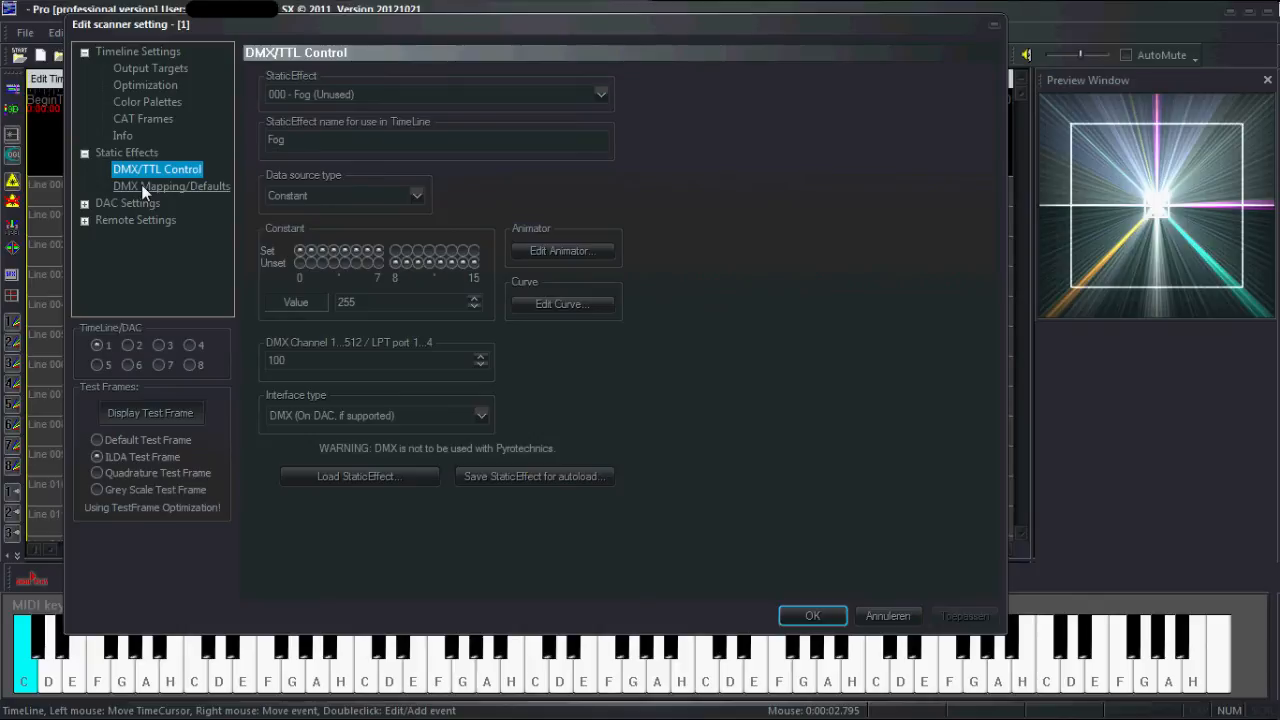
click(170, 186)
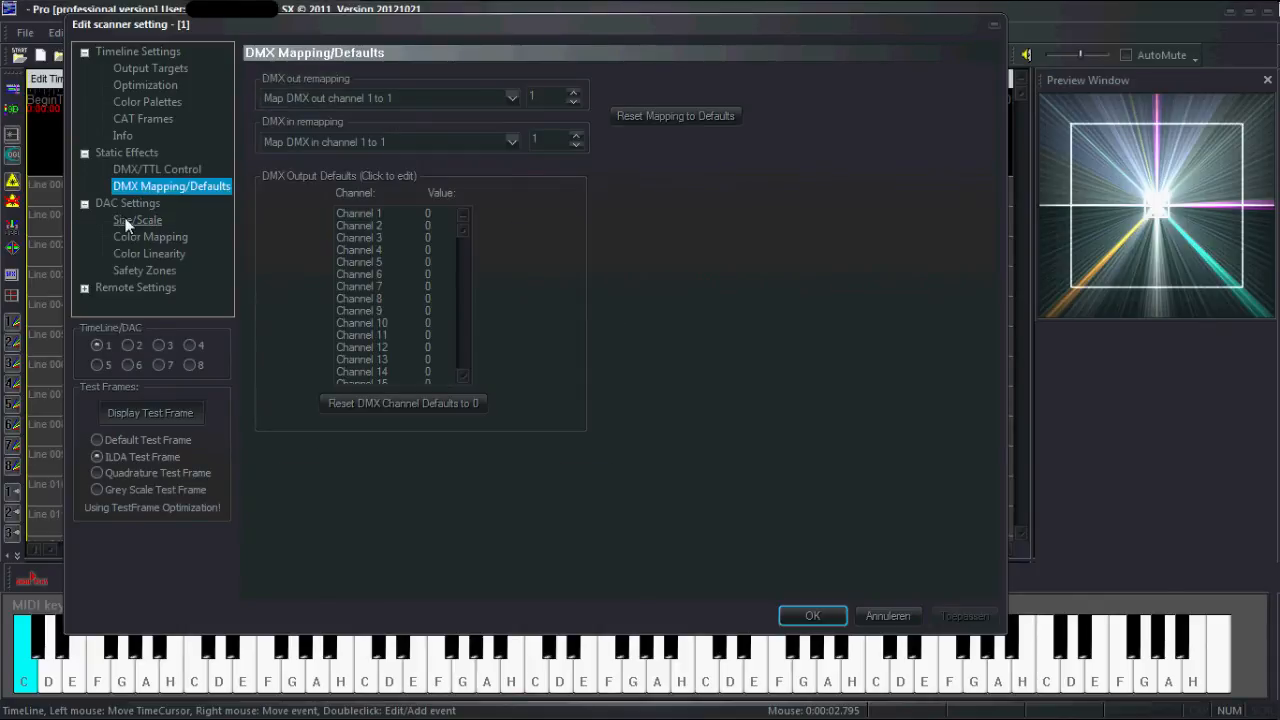
click(136, 218)
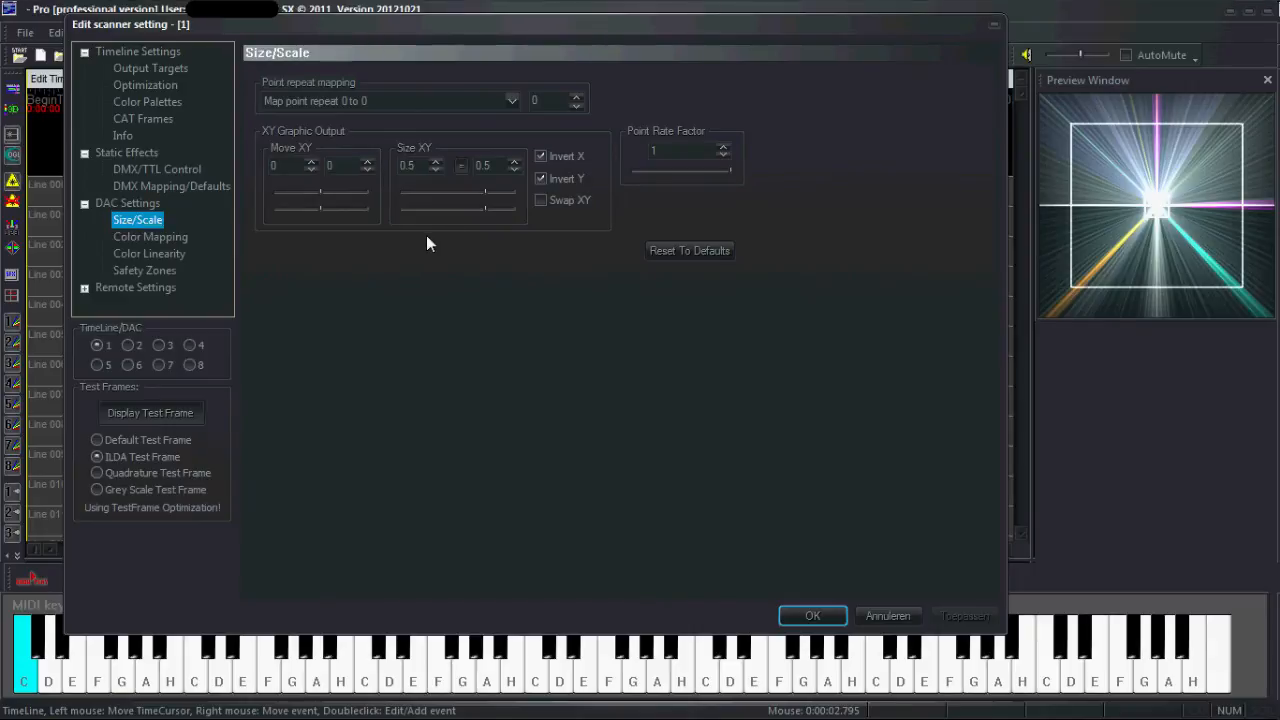
mouse_move(296, 250)
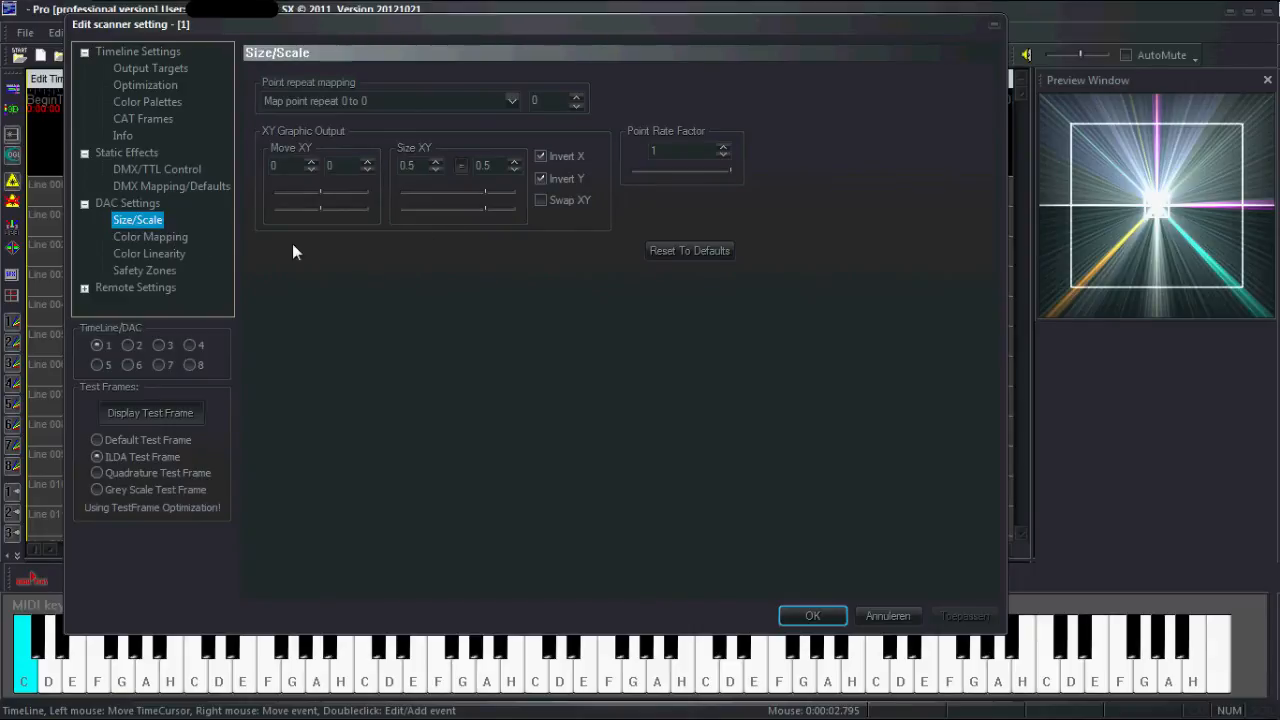
mouse_move(188, 118)
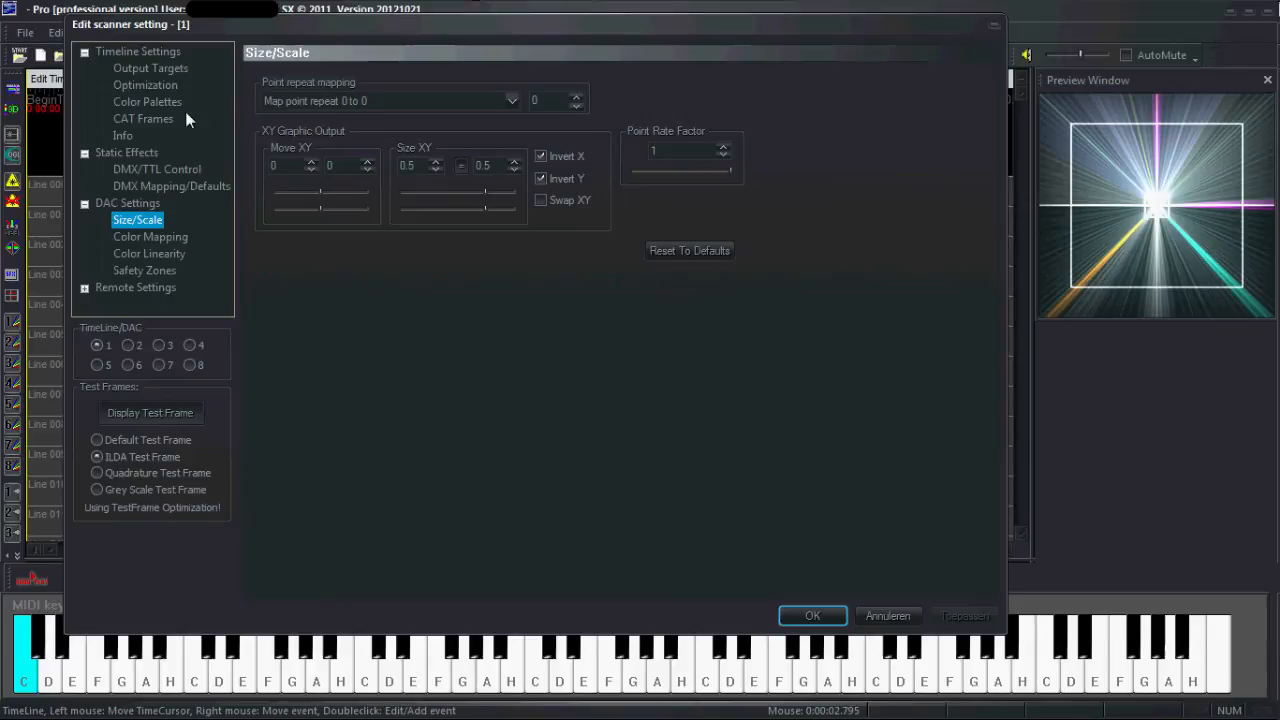
click(150, 68)
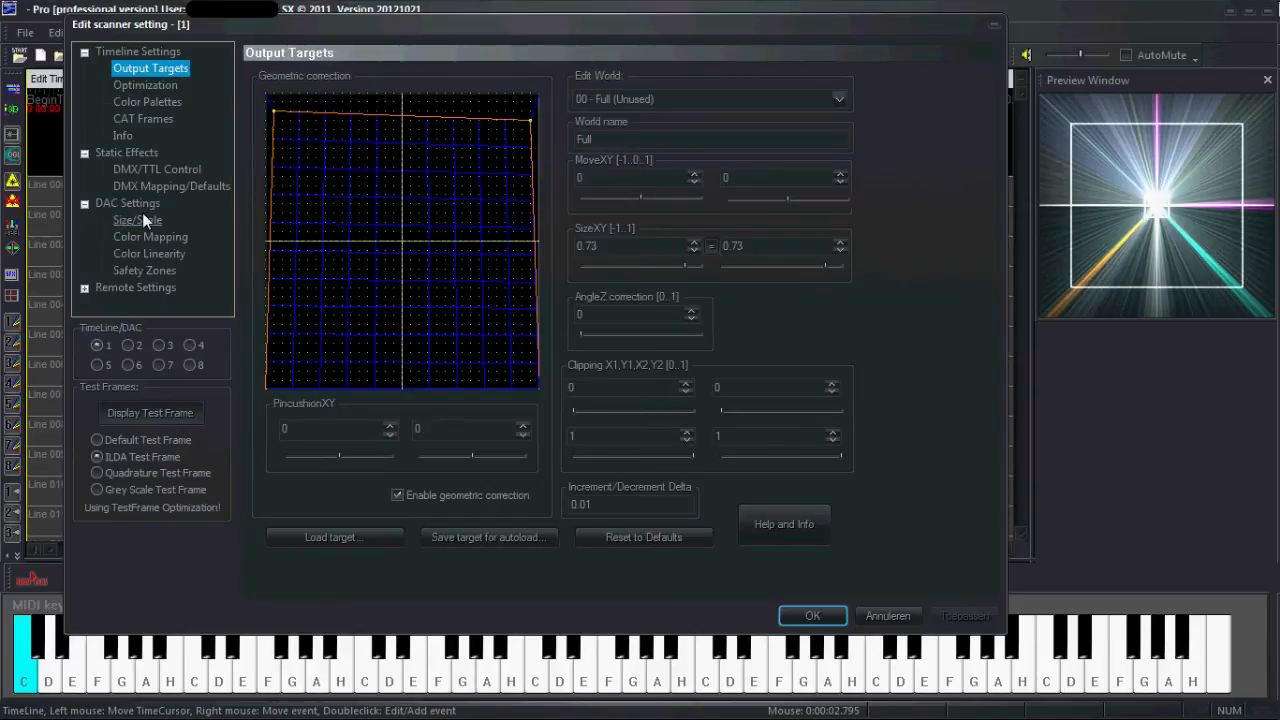
click(136, 218)
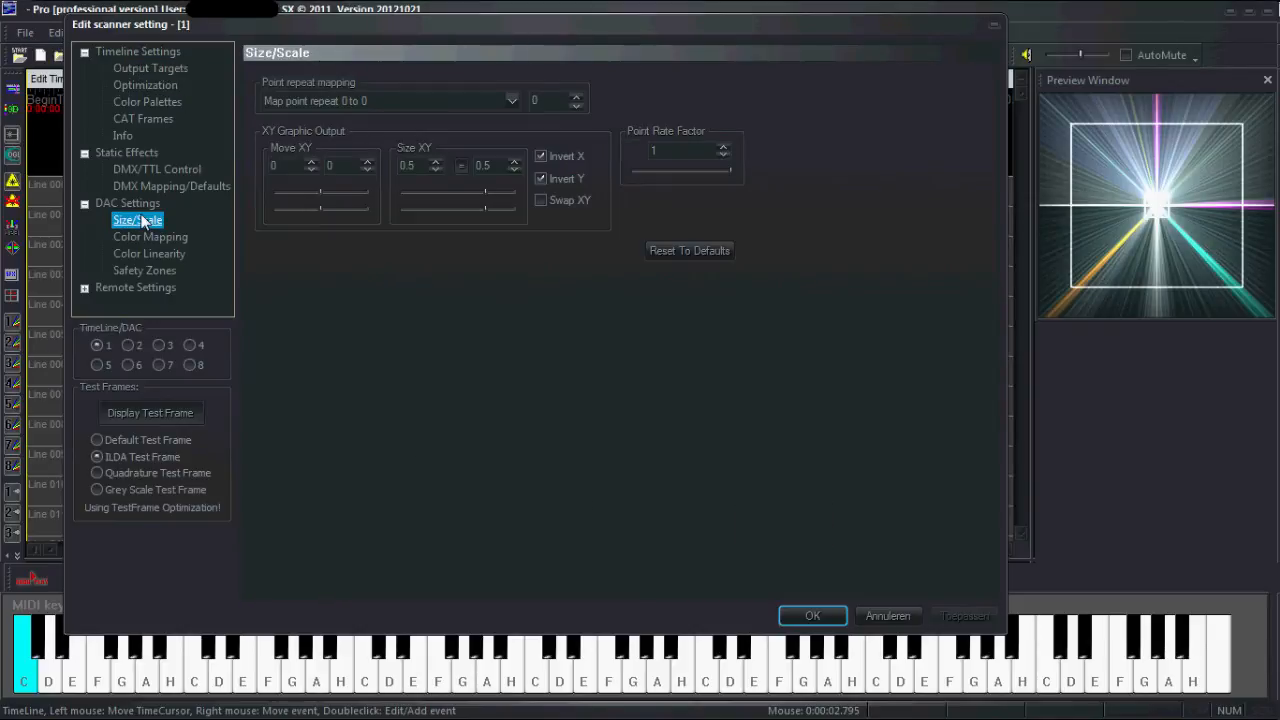
click(150, 68)
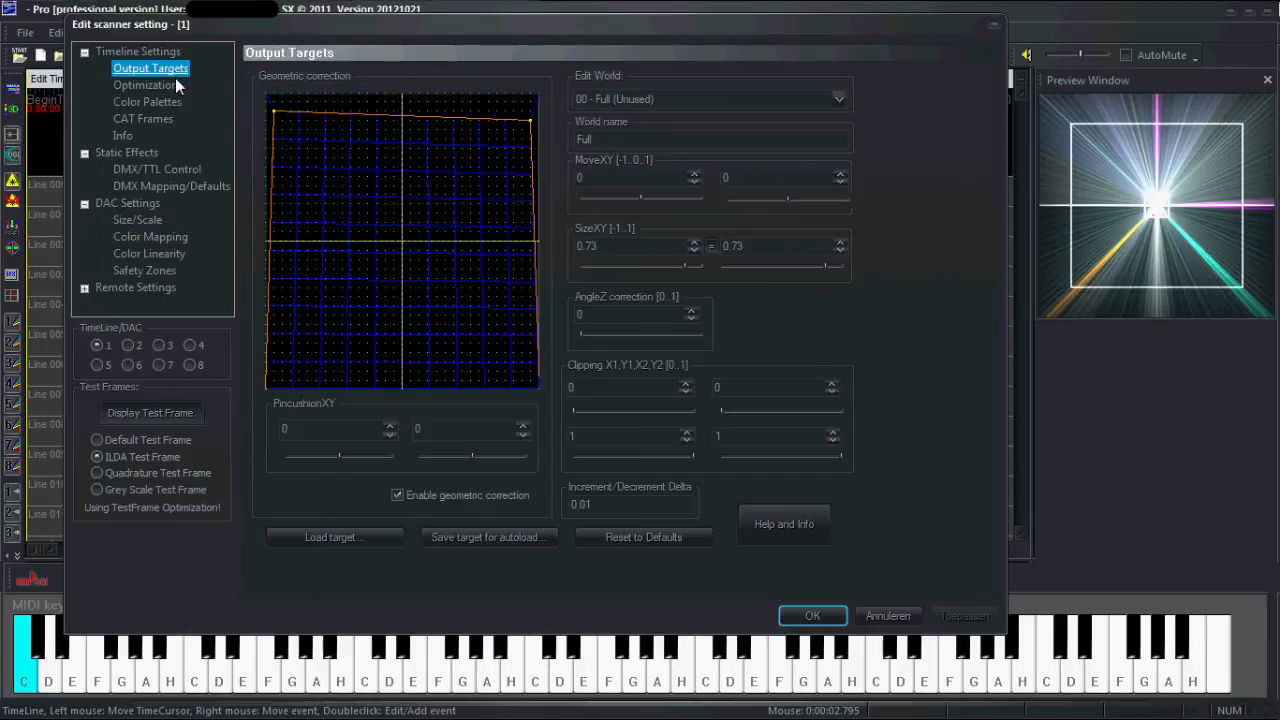
mouse_move(744, 110)
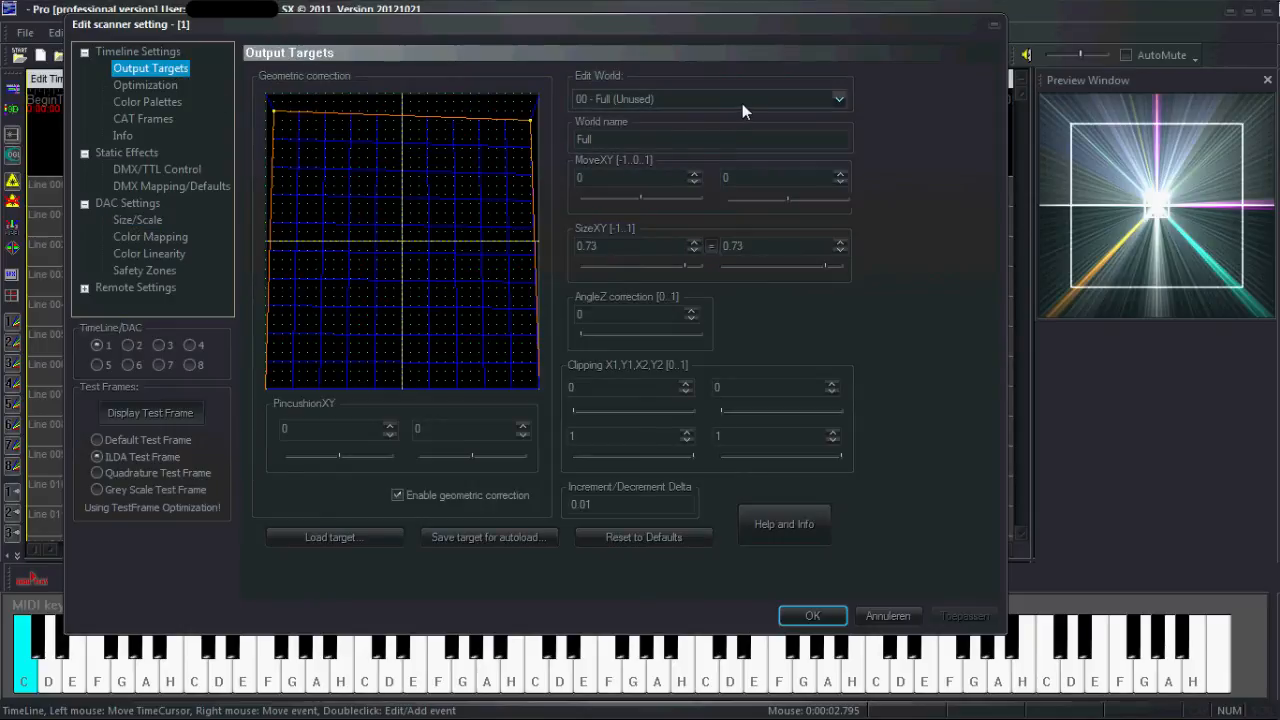
mouse_move(202, 234)
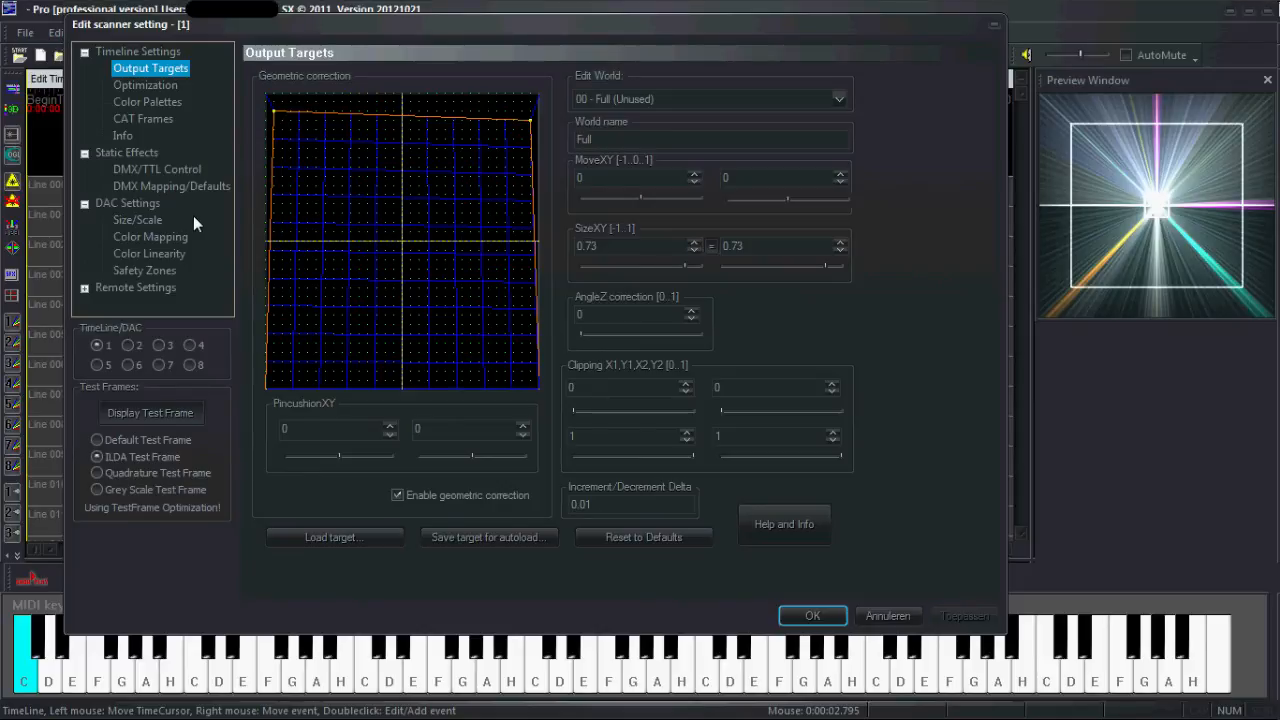
click(136, 218)
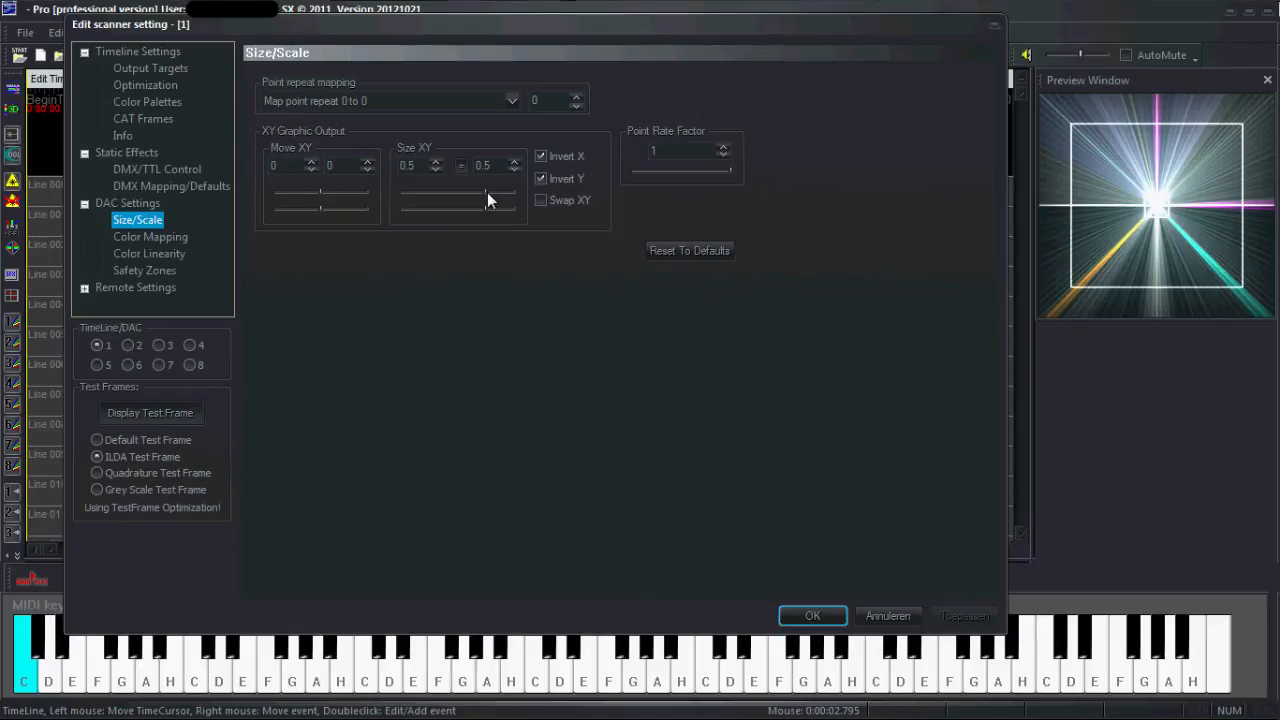
mouse_move(468, 198)
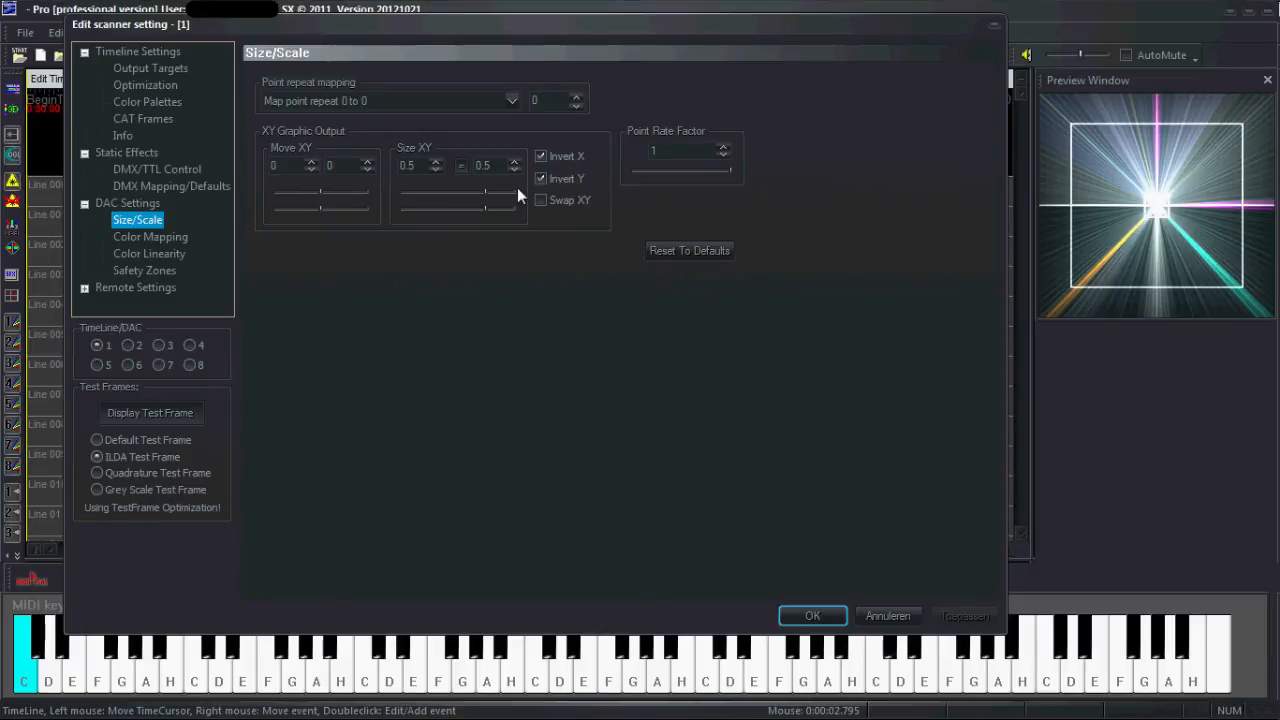
Step: Toggle Invert Y so the output ends inverted on both X and Y at size 0.5
click(540, 178)
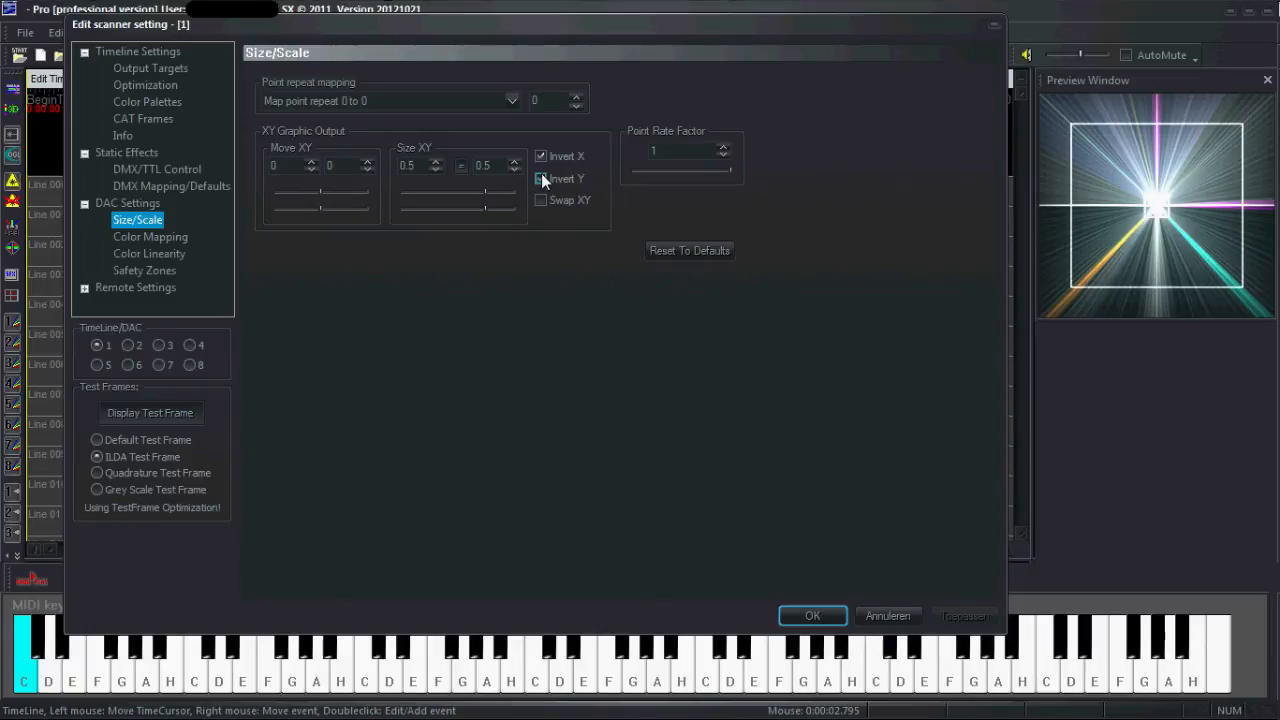
click(540, 180)
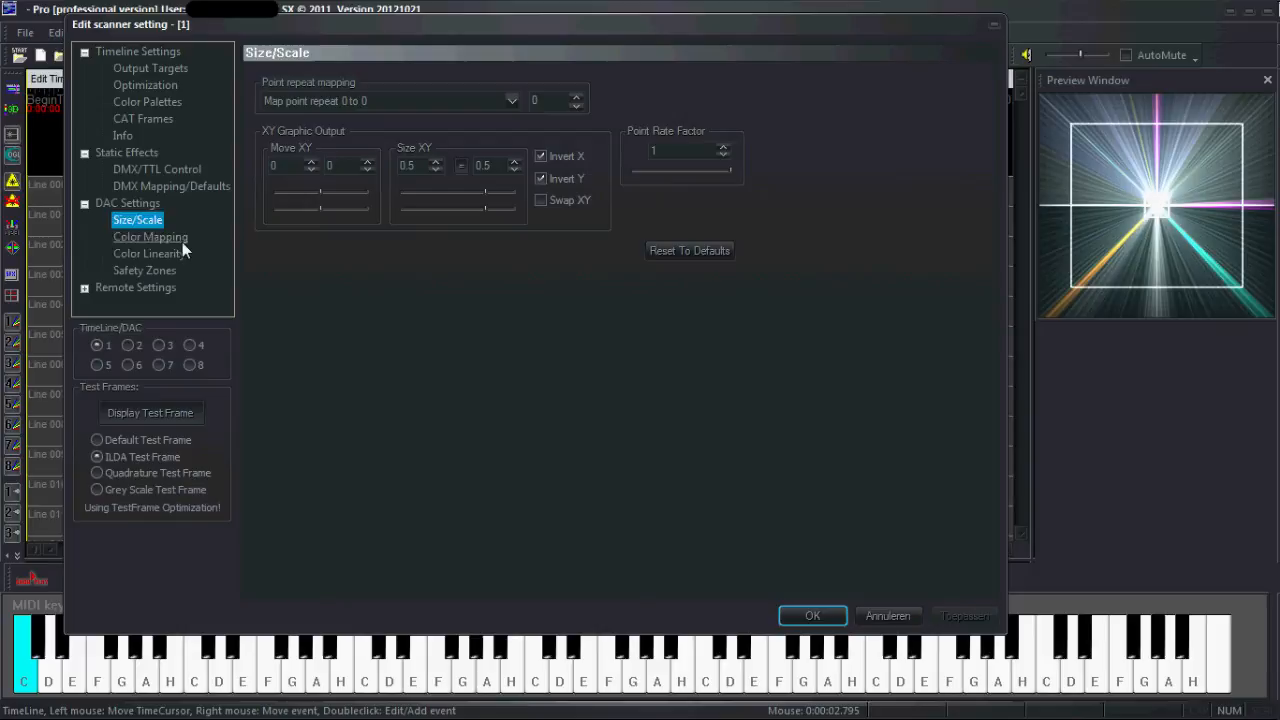
Step: Show the DAC Color Mapping page, all RGB and intensity channels at 1.00
click(150, 236)
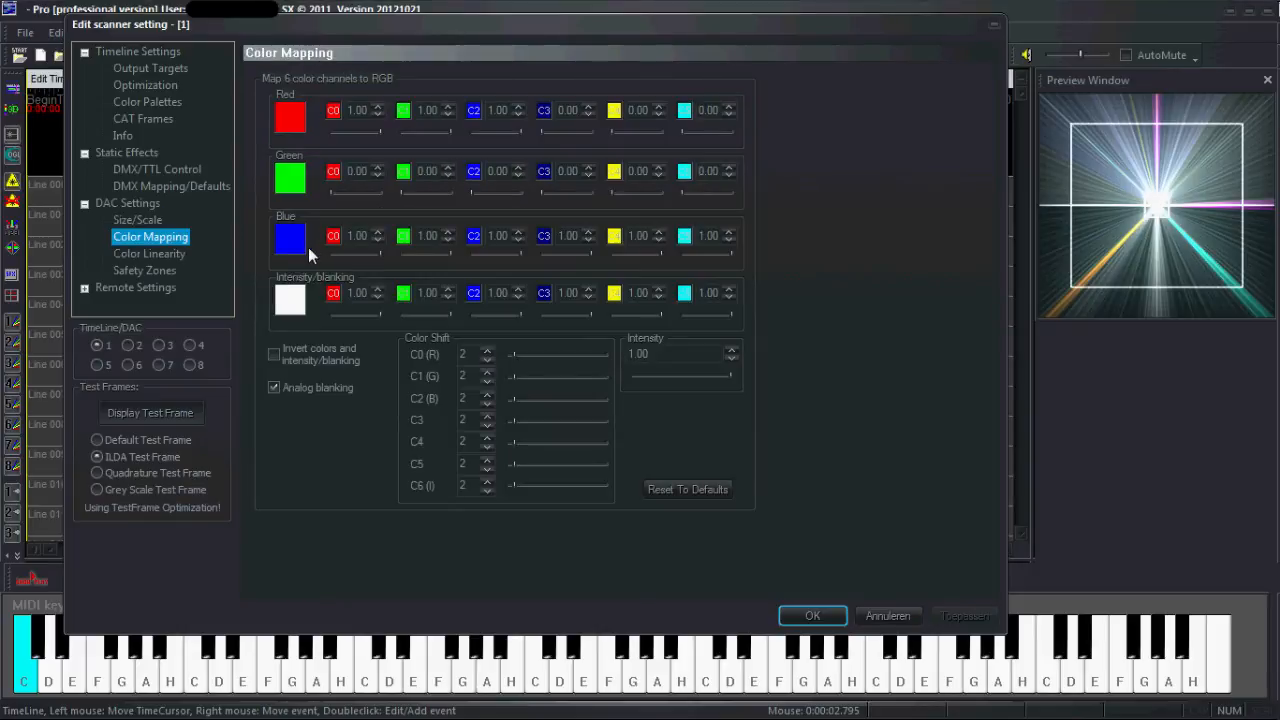
mouse_move(320, 258)
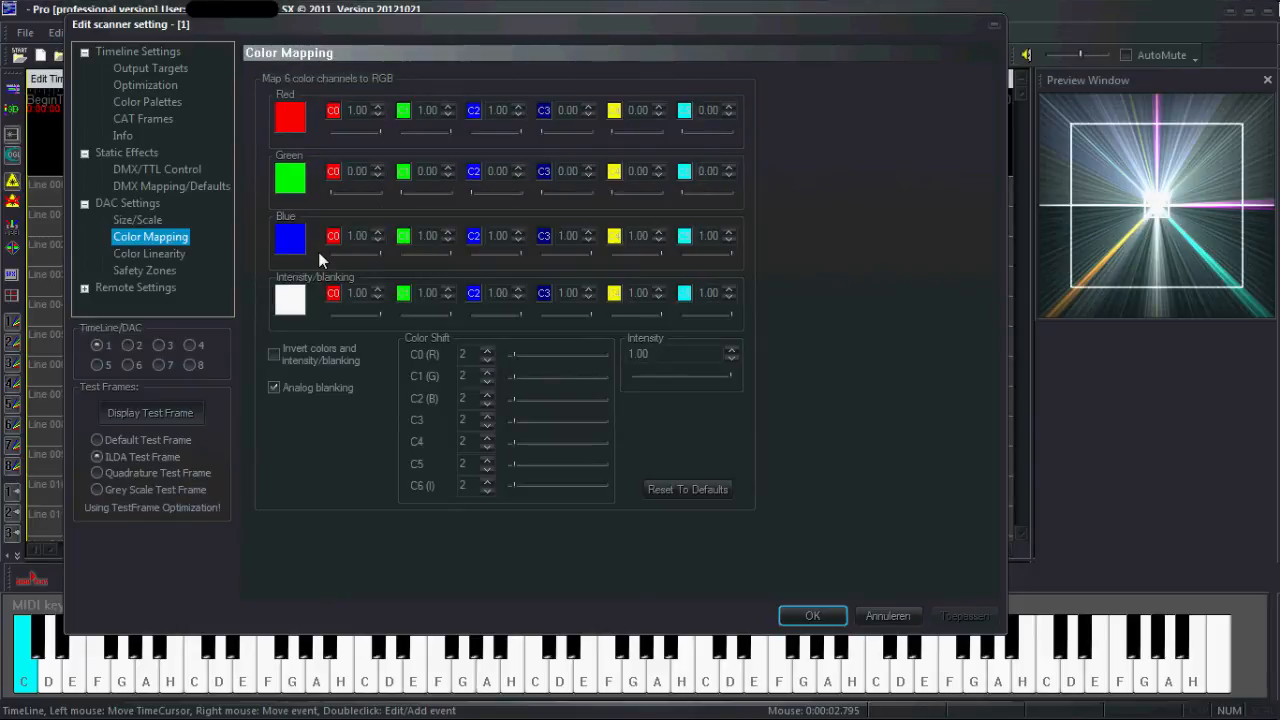
mouse_move(704, 268)
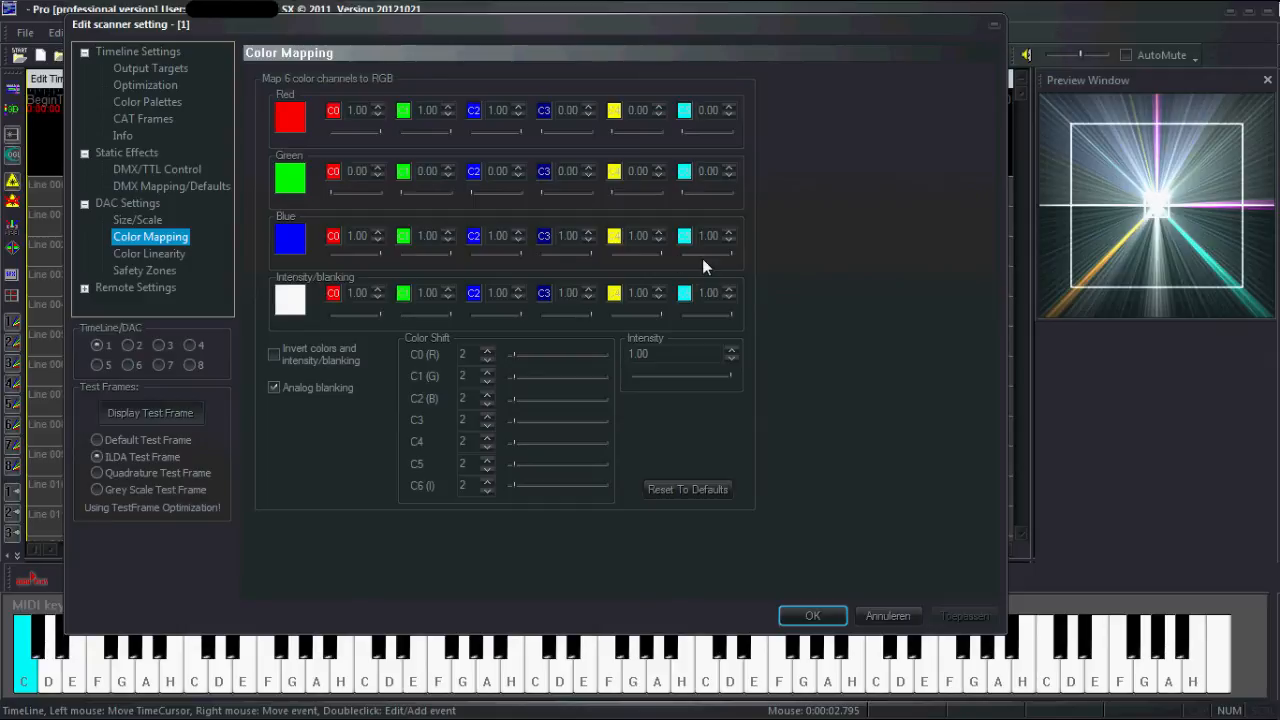
mouse_move(148, 252)
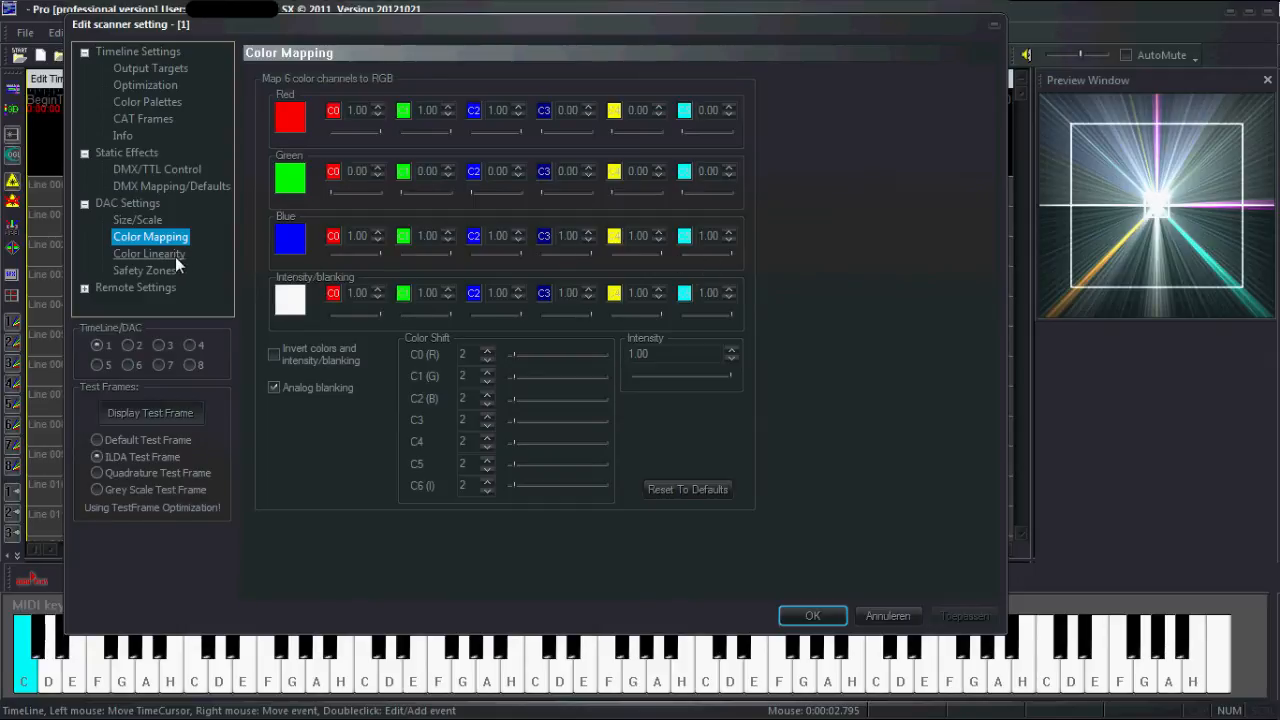
Step: View the Color Linearity curves and switch between the blue and other channel curves
click(148, 252)
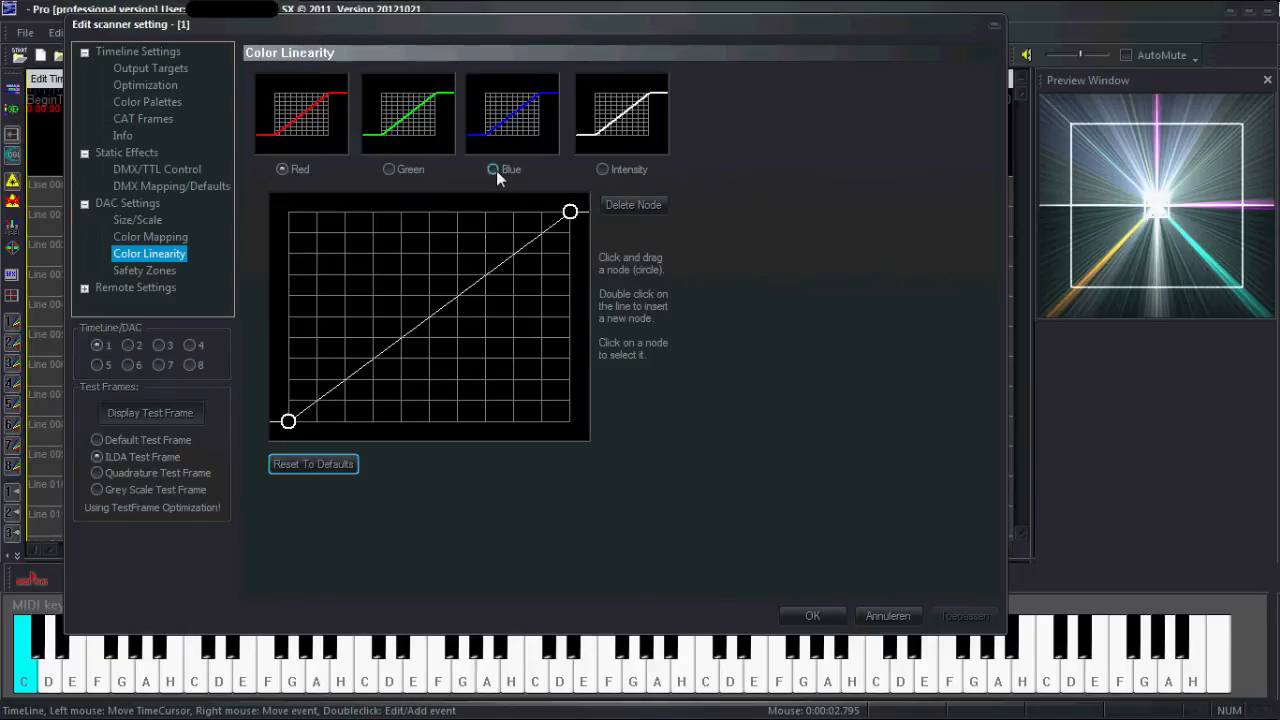
click(492, 168)
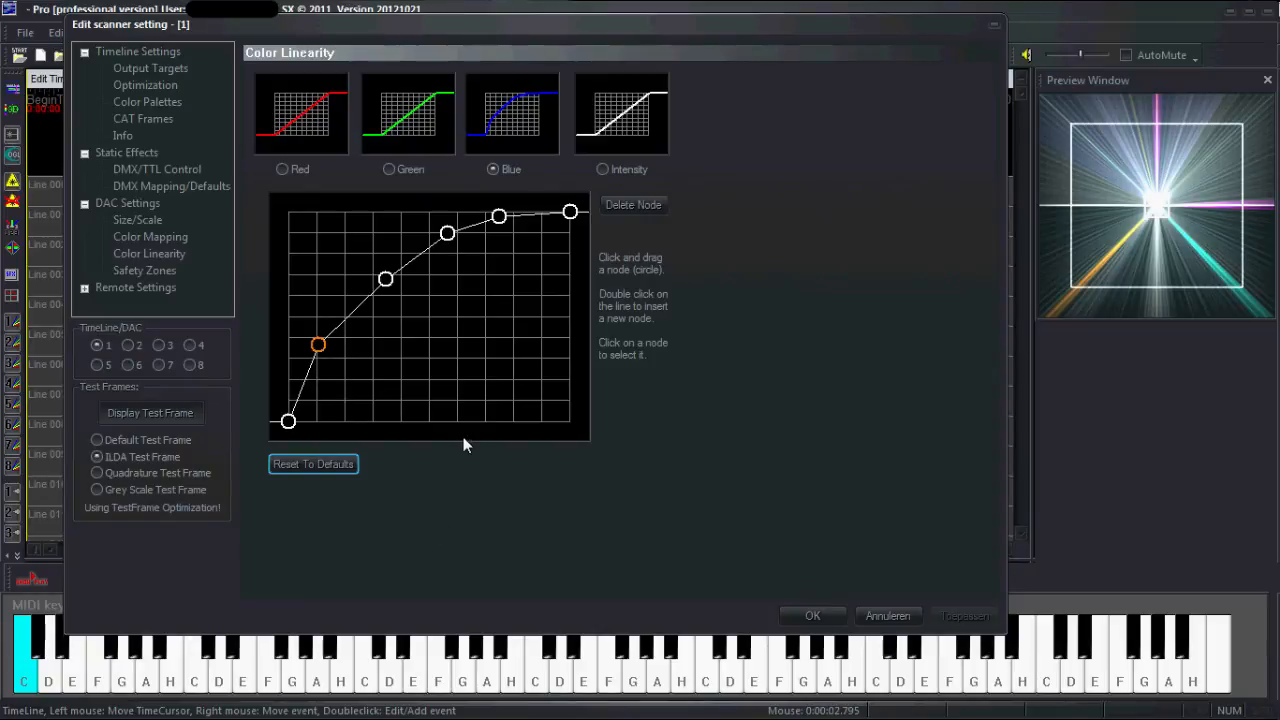
click(388, 168)
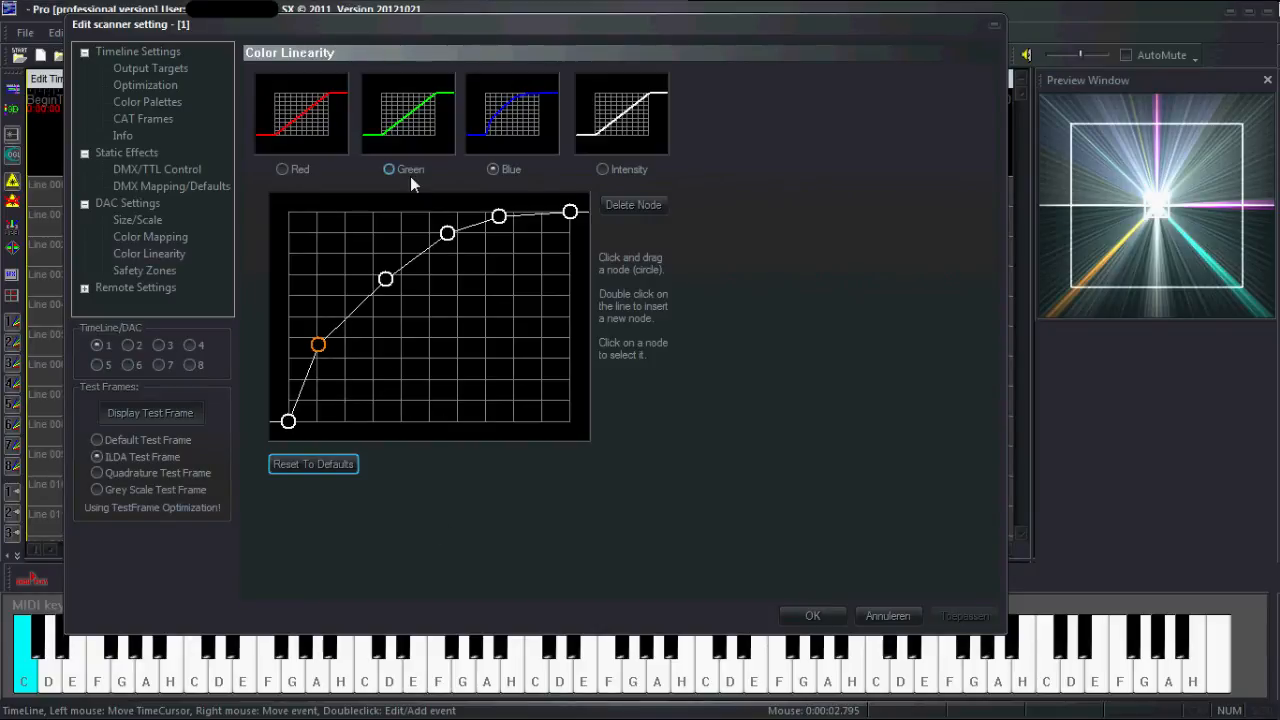
click(492, 168)
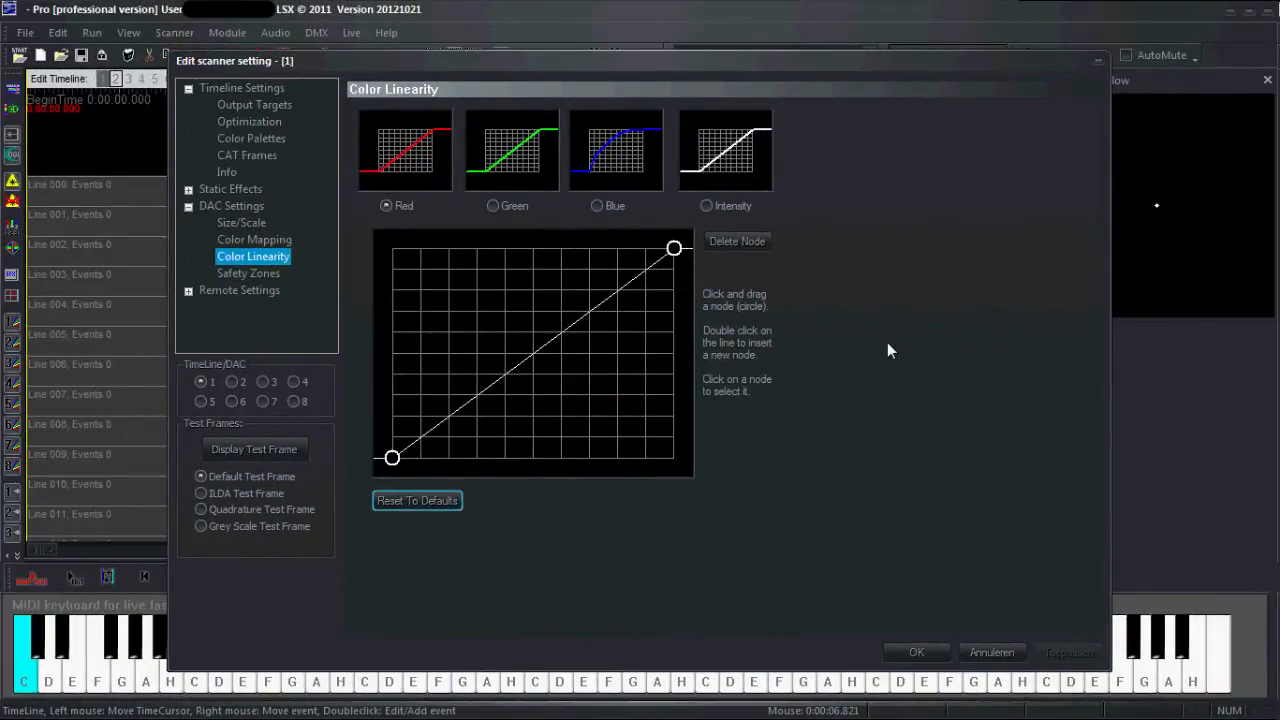
Step: Show the test frame, set zone 2's corner, and decline resetting the zones to defaults
click(248, 272)
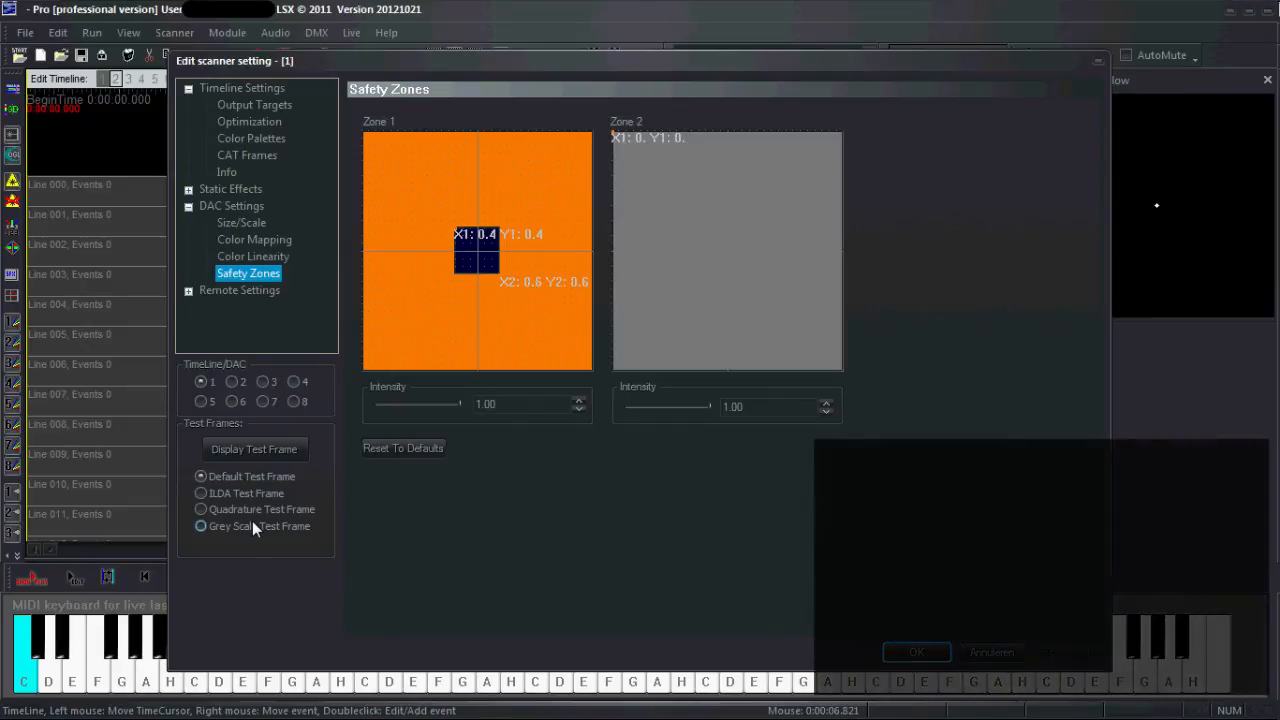
click(254, 448)
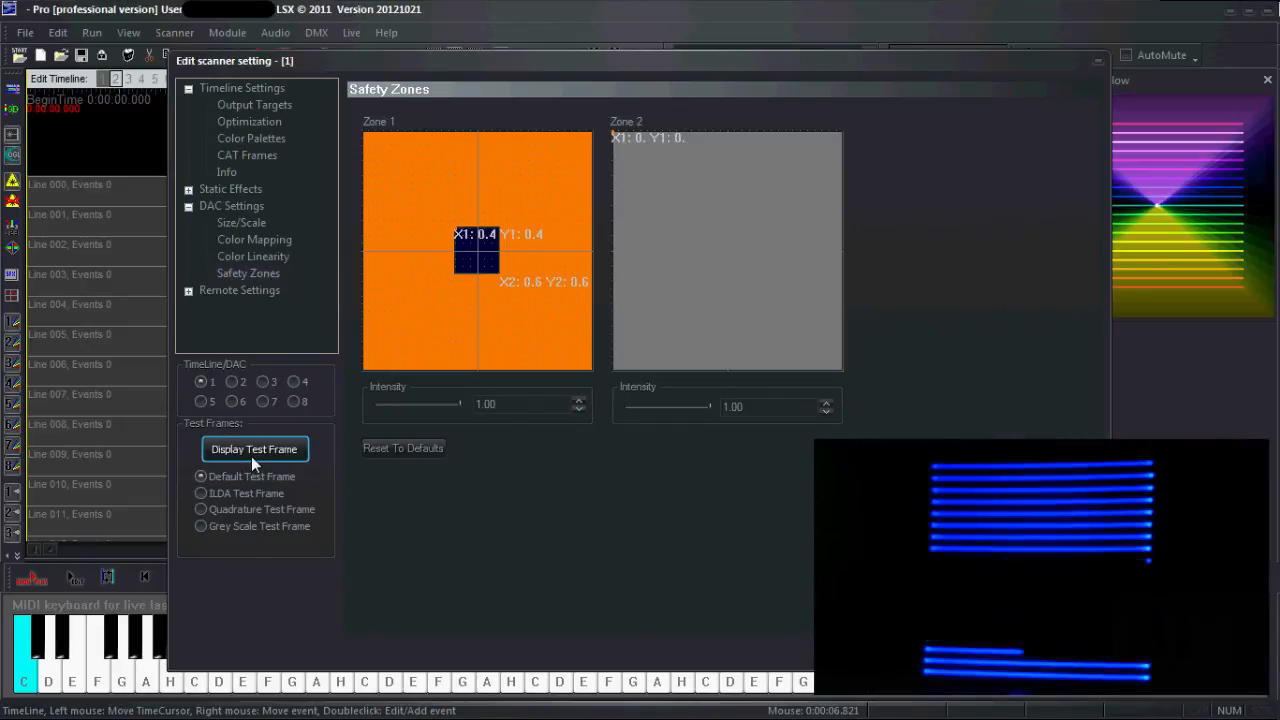
click(254, 448)
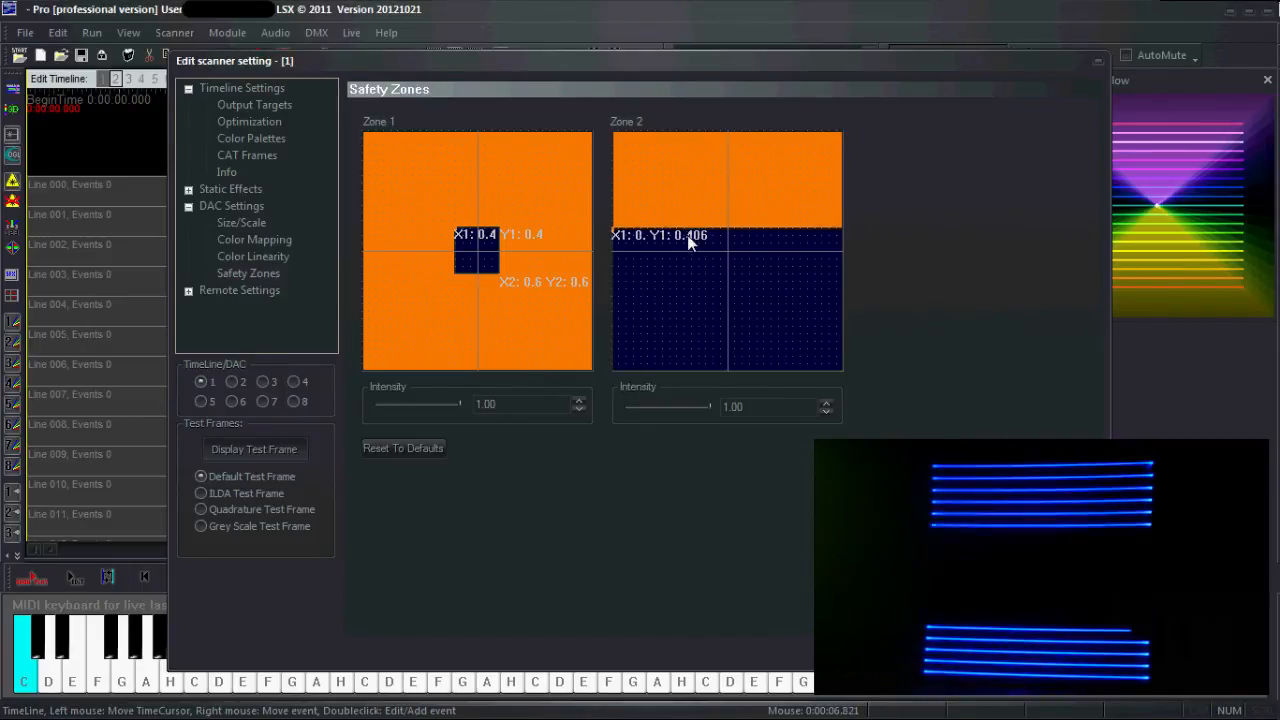
click(402, 448)
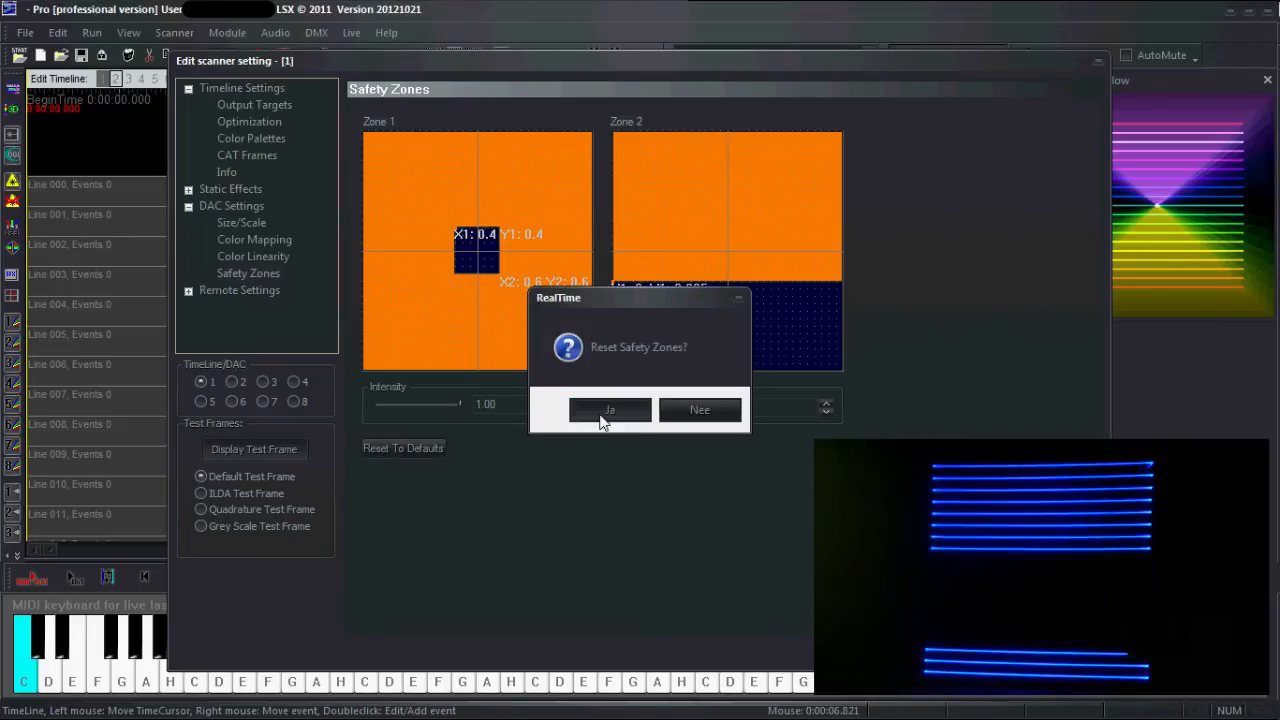
click(608, 410)
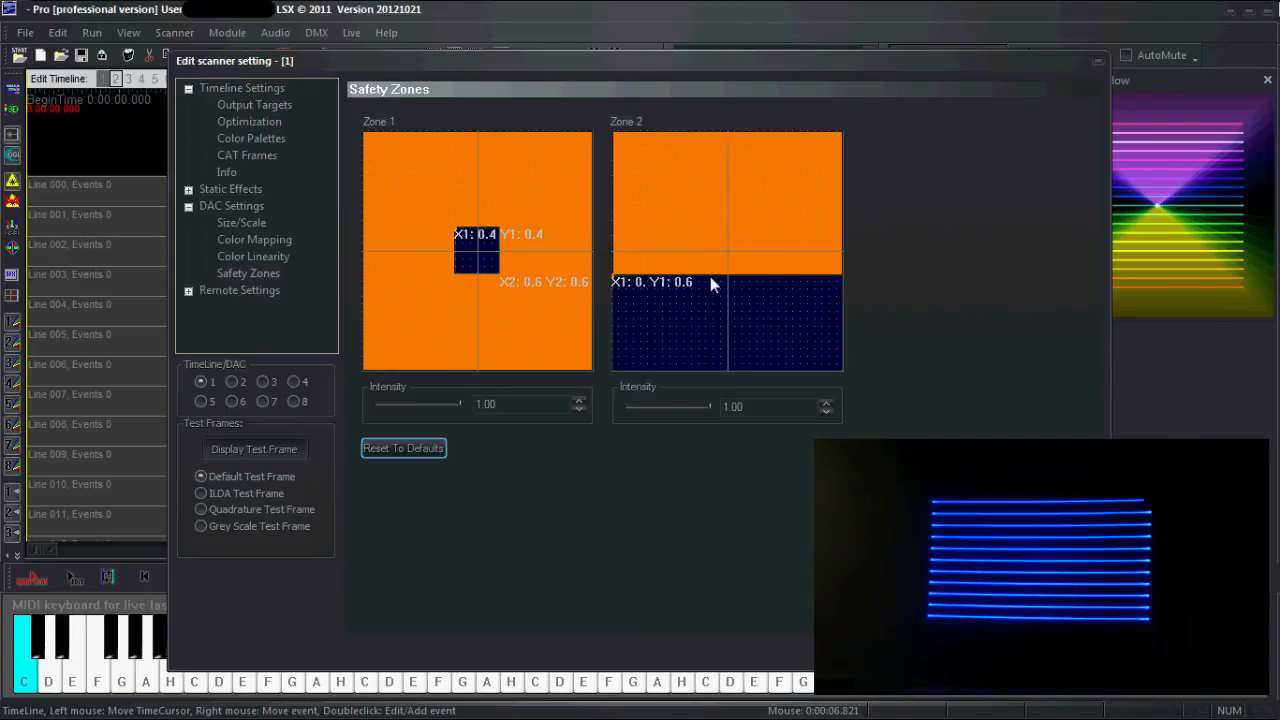
mouse_move(828, 308)
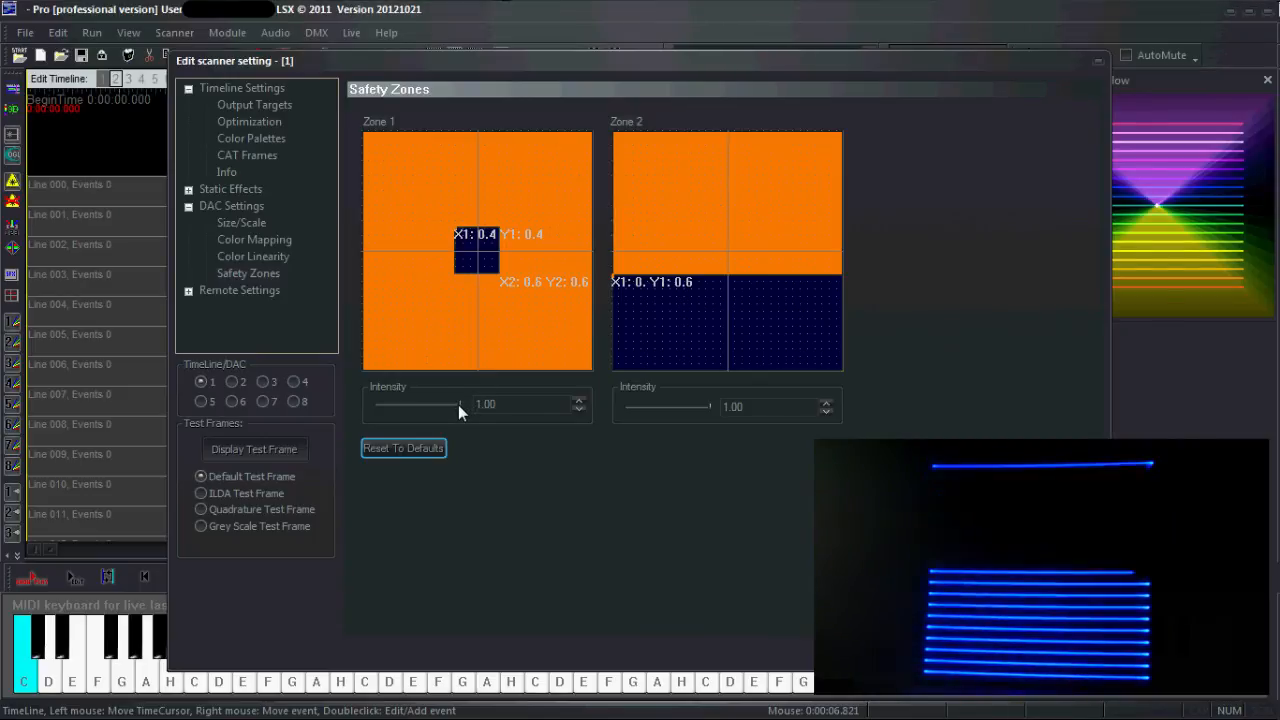
Step: Dim zone 1's intensity to zero, then restore both zones to full intensity 1.00
drag(458, 404, 390, 404)
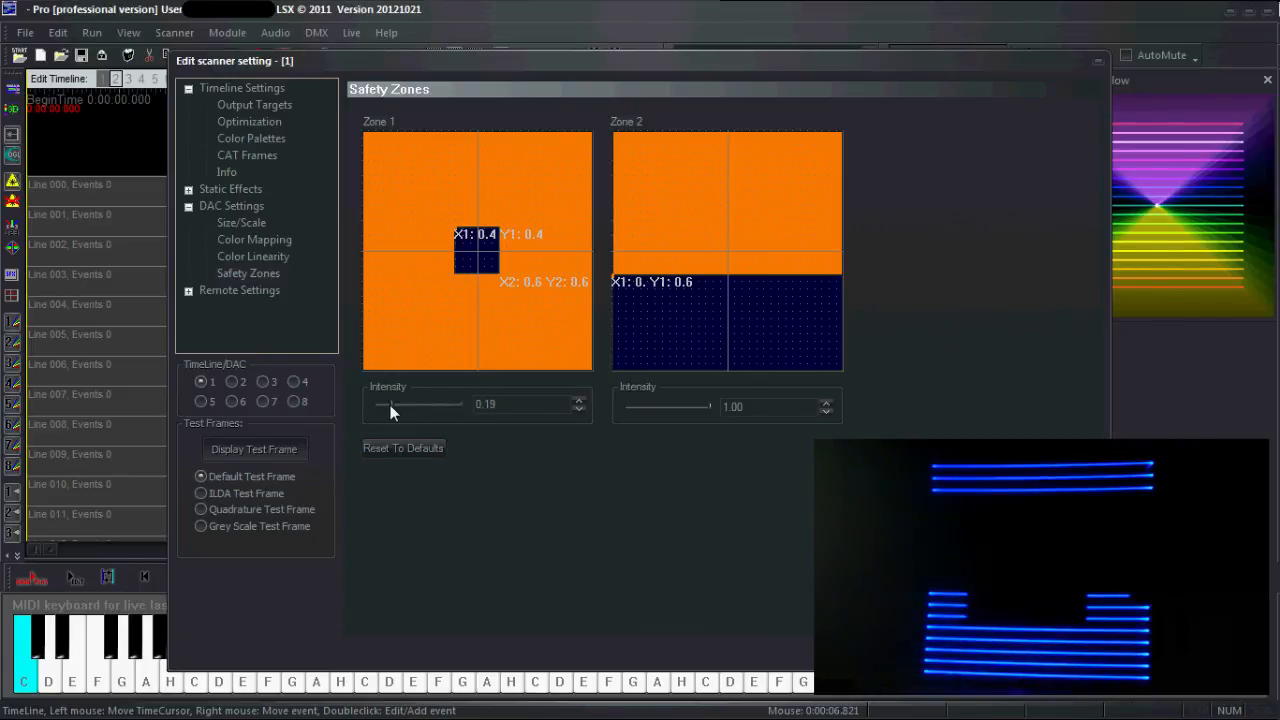
drag(392, 404, 372, 404)
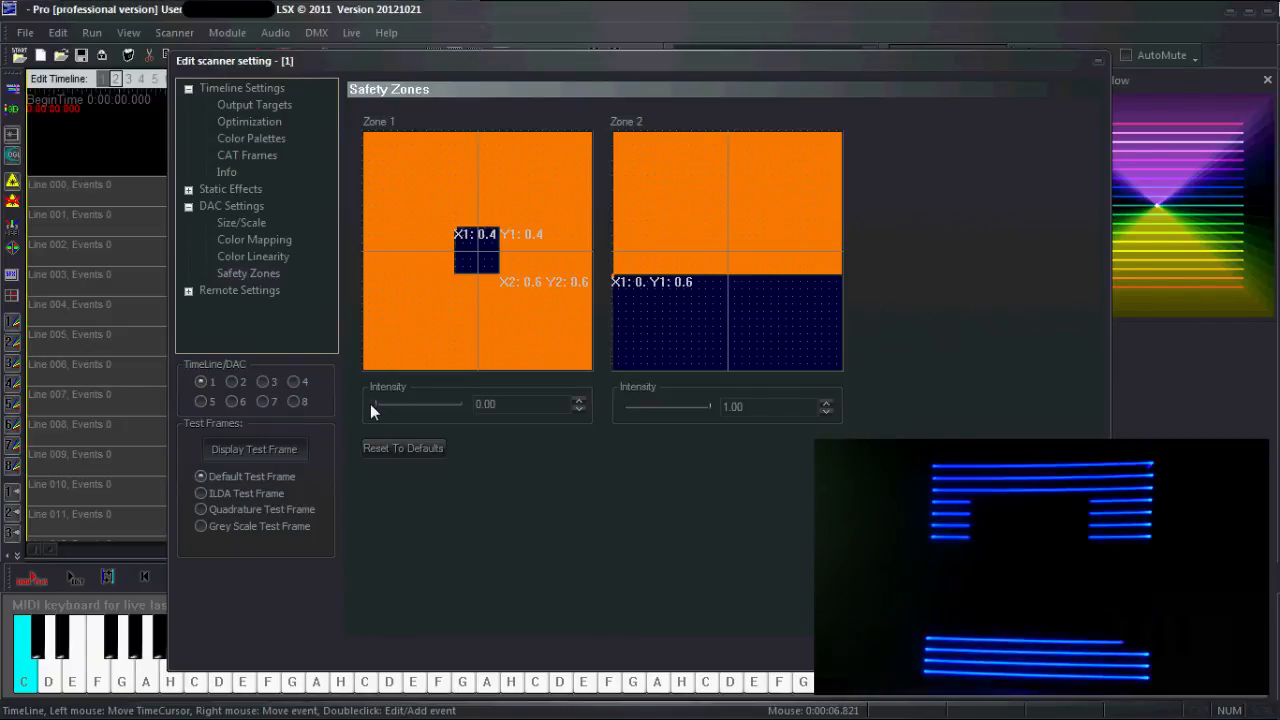
drag(376, 404, 404, 404)
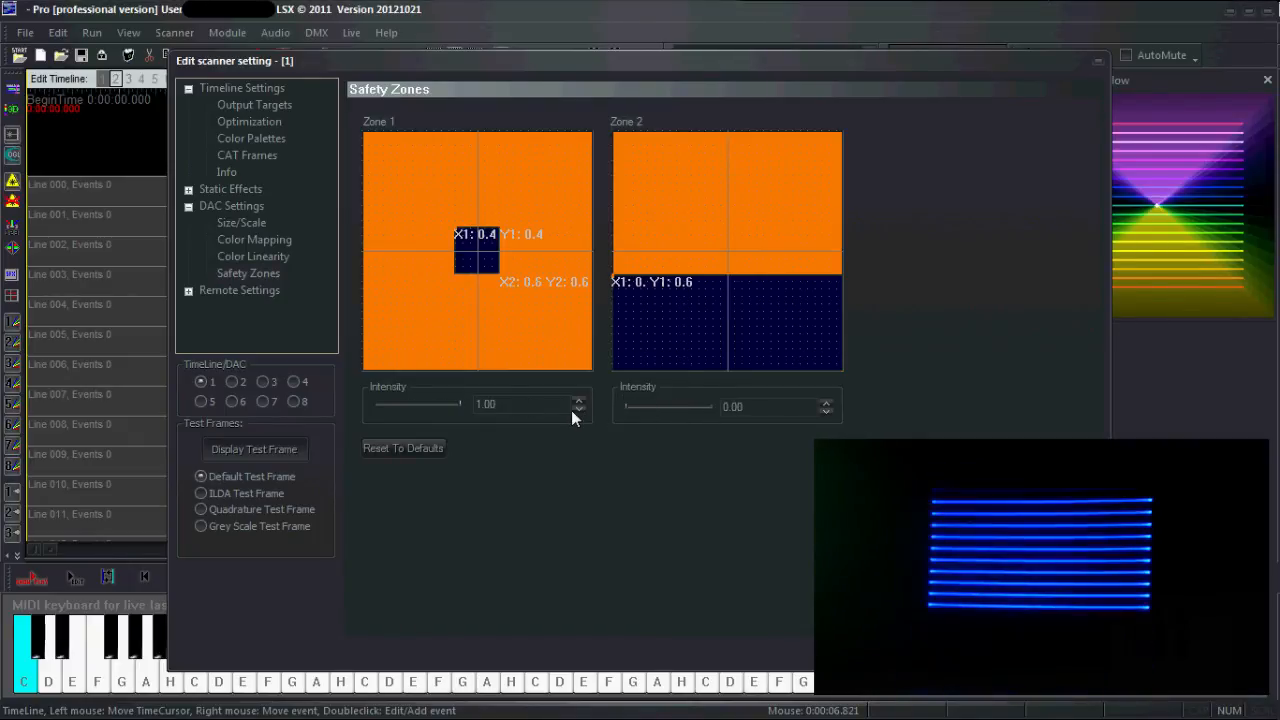
drag(624, 406, 664, 406)
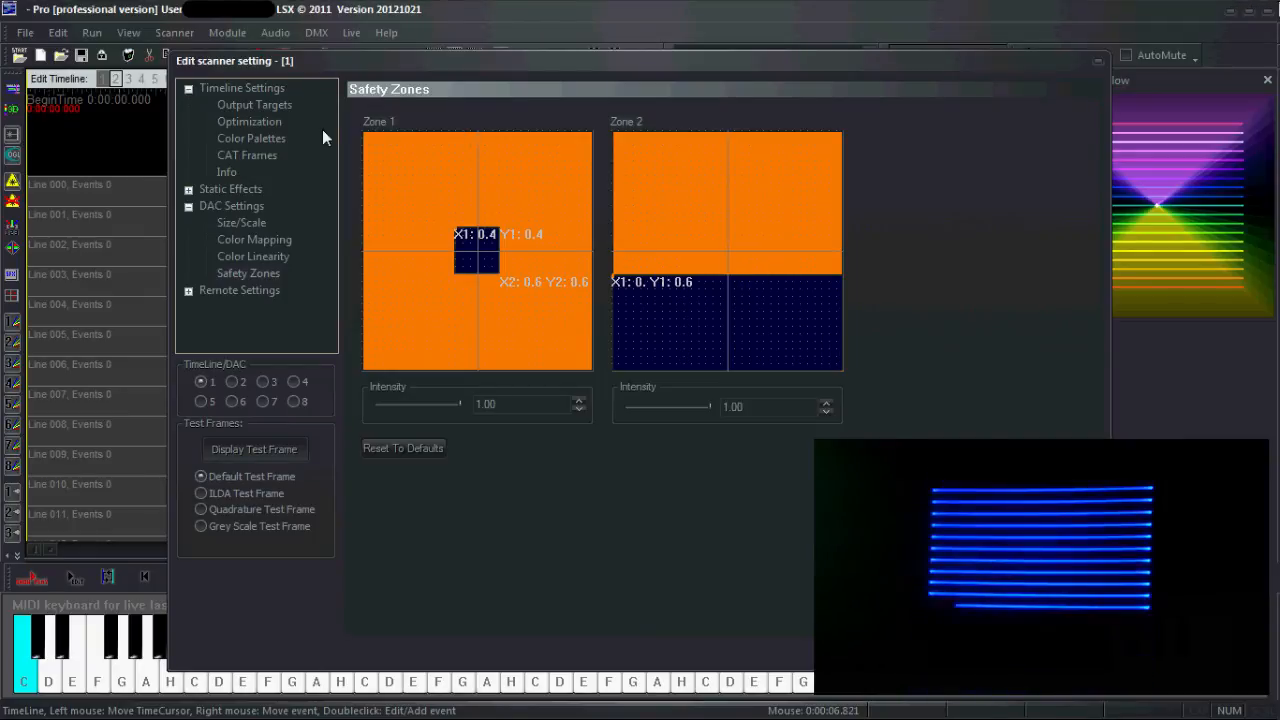
Step: Glance at Output Targets, return to Safety Zones and dim zone 1 to about 0.04
click(254, 104)
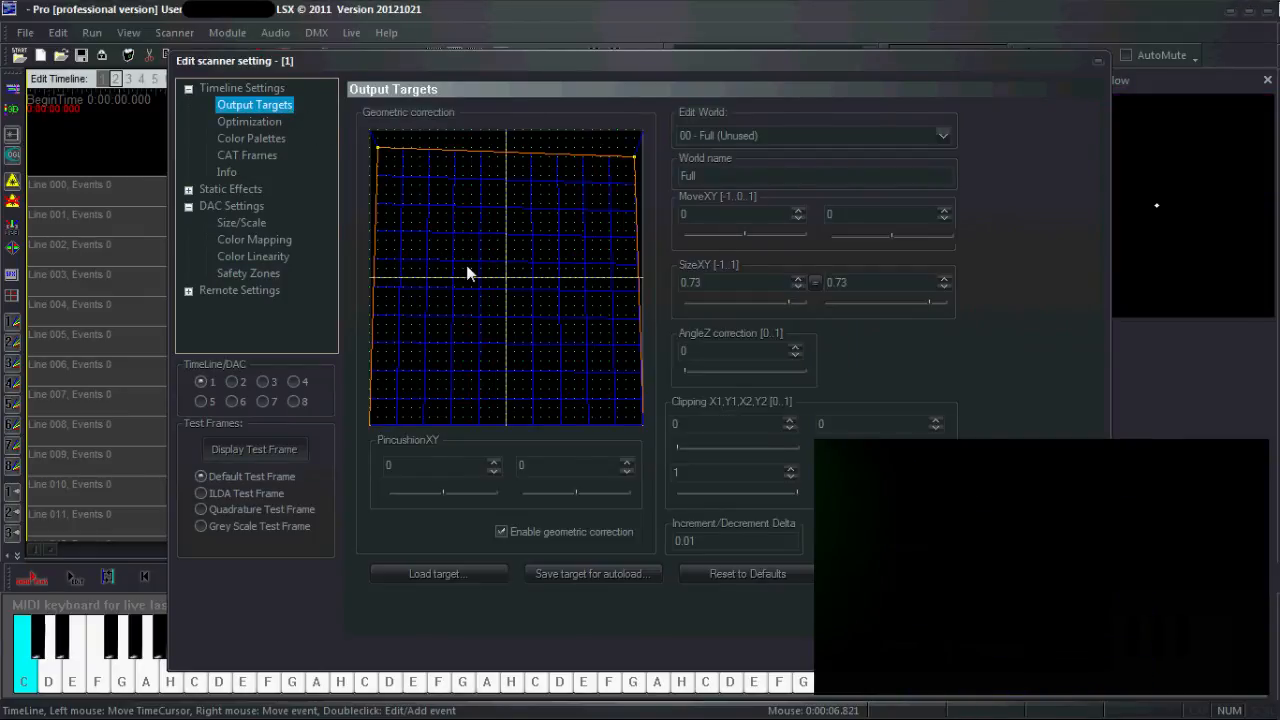
mouse_move(782, 296)
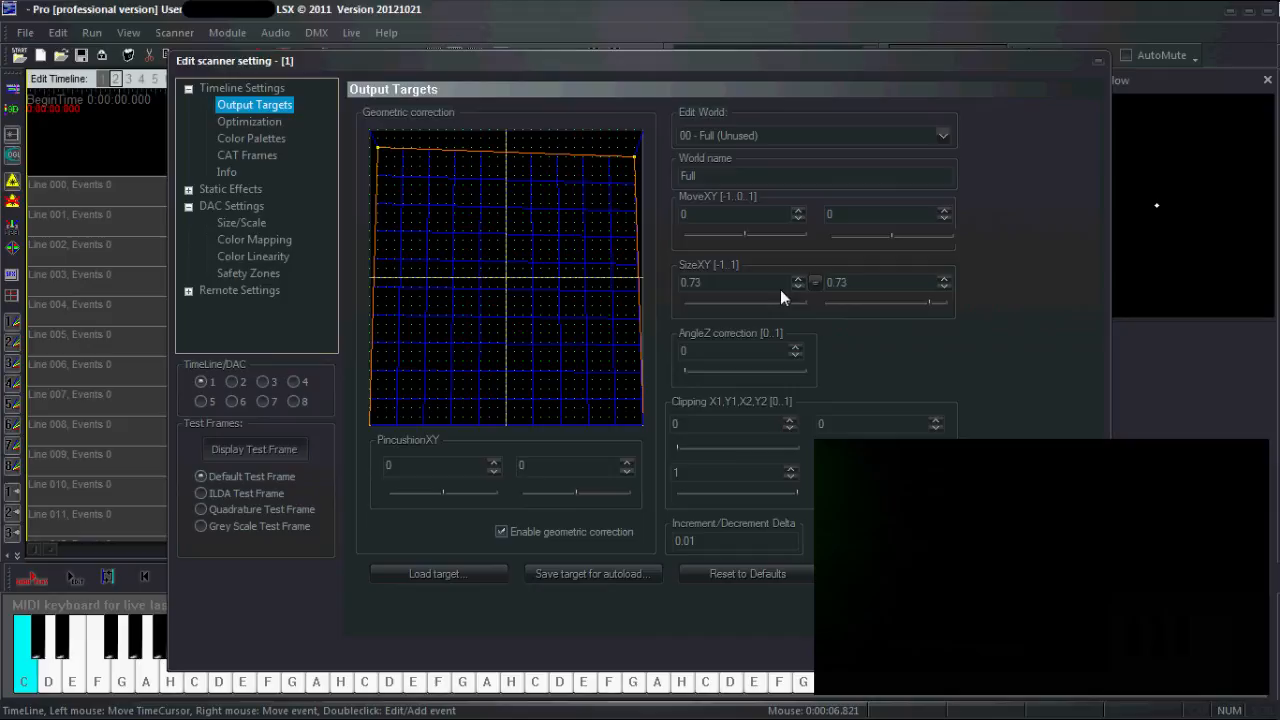
click(248, 272)
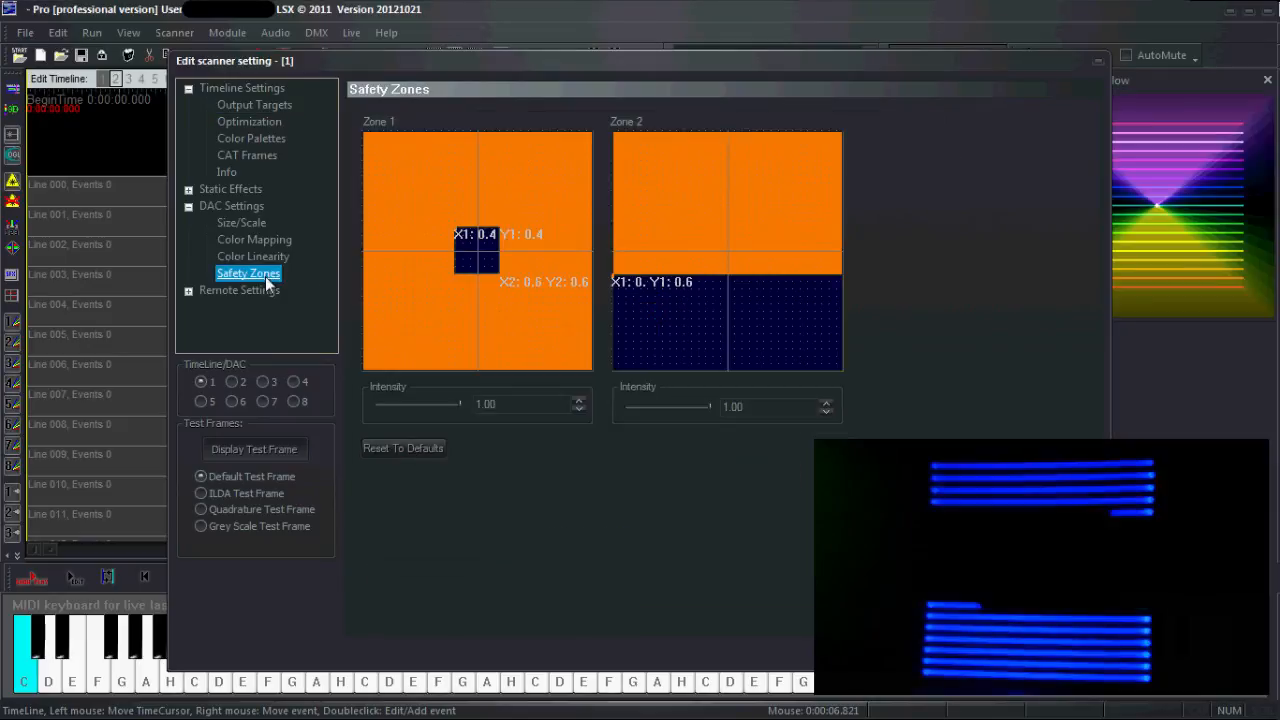
drag(456, 404, 408, 404)
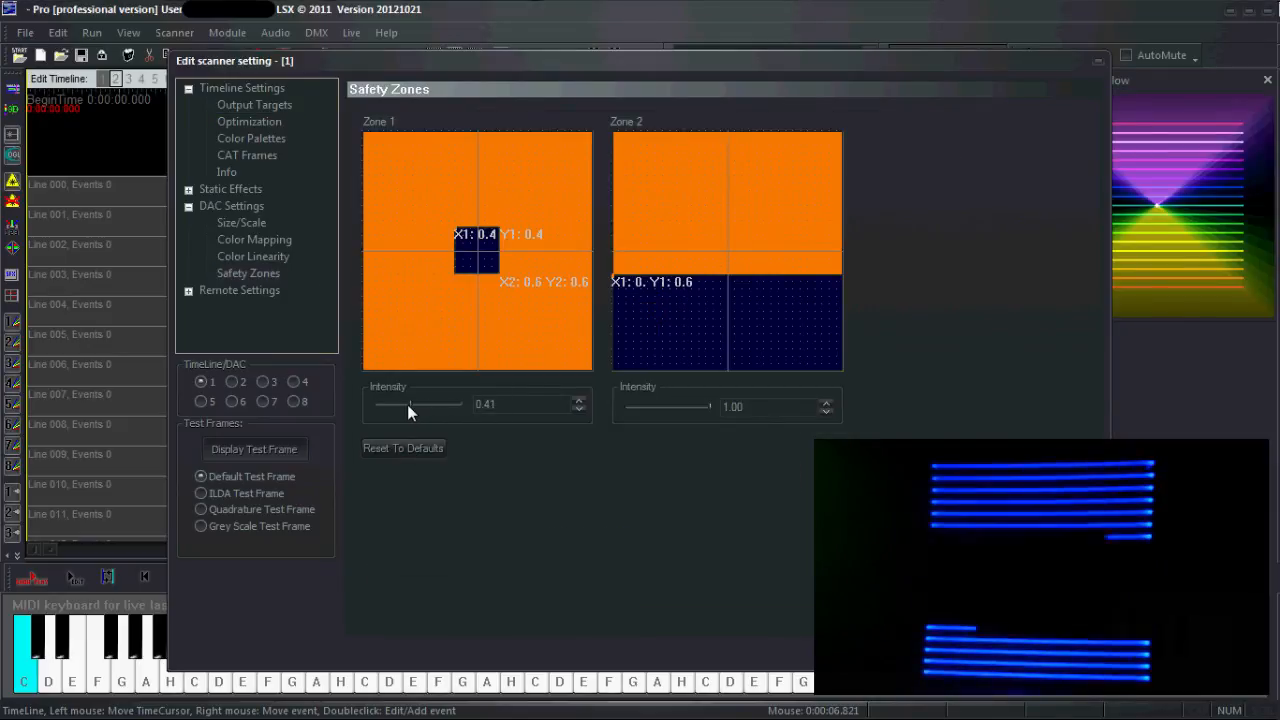
drag(410, 404, 378, 404)
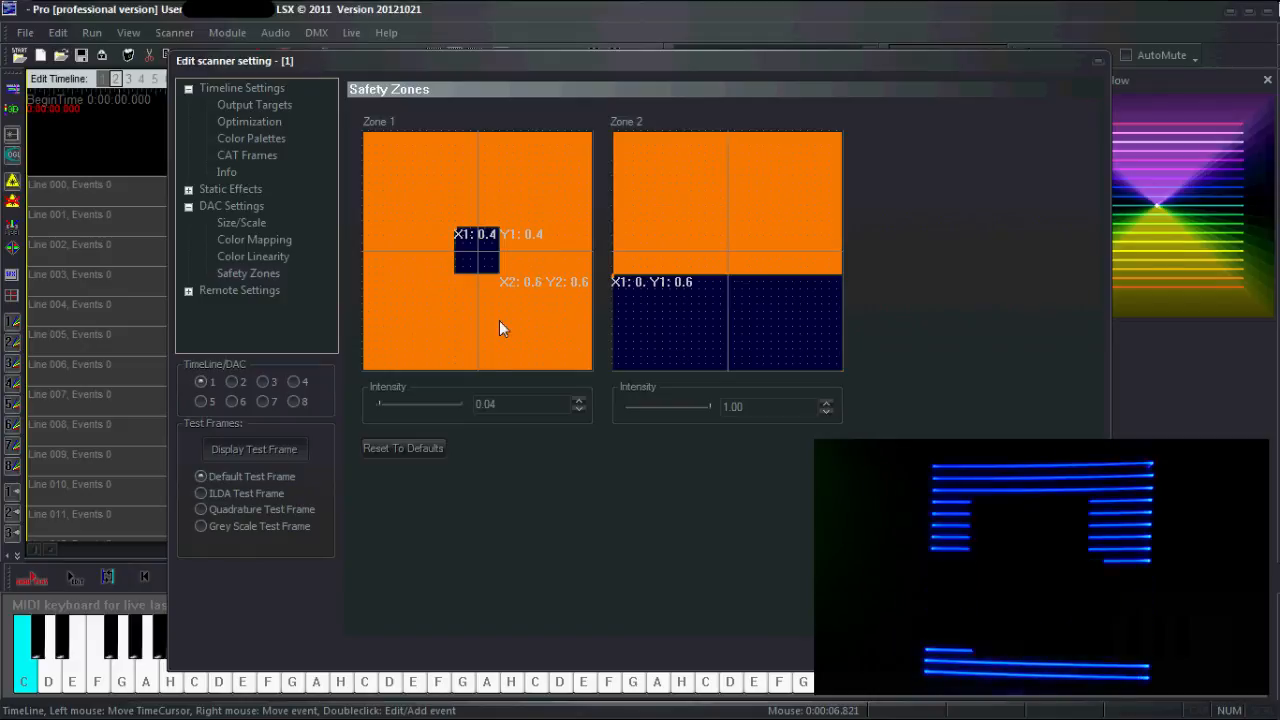
mouse_move(380, 414)
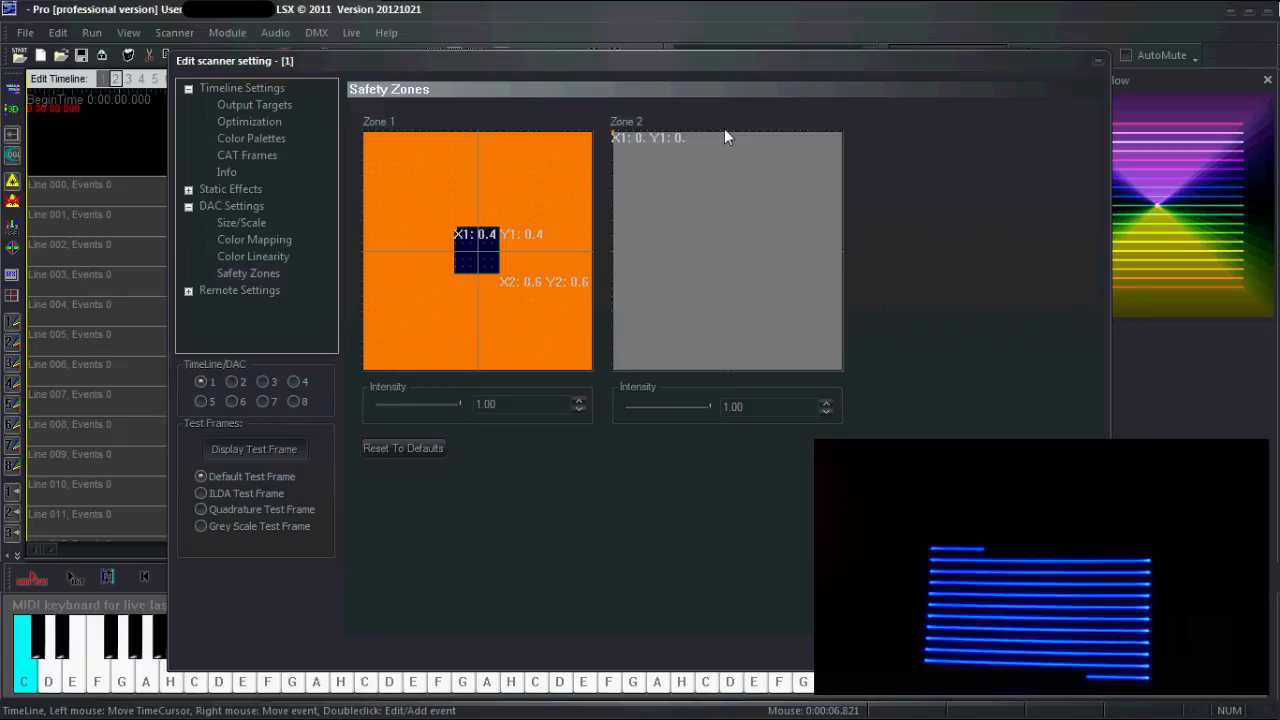
Step: Test zone 2's intensity near zero, leave it at 0.38, and expand Remote Settings
drag(710, 406, 696, 406)
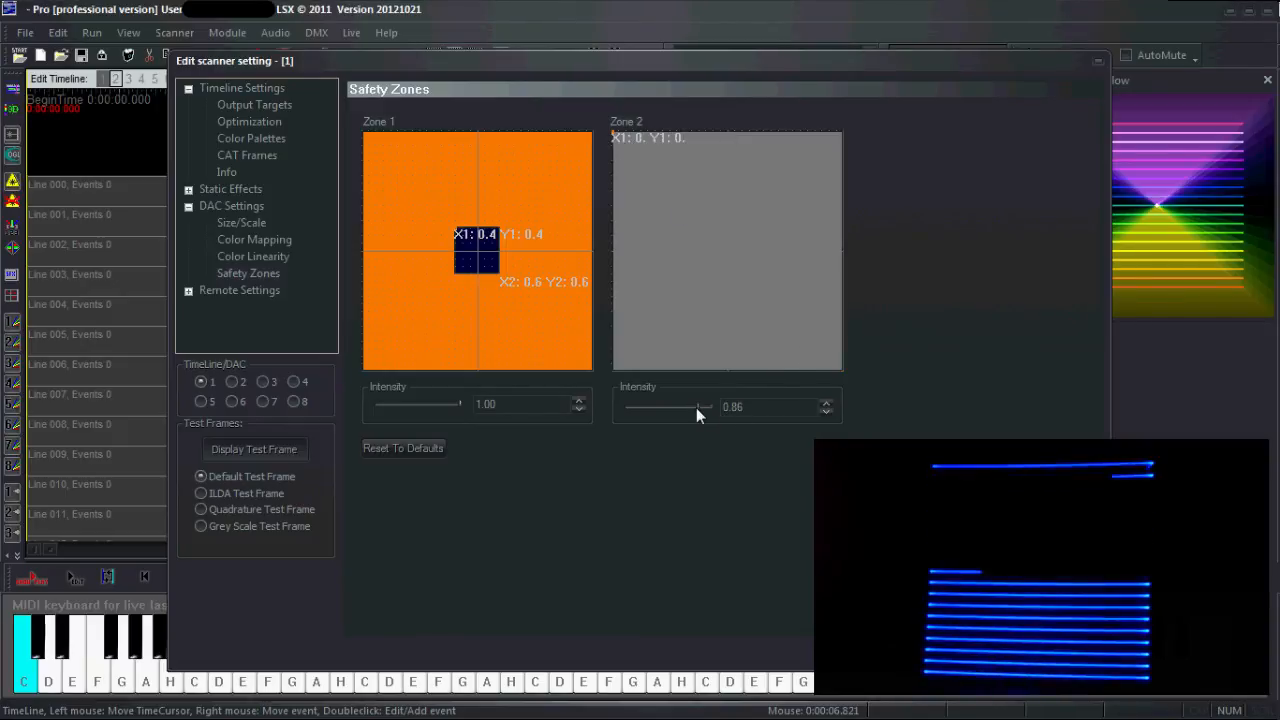
drag(704, 408, 636, 408)
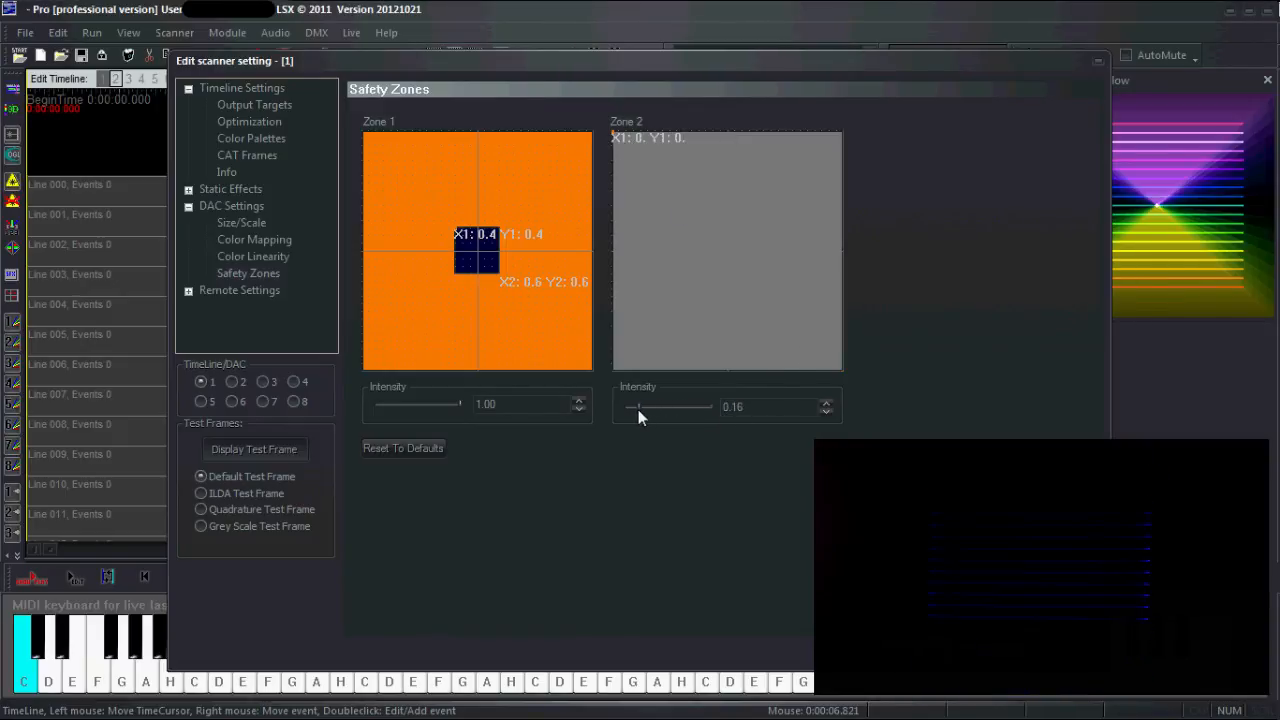
drag(634, 406, 656, 406)
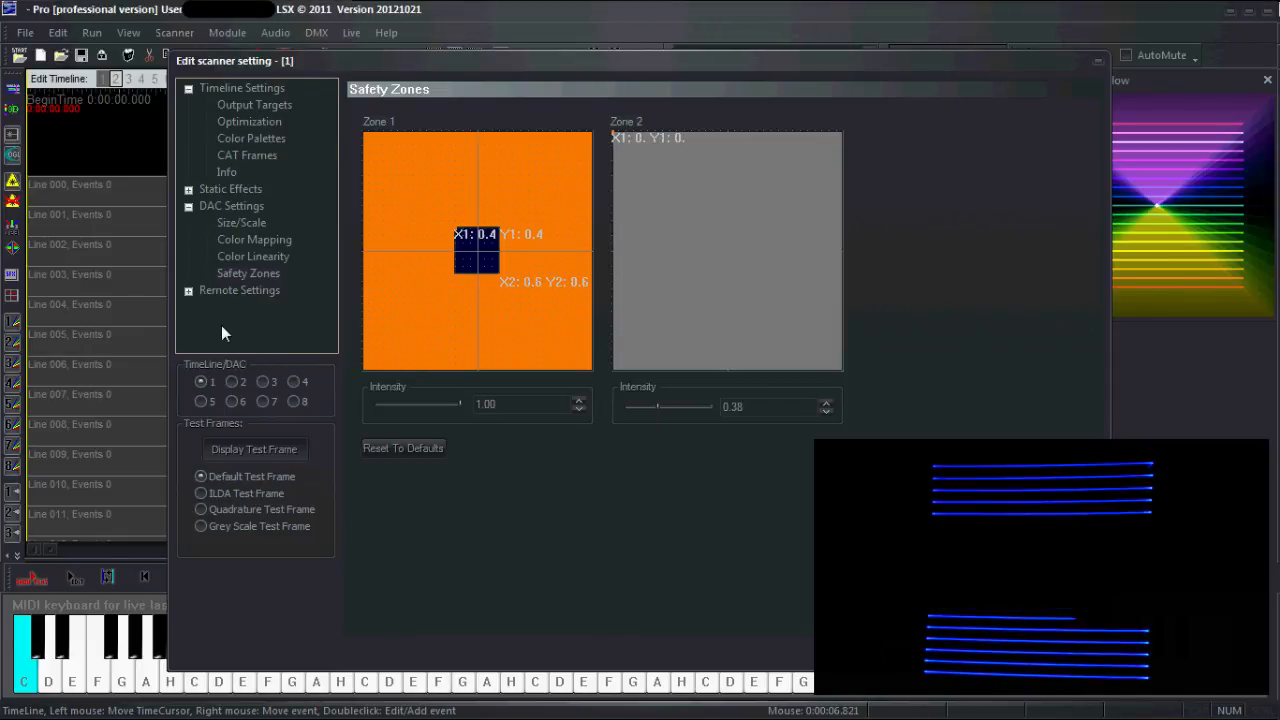
click(240, 290)
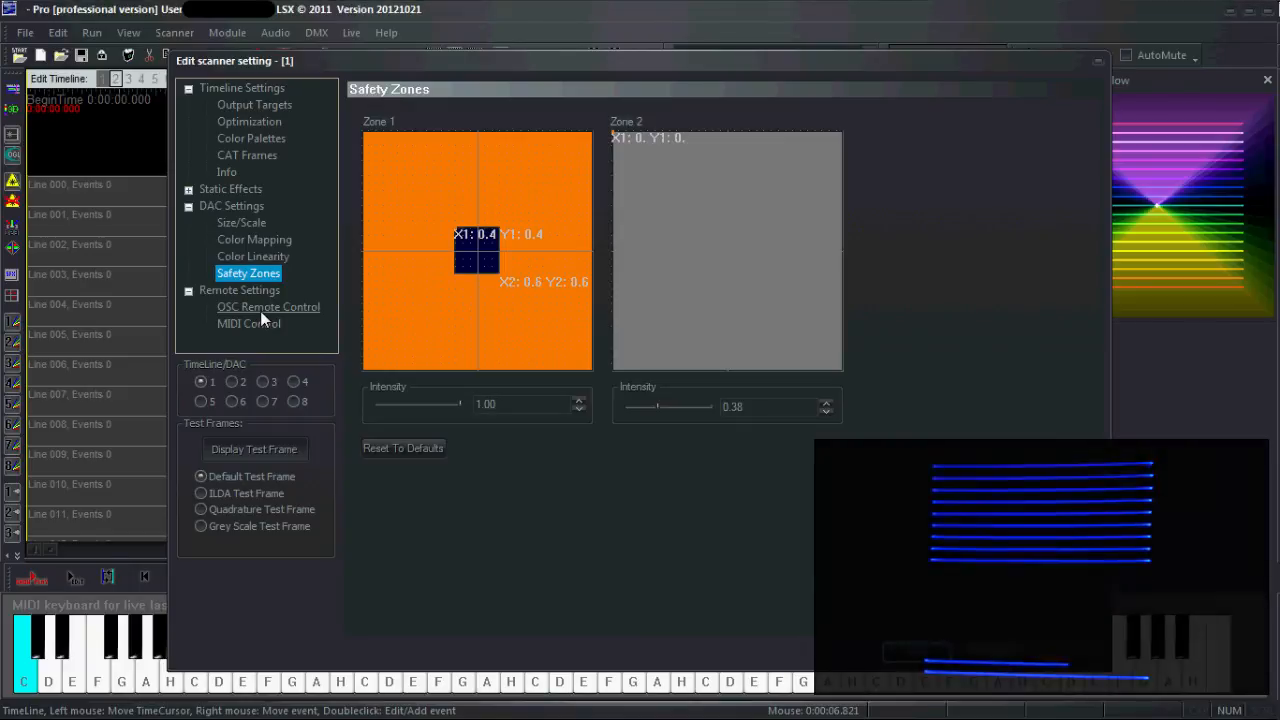
Step: Pass through OSC Remote Control to the MIDI Control settings with the BCR2000 device
click(268, 308)
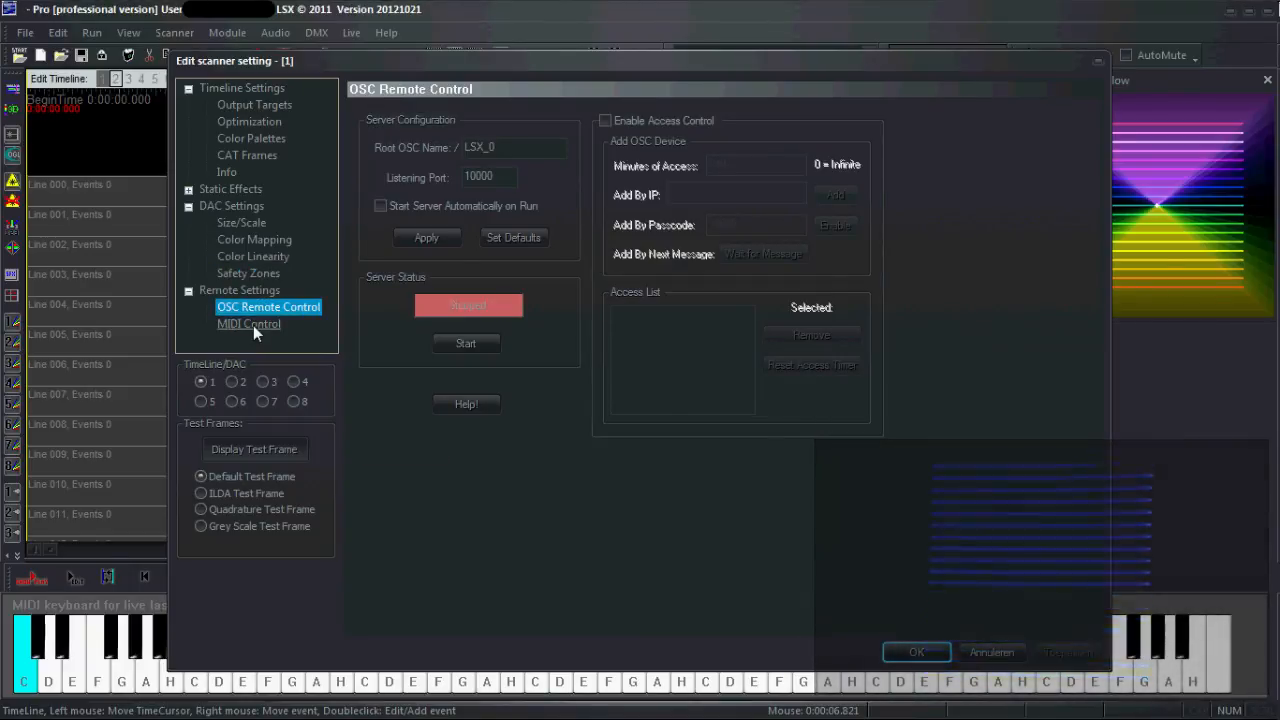
click(248, 324)
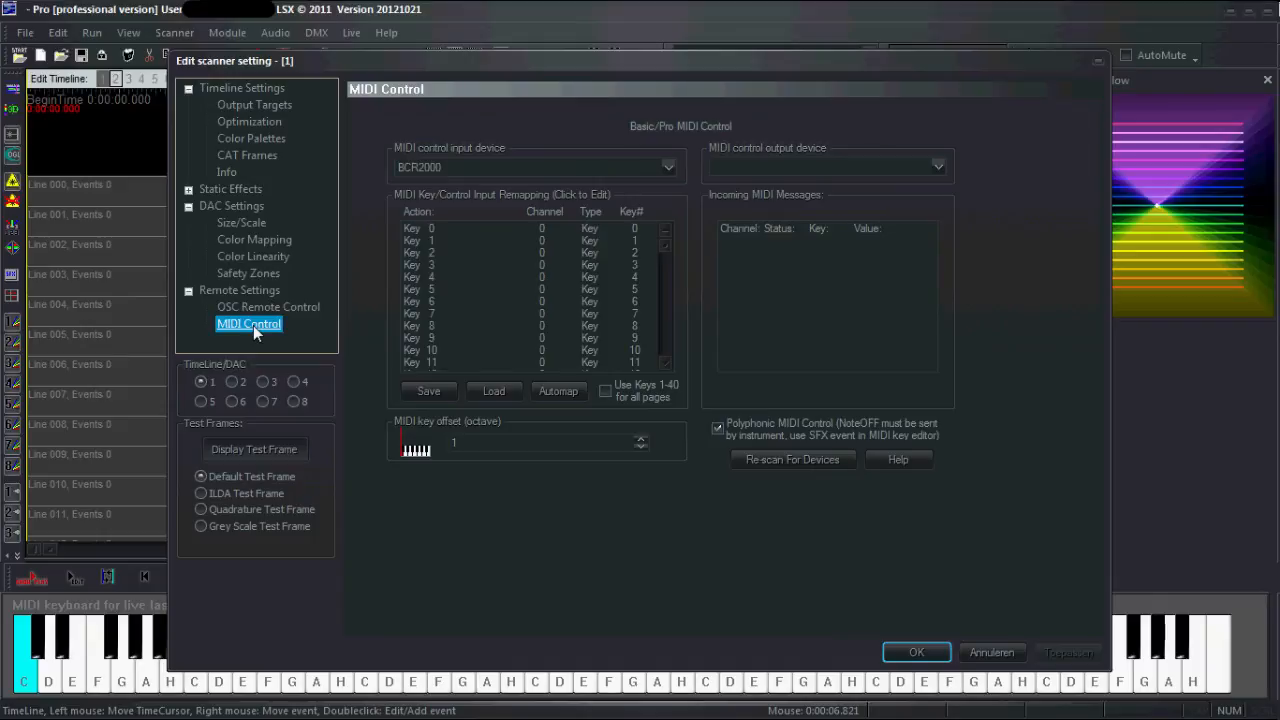
mouse_move(592, 512)
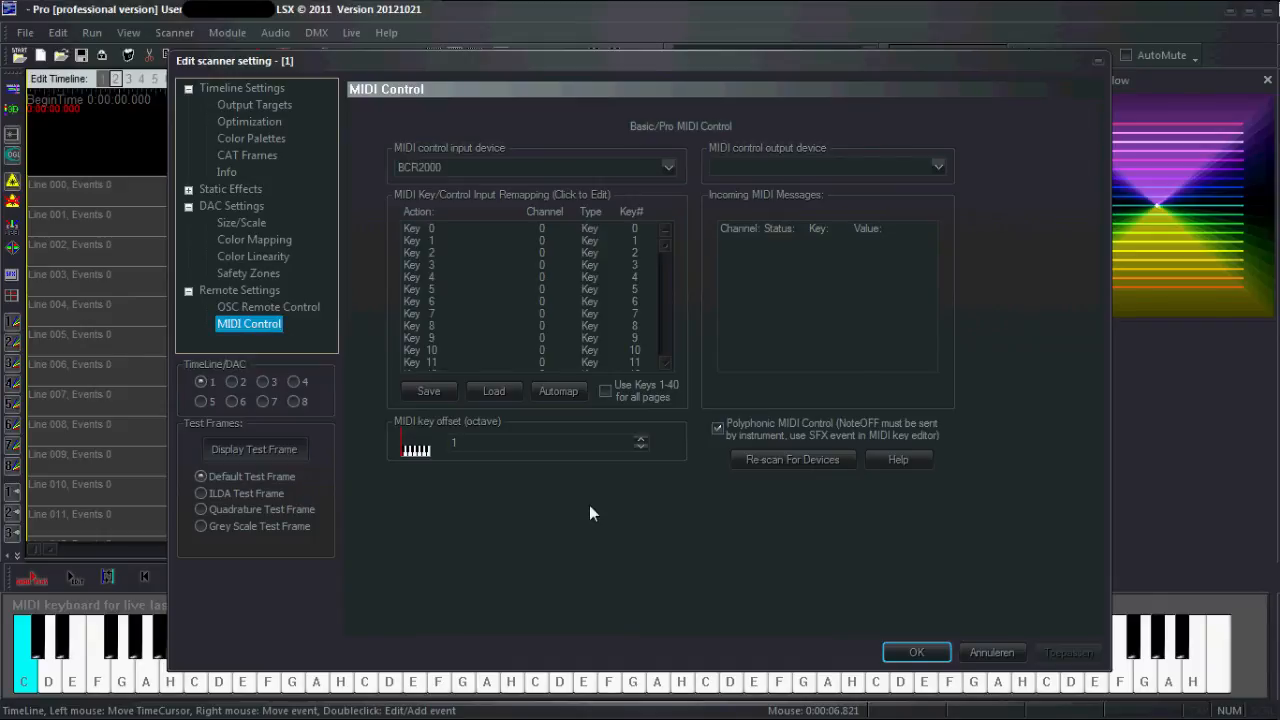
mouse_move(660, 530)
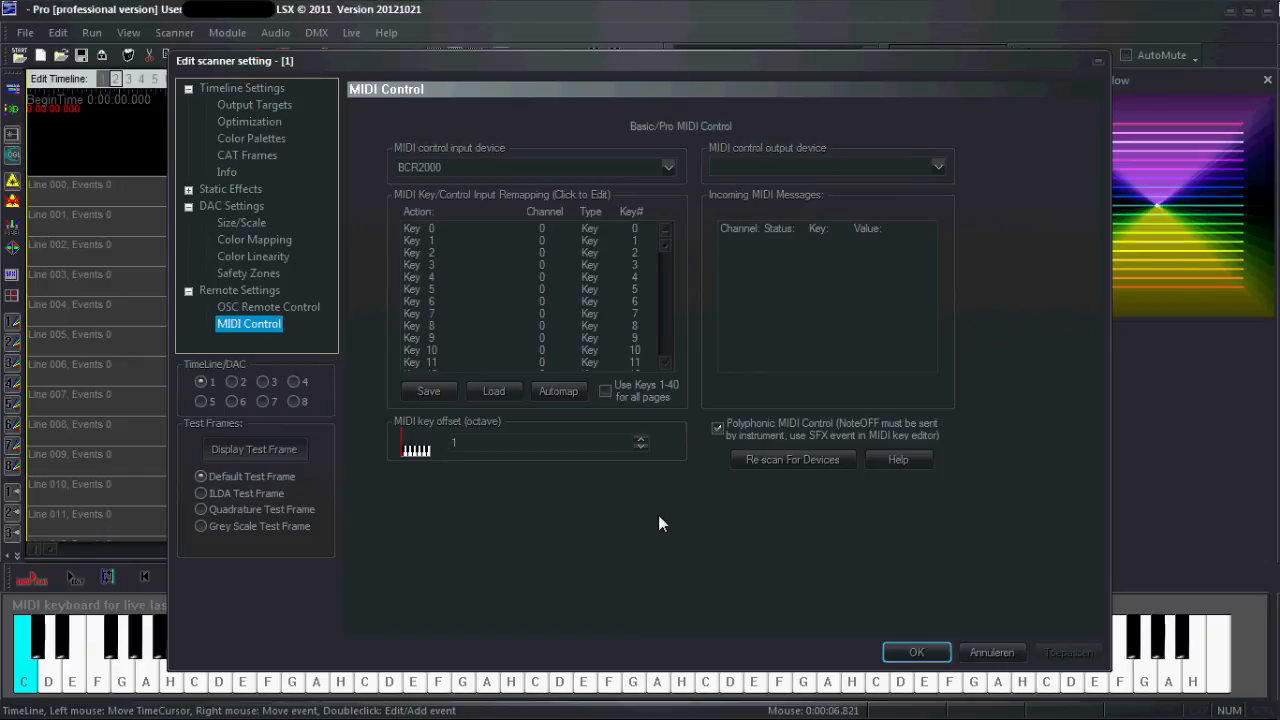
mouse_move(826, 580)
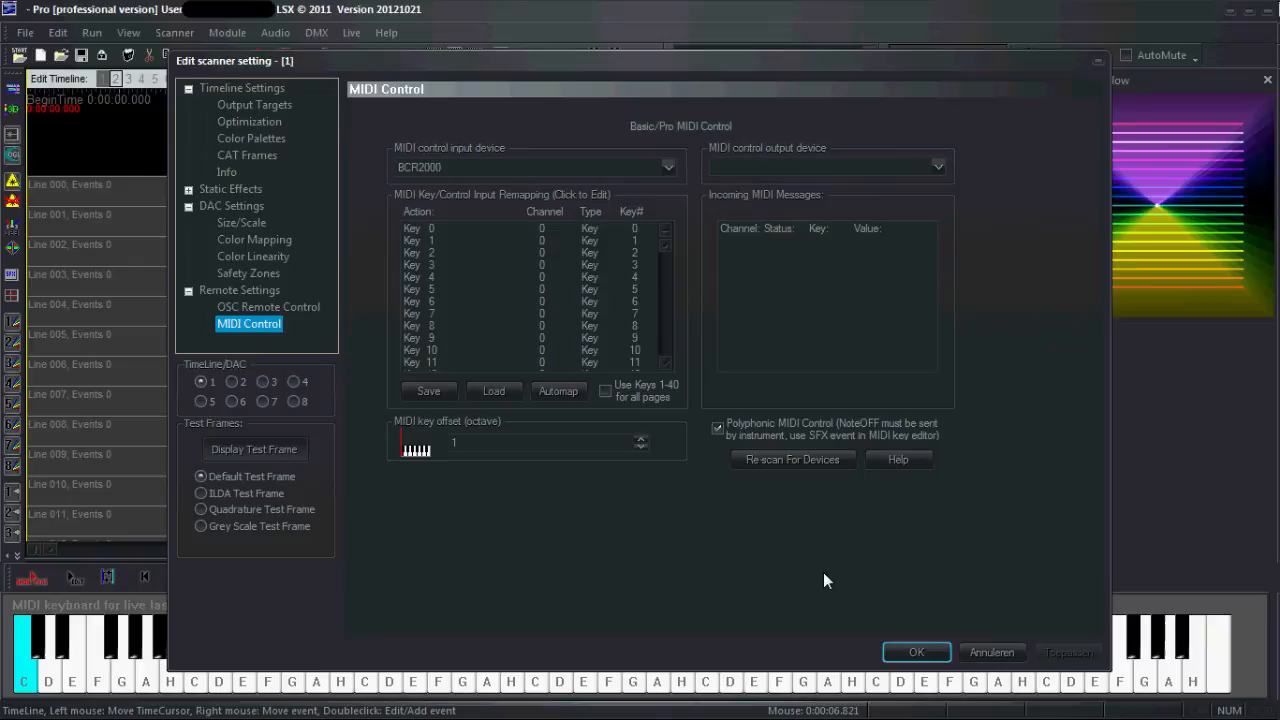